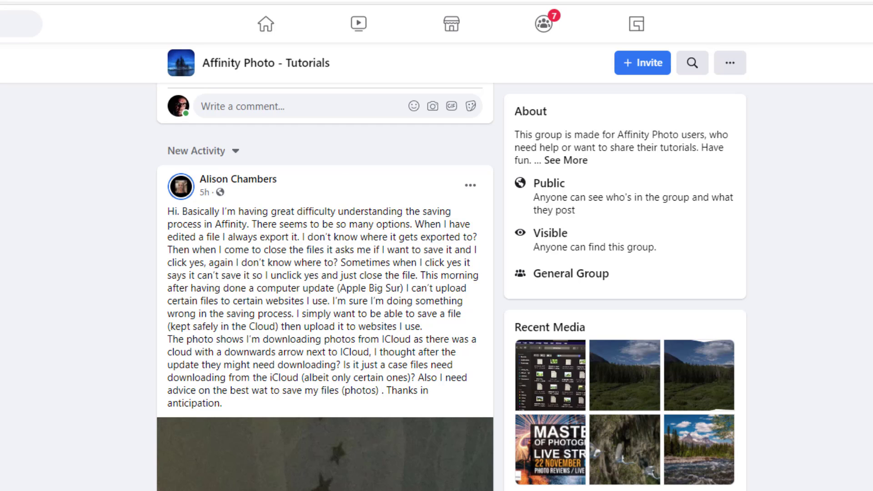
pyautogui.moveTo(328, 207)
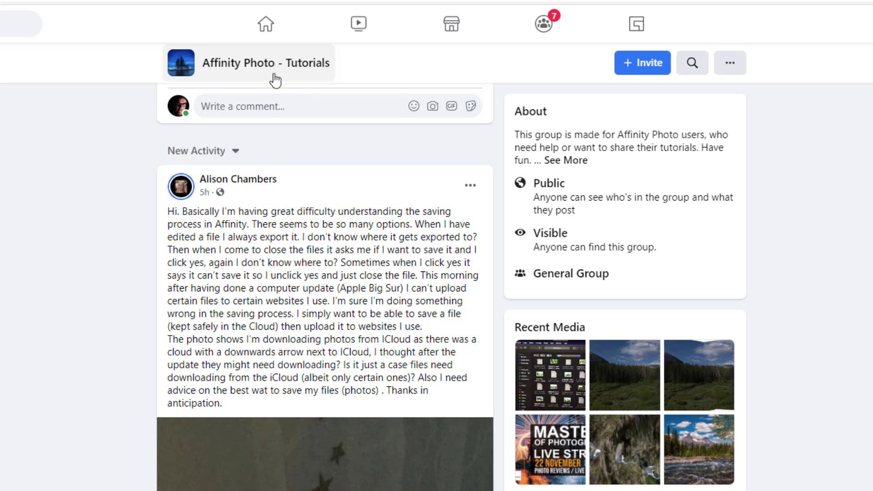
pyautogui.moveTo(258, 194)
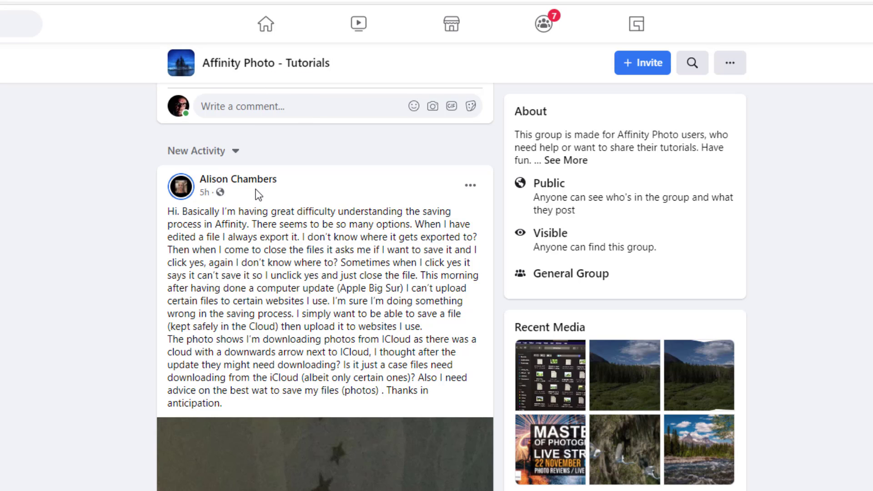
pyautogui.moveTo(349, 309)
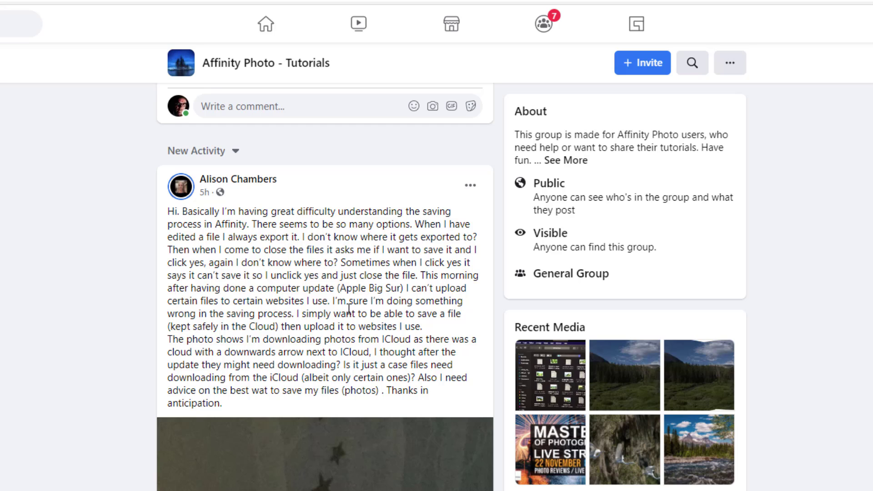
pyautogui.moveTo(327, 250)
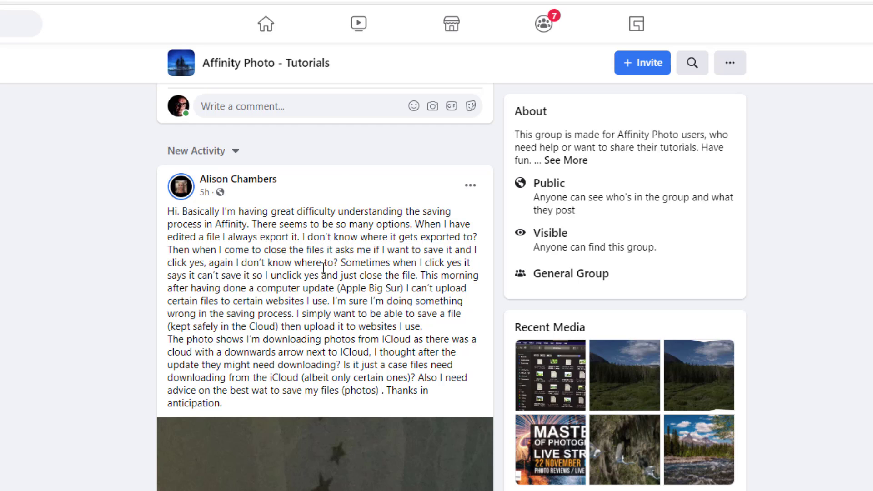
pyautogui.moveTo(321, 283)
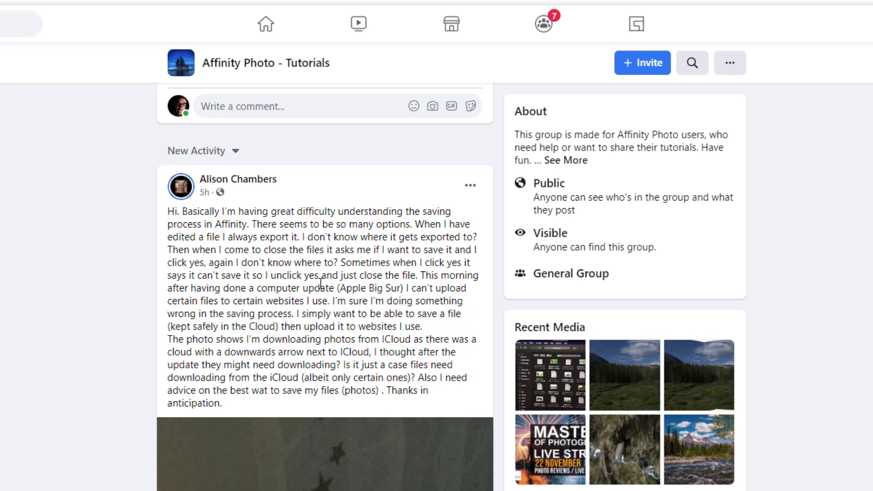
pyautogui.moveTo(335, 415)
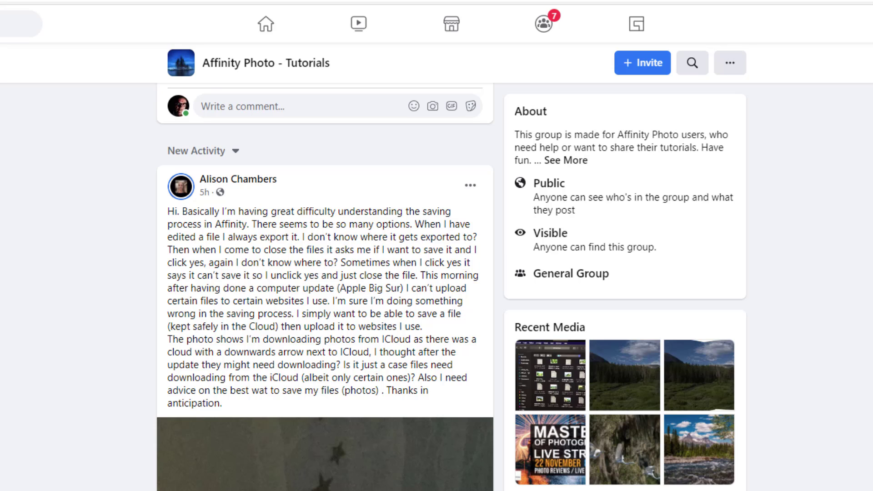
pyautogui.moveTo(324, 345)
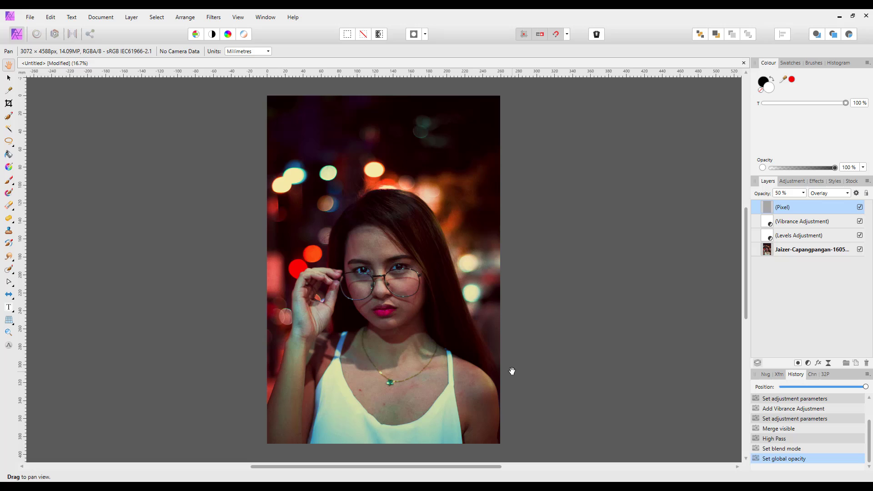
pyautogui.moveTo(133, 323)
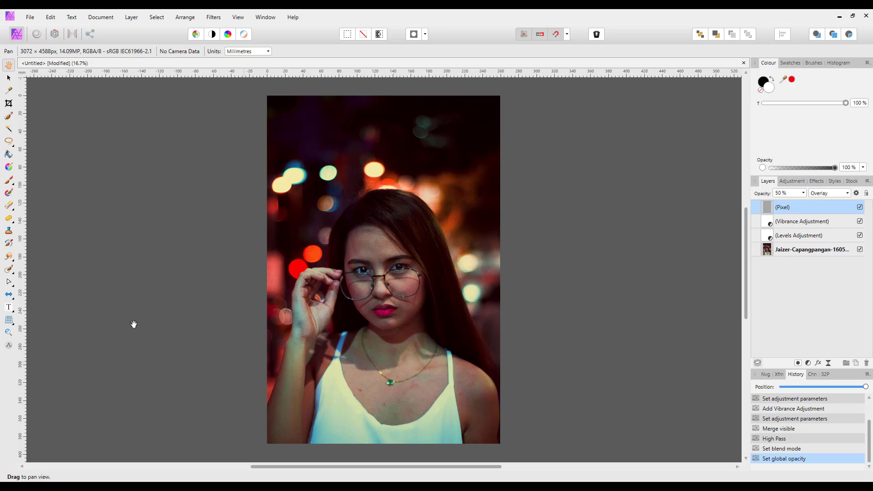
pyautogui.moveTo(118, 180)
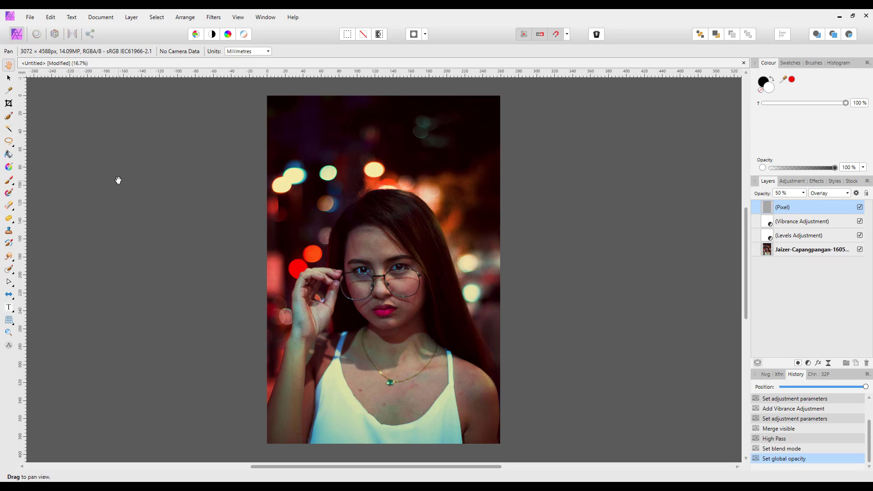
pyautogui.moveTo(118, 191)
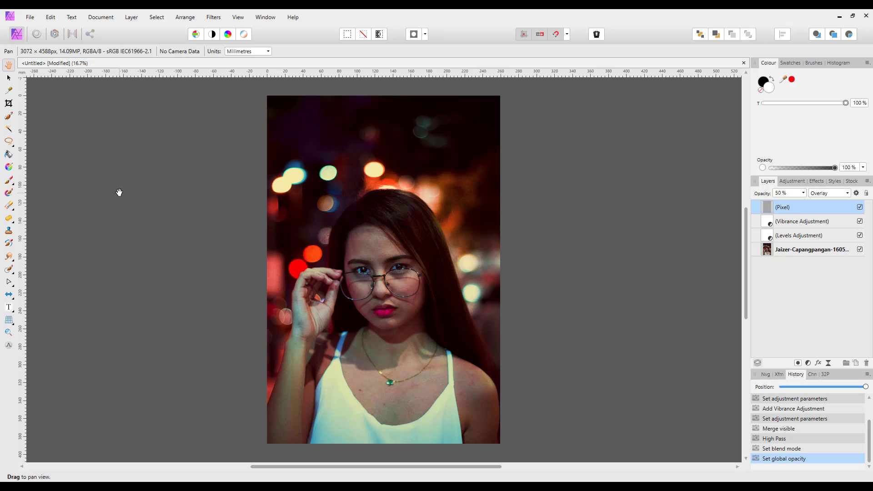
pyautogui.moveTo(136, 313)
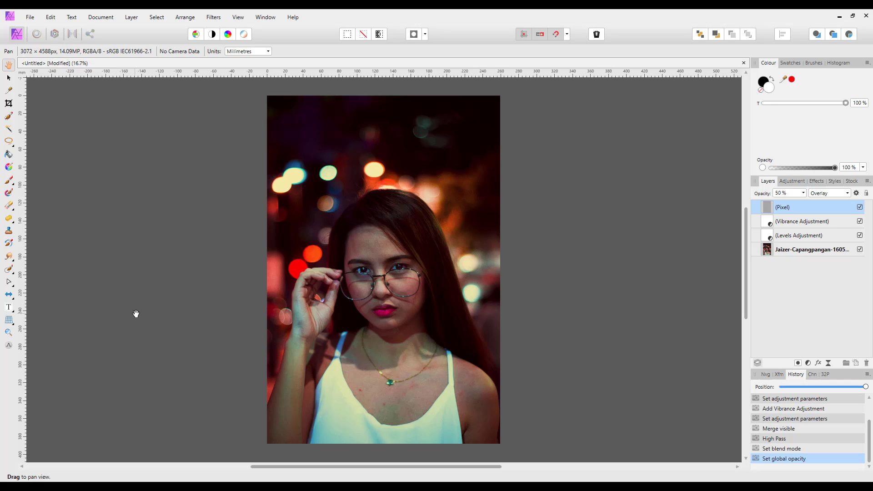
pyautogui.moveTo(218, 479)
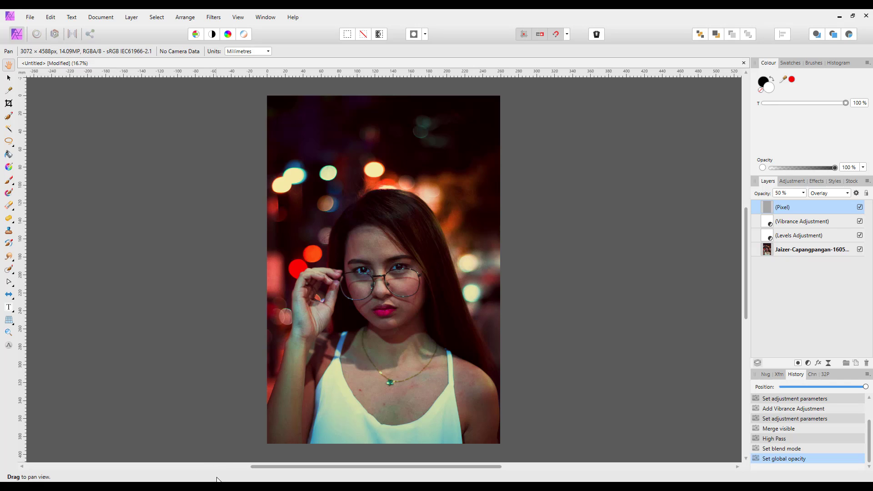
pyautogui.moveTo(681, 82)
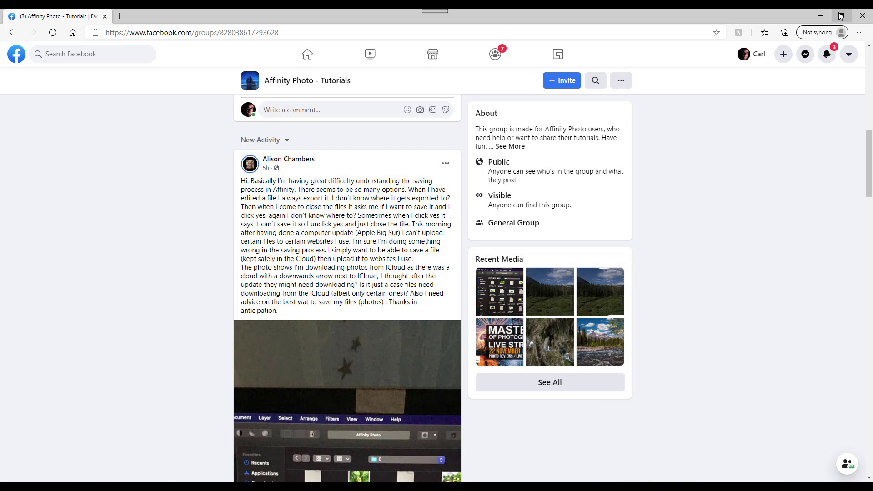
# Minimise the Facebook browser window to reveal the desktop shortcuts
pyautogui.click(840, 15)
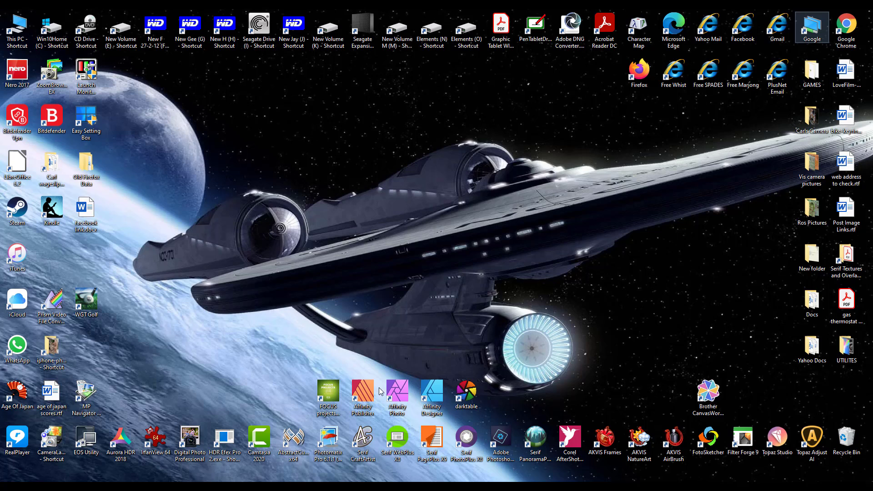
pyautogui.moveTo(612, 248)
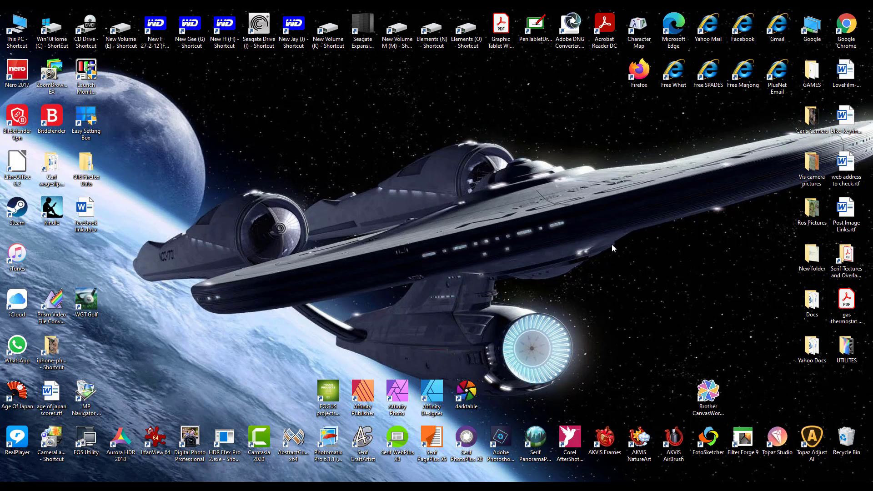
pyautogui.moveTo(608, 249)
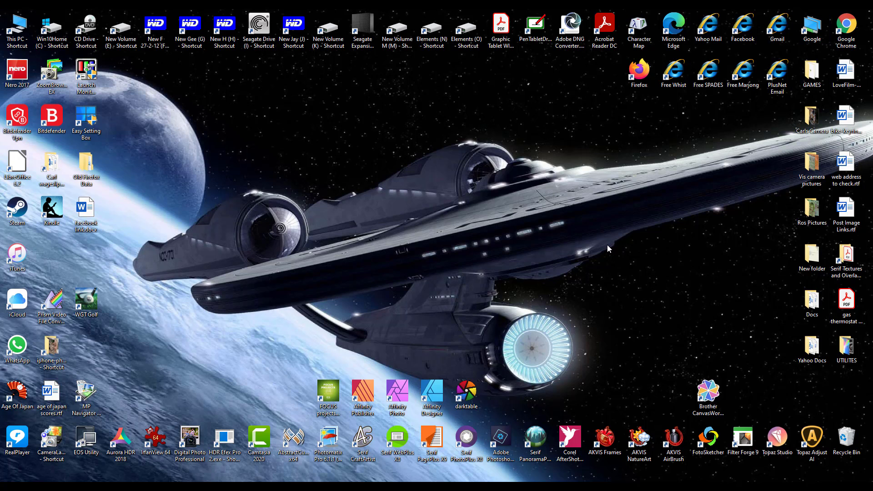
pyautogui.moveTo(471, 211)
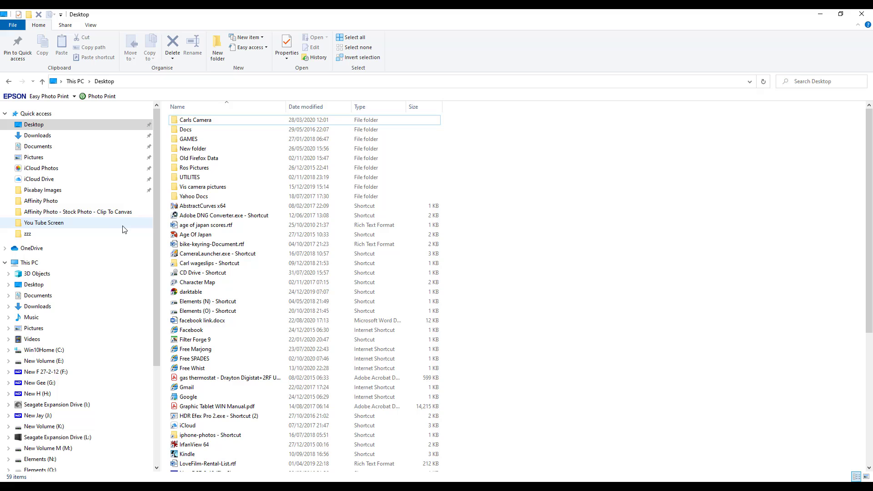
pyautogui.moveTo(34, 157)
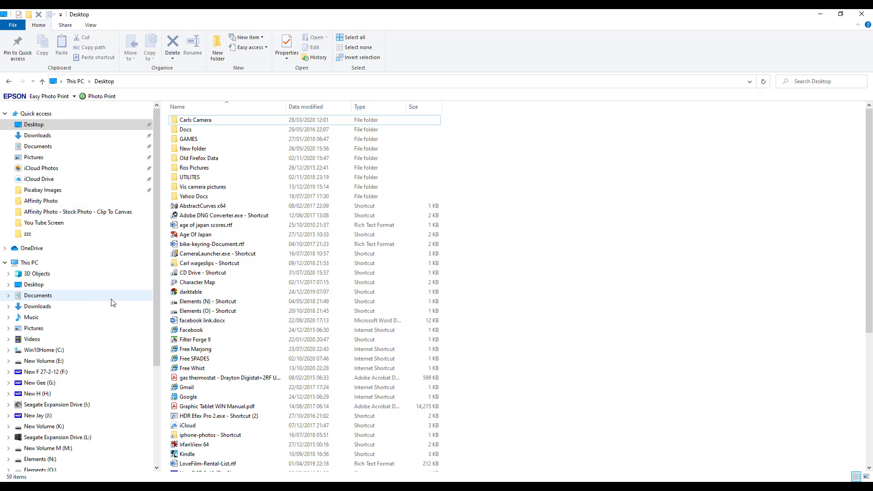
pyautogui.moveTo(81, 311)
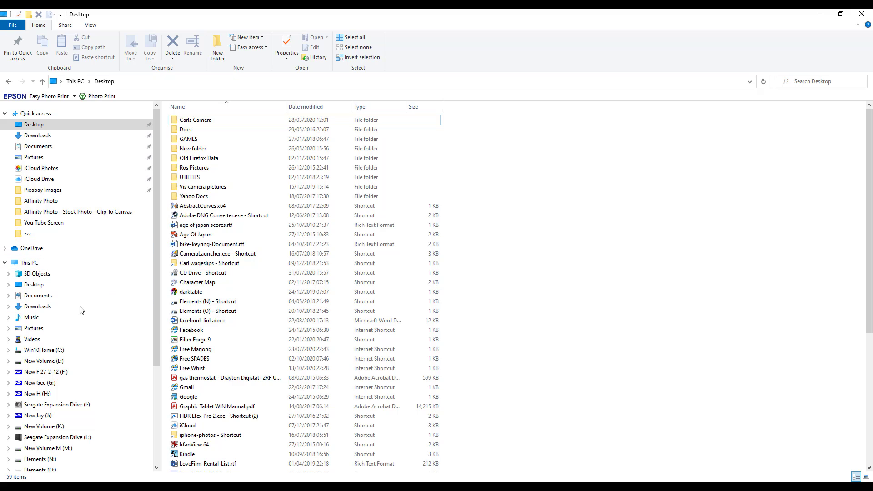
pyautogui.click(40, 382)
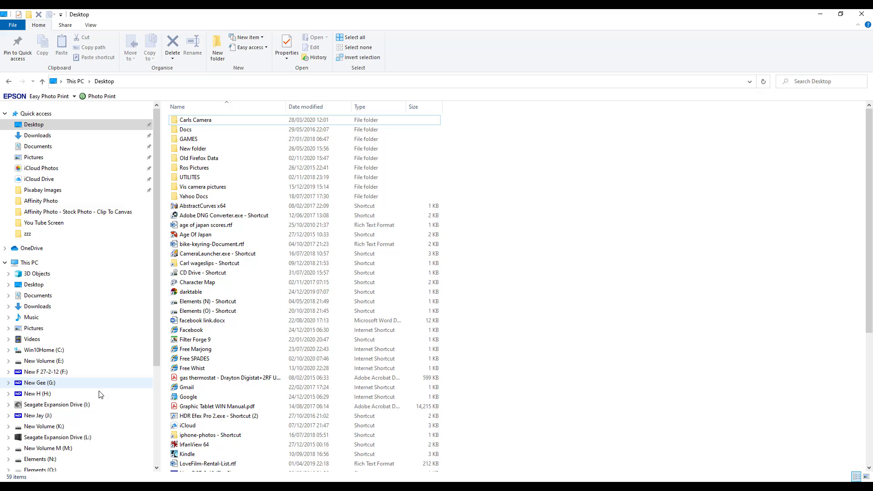
pyautogui.moveTo(45, 404)
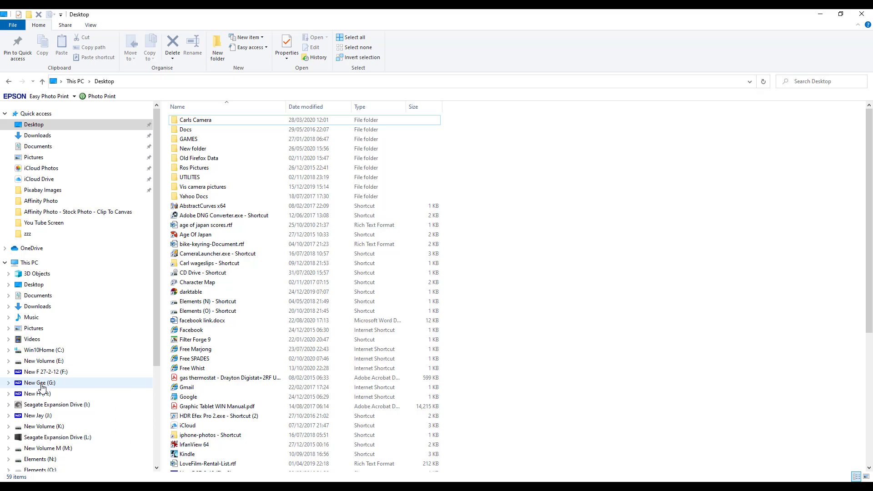
pyautogui.moveTo(117, 295)
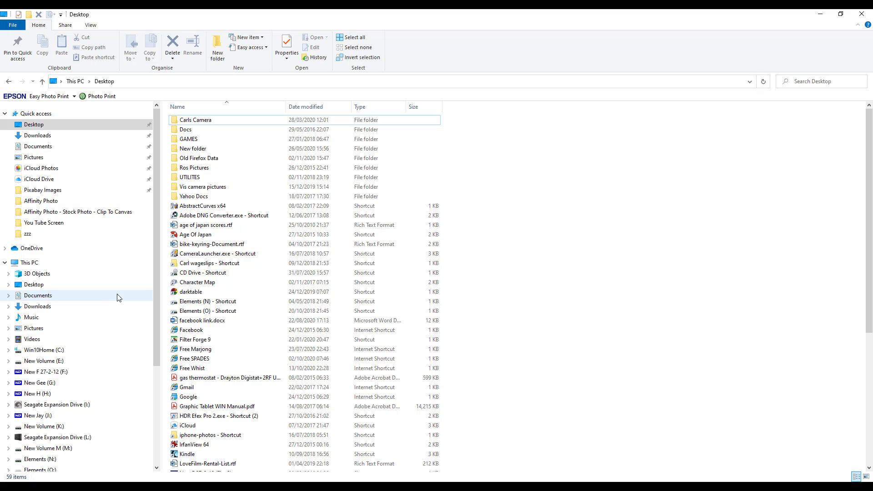
pyautogui.moveTo(58, 359)
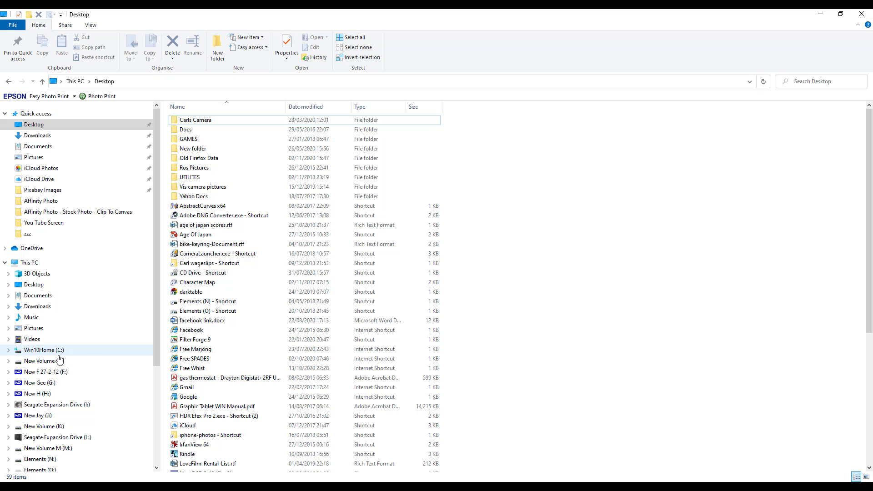
pyautogui.moveTo(99, 355)
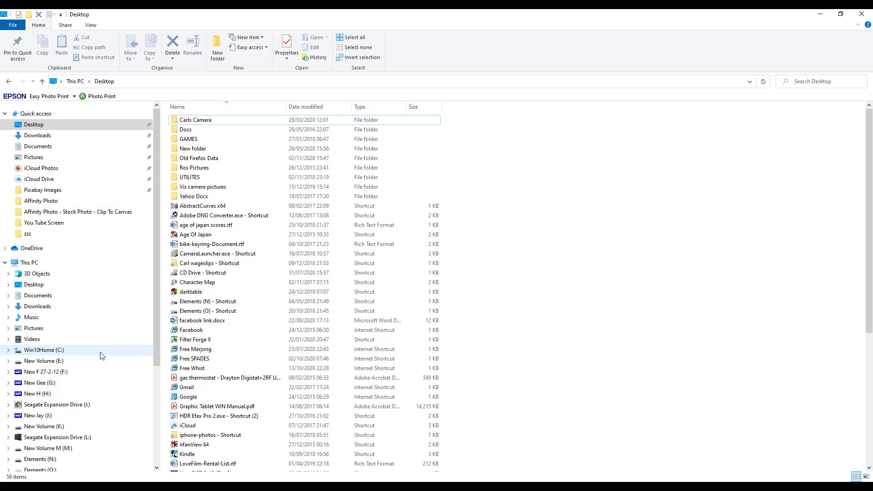
pyautogui.moveTo(97, 371)
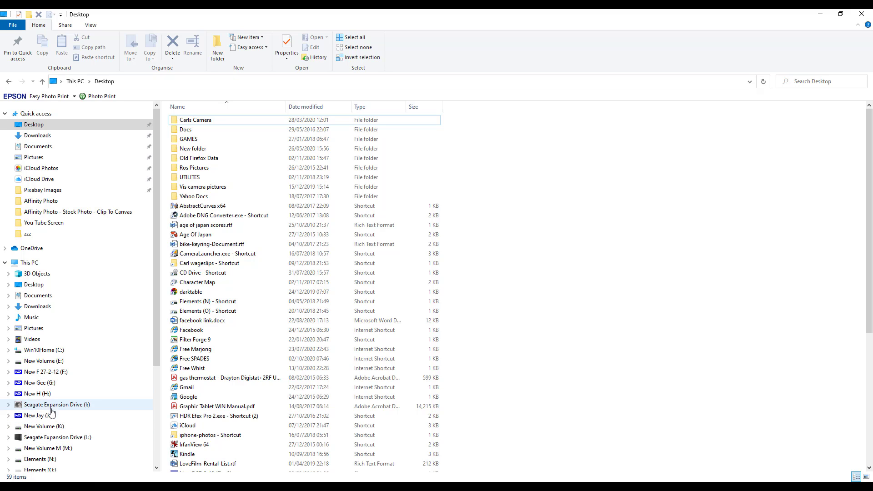
# On the New Gee (G:) drive, add a new folder named 'Affinity Test'
pyautogui.click(39, 382)
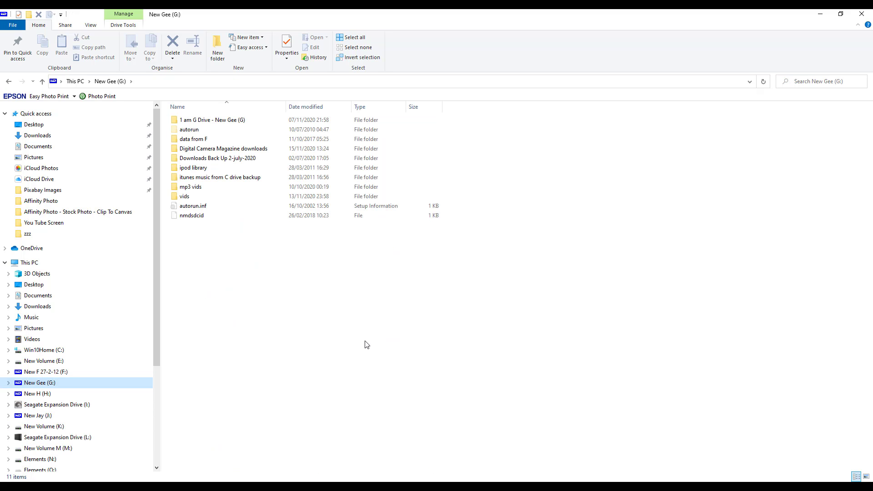
pyautogui.moveTo(244, 328)
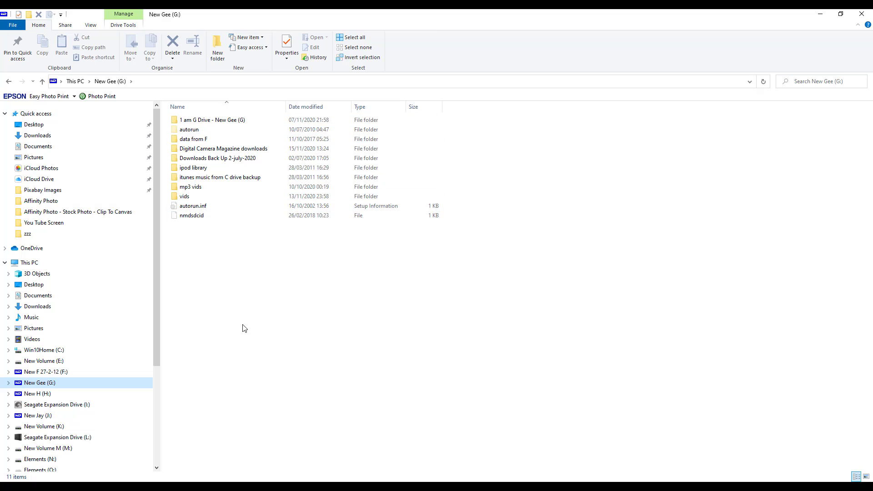
pyautogui.moveTo(263, 323)
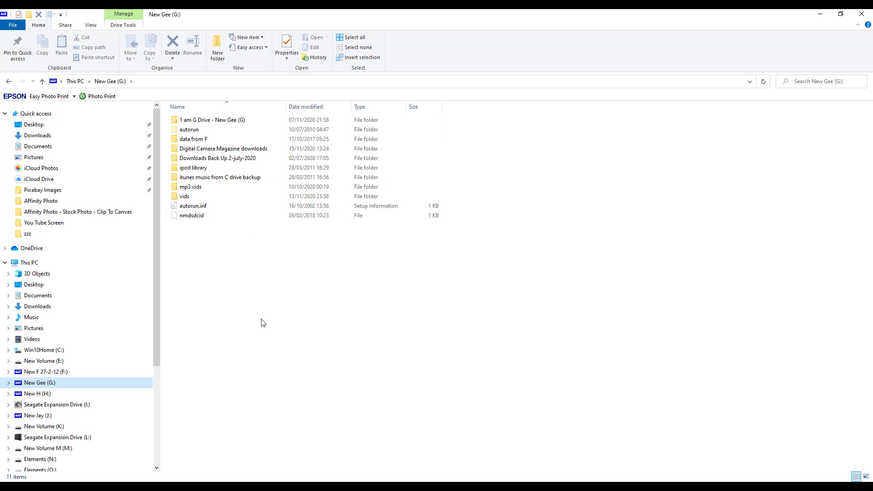
pyautogui.moveTo(217, 50)
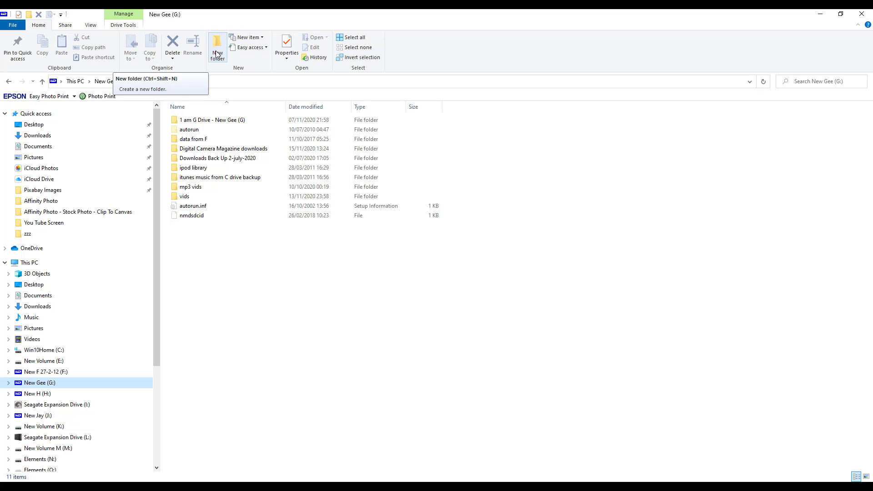
pyautogui.click(217, 46)
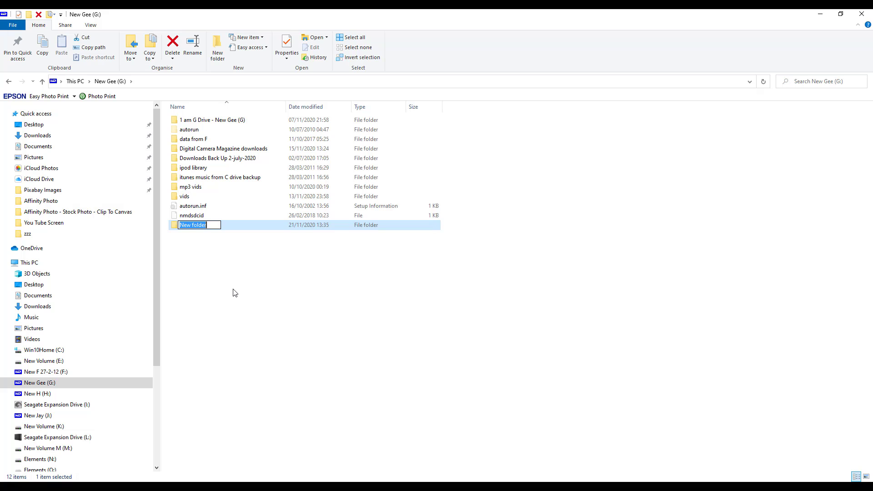
pyautogui.write('Affinity')
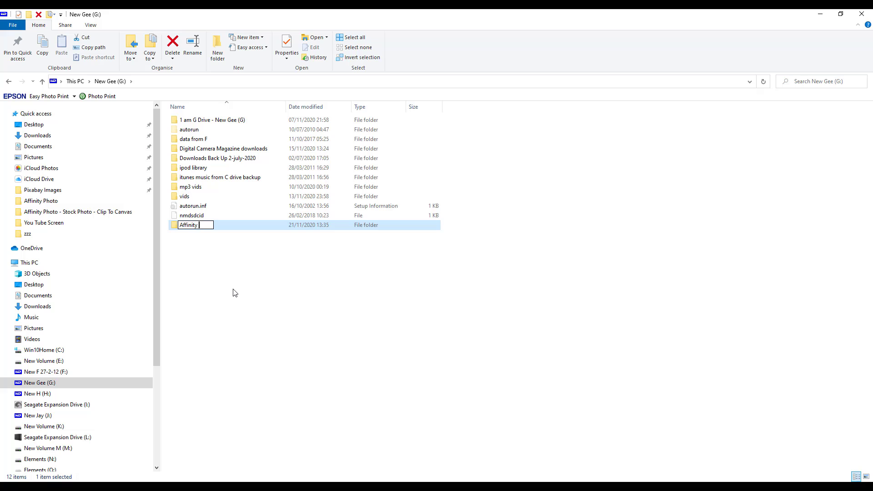
pyautogui.write('Test')
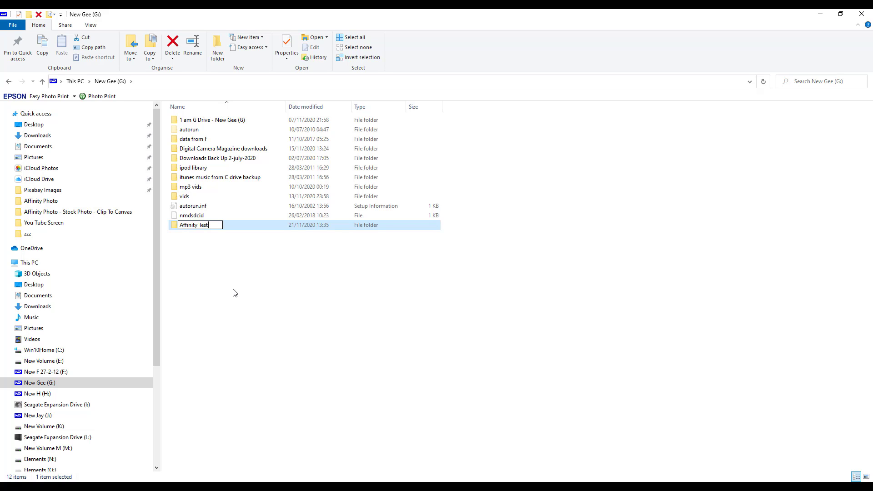
pyautogui.press('Return')
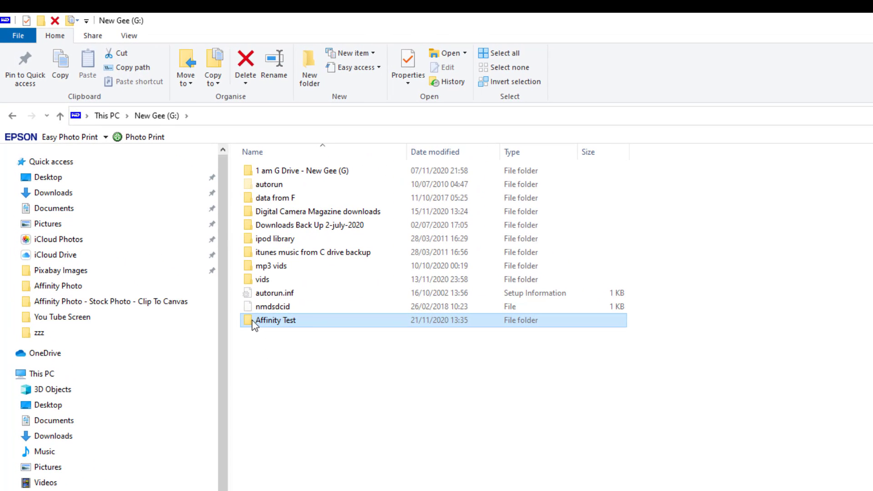
# Open Affinity Test and add a subfolder named 'images 21-11-2020'
pyautogui.doubleClick(275, 320)
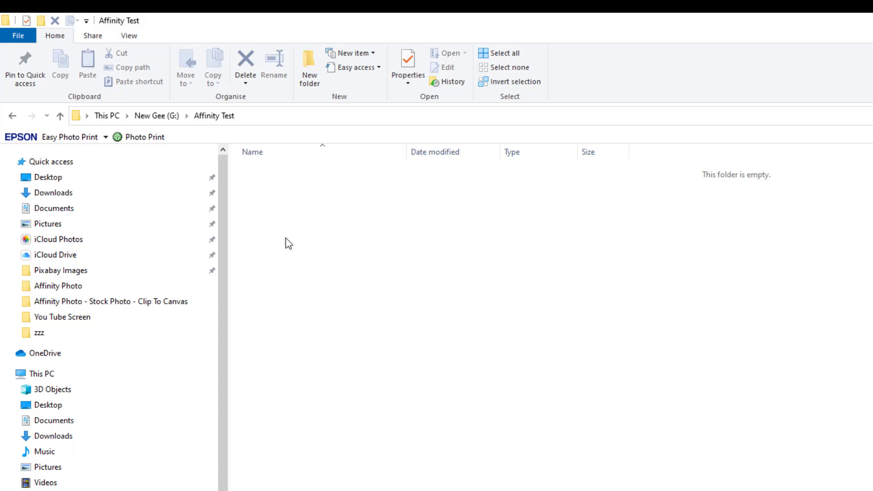
pyautogui.click(309, 66)
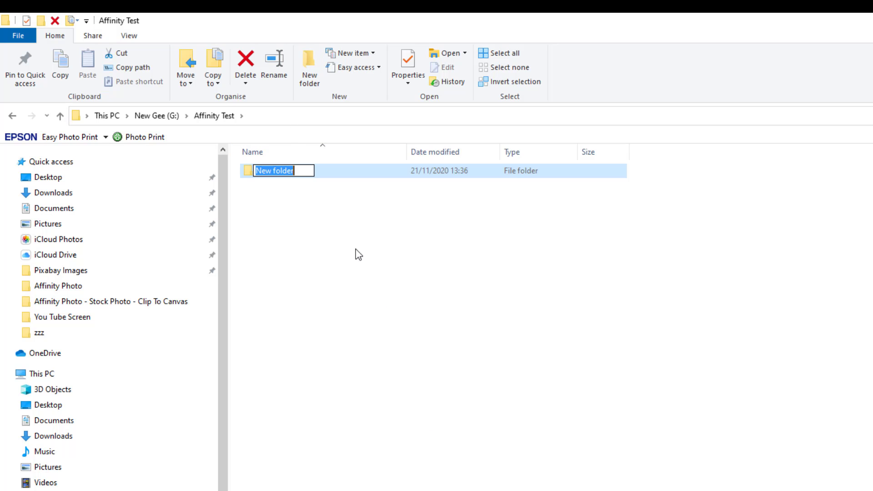
pyautogui.moveTo(362, 303)
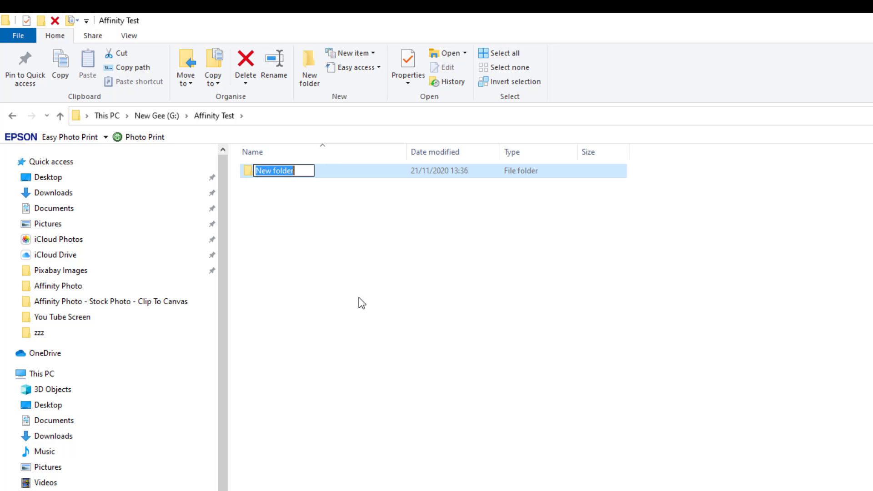
pyautogui.write('image')
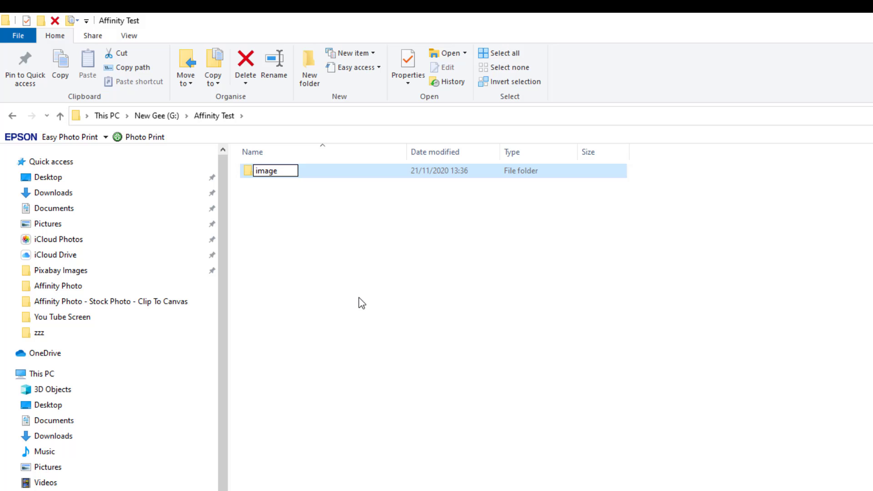
pyautogui.write('s 21-')
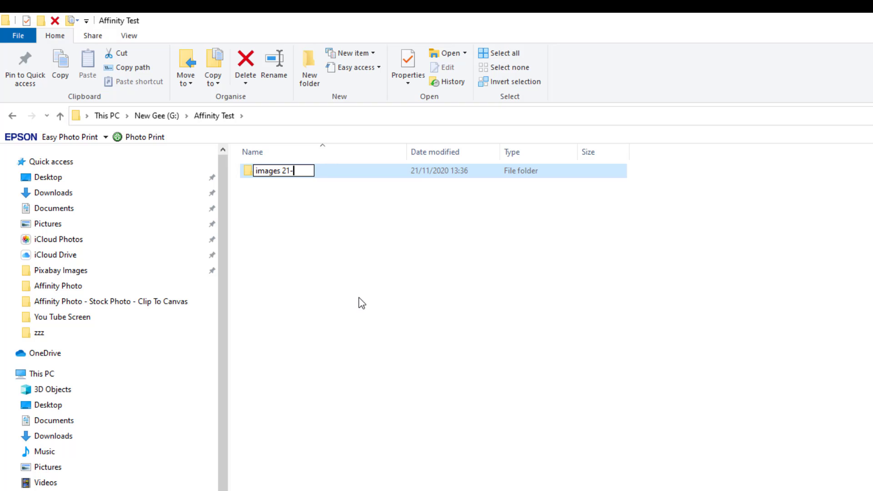
pyautogui.write('11-20')
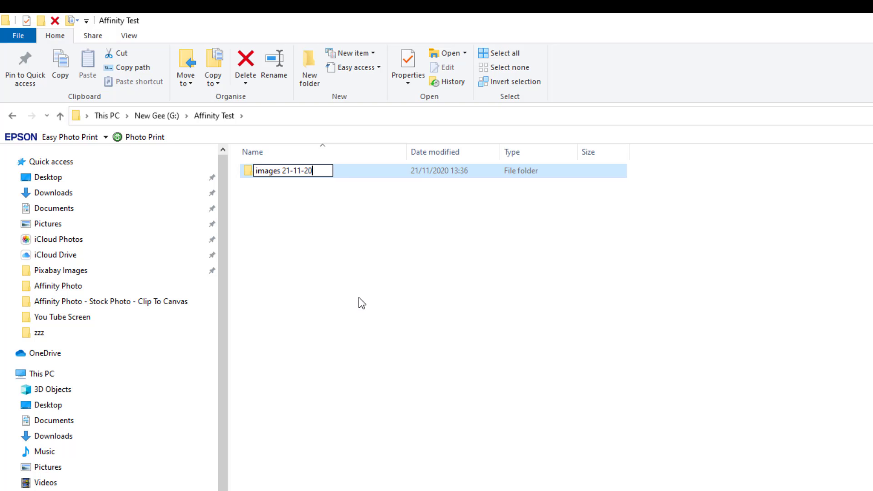
pyautogui.write('20')
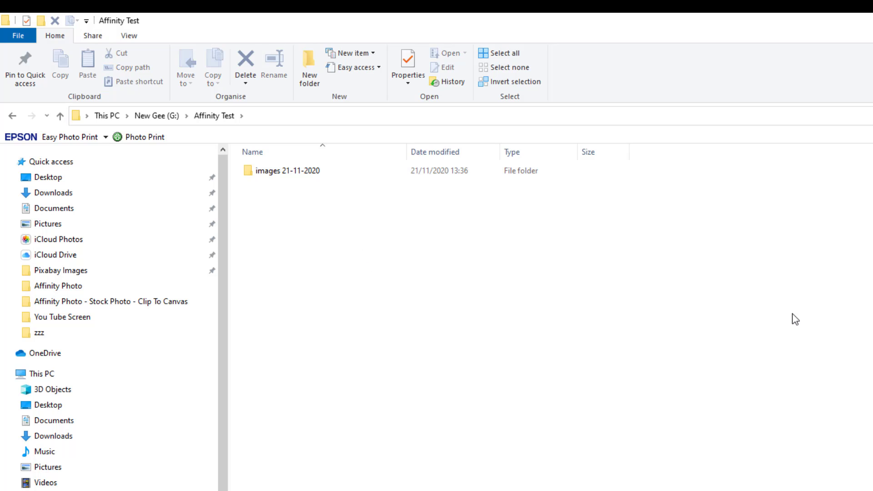
pyautogui.moveTo(345, 264)
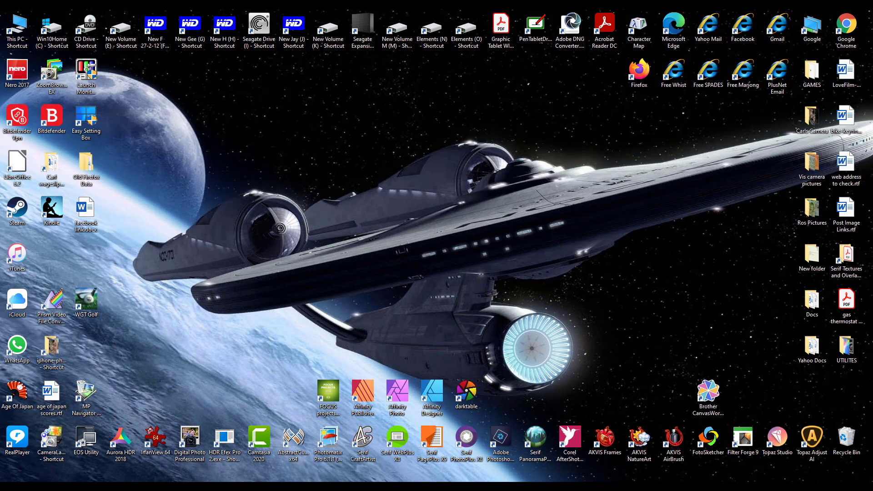
# Switch back to Affinity Photo showing the unsaved edited portrait and its layers
pyautogui.doubleClick(396, 397)
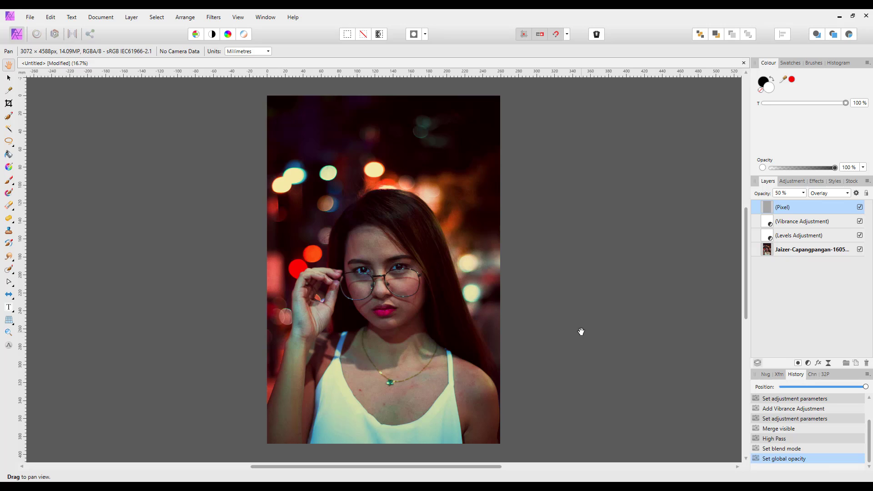
pyautogui.moveTo(583, 388)
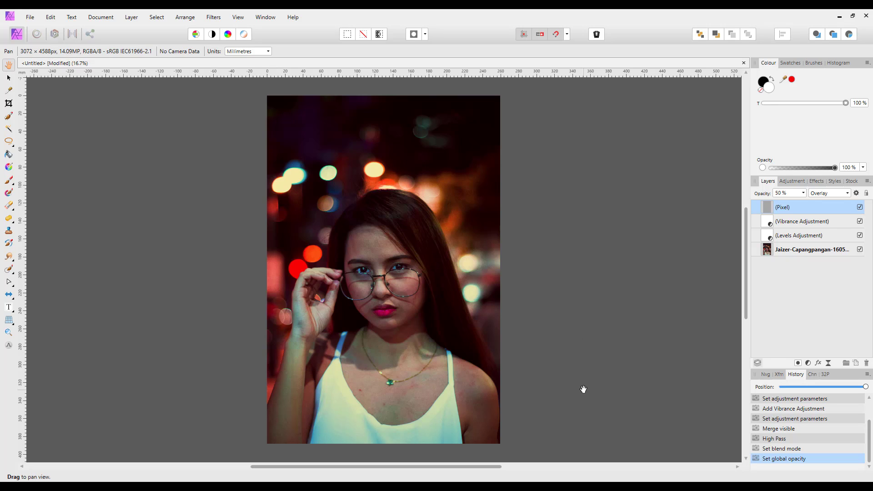
pyautogui.moveTo(822, 201)
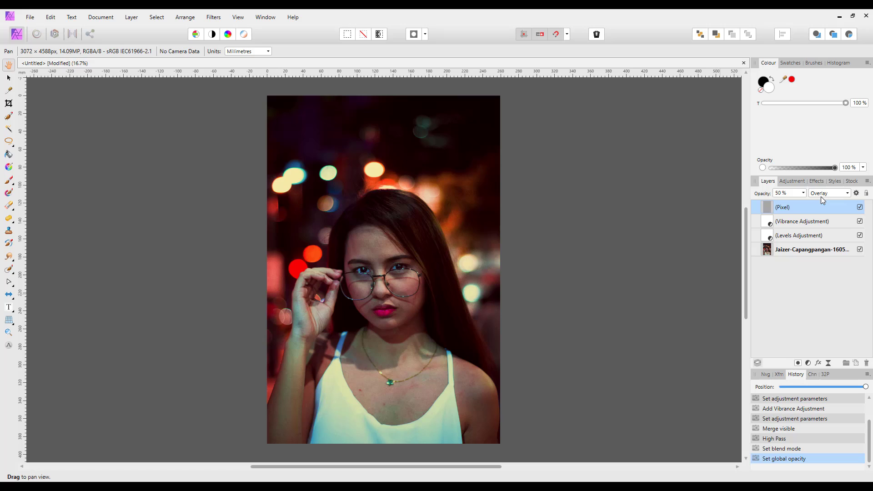
pyautogui.moveTo(579, 355)
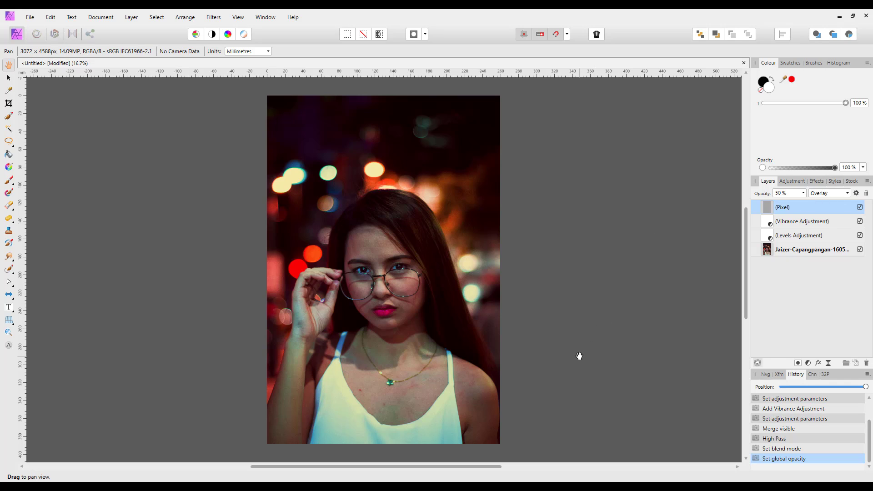
pyautogui.moveTo(806, 243)
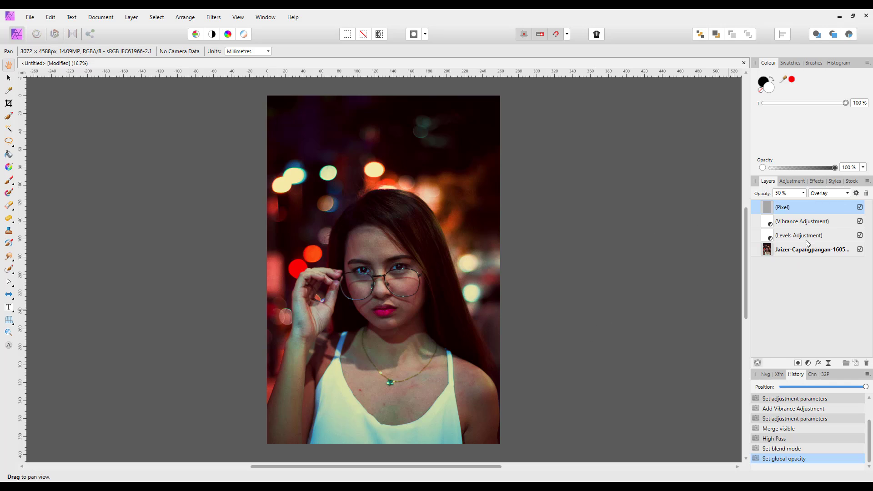
pyautogui.moveTo(800, 231)
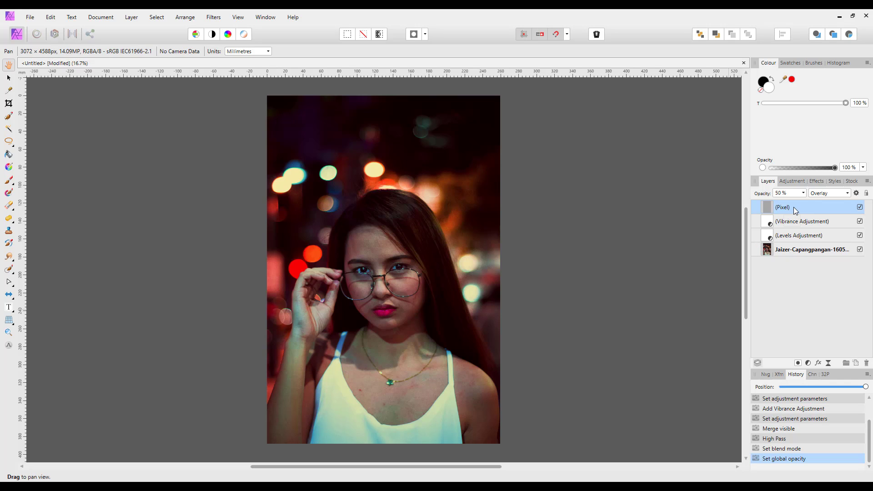
pyautogui.moveTo(794, 207)
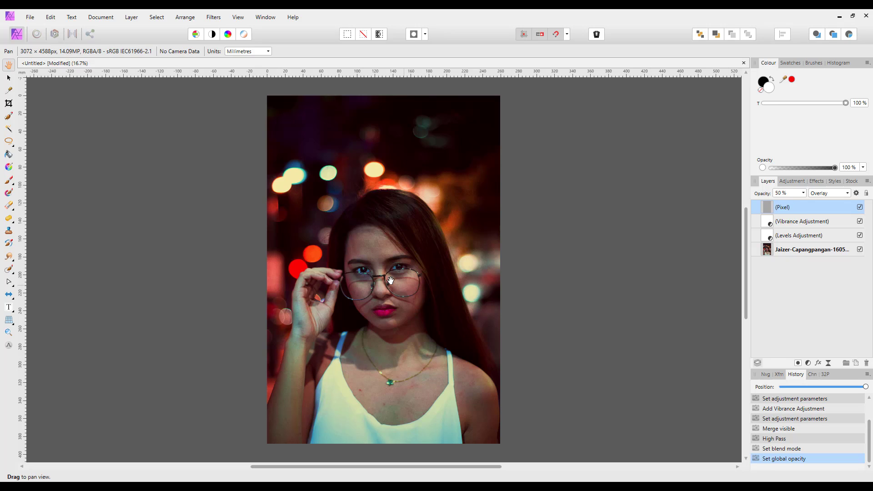
pyautogui.moveTo(626, 377)
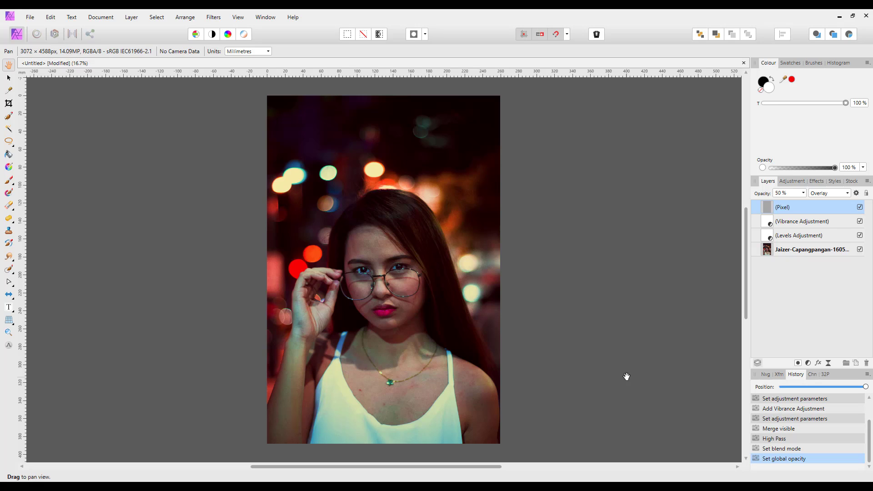
pyautogui.moveTo(633, 323)
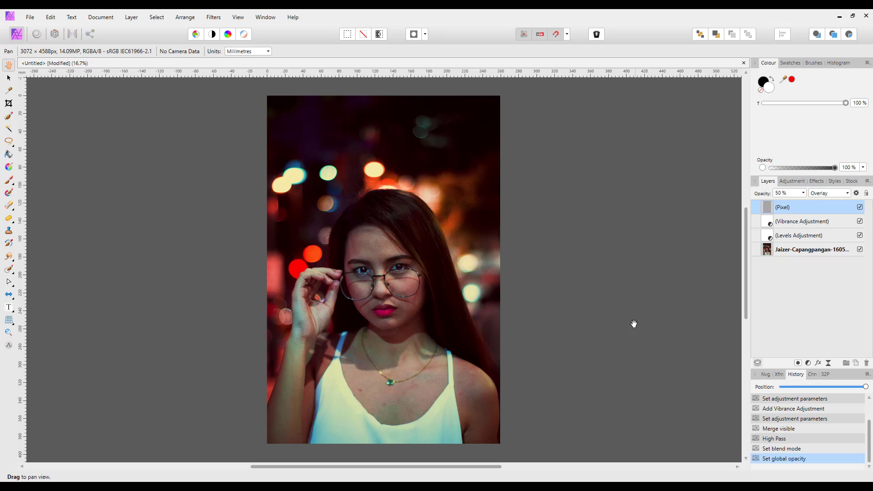
pyautogui.moveTo(200, 276)
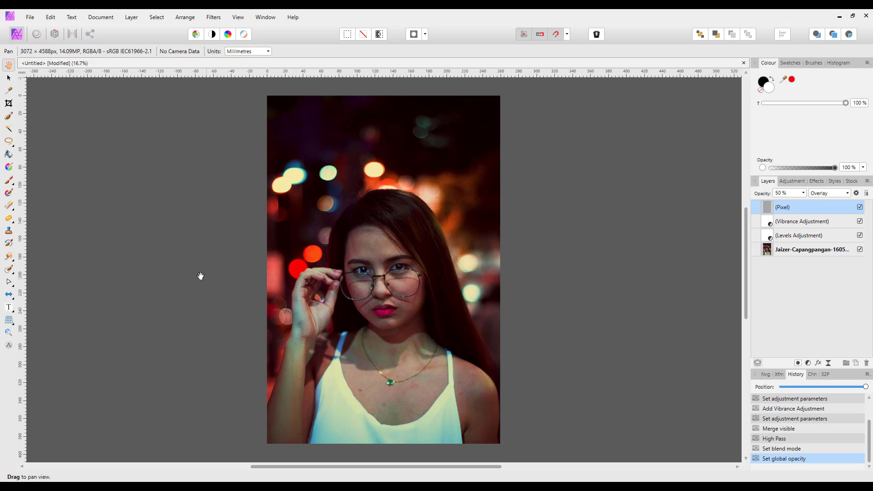
pyautogui.moveTo(176, 272)
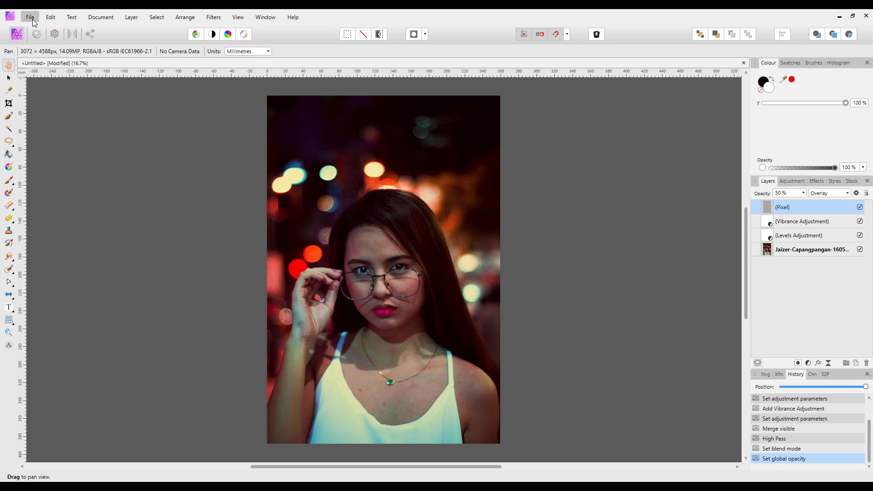
# Show the File menu's Save, Save As and export entries for the portrait
pyautogui.click(30, 17)
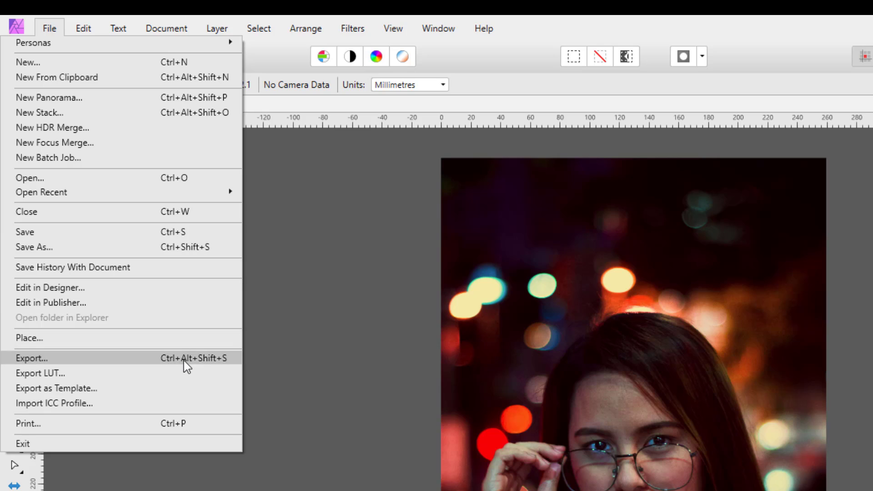
pyautogui.moveTo(210, 260)
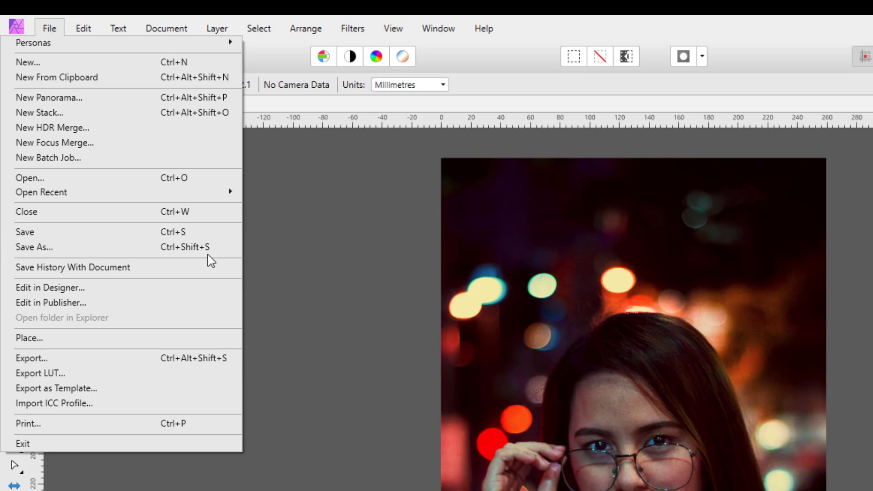
pyautogui.moveTo(181, 232)
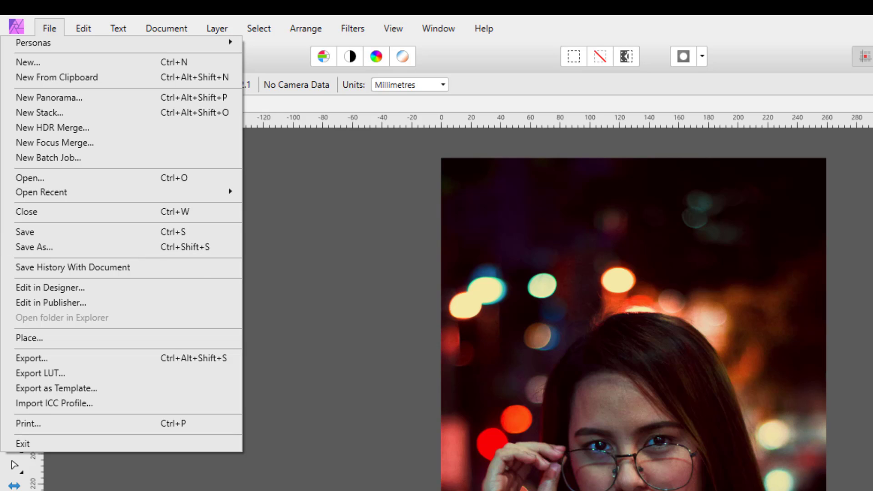
pyautogui.moveTo(366, 481)
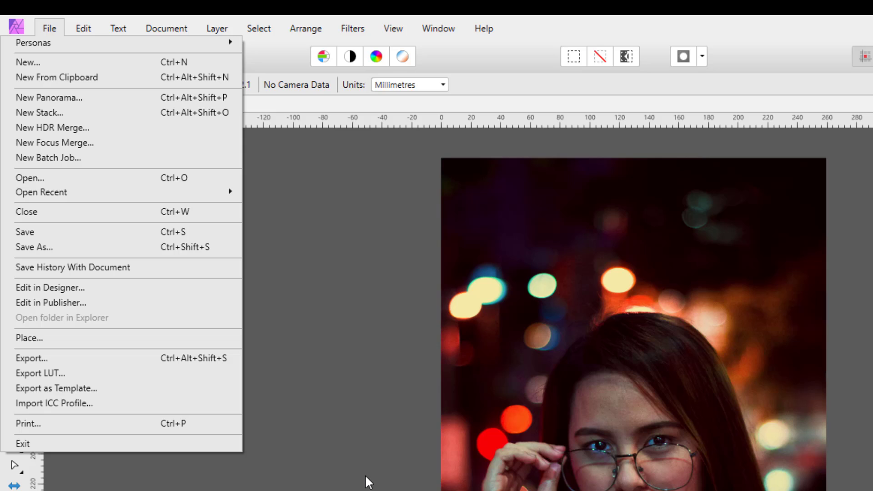
pyautogui.moveTo(435, 323)
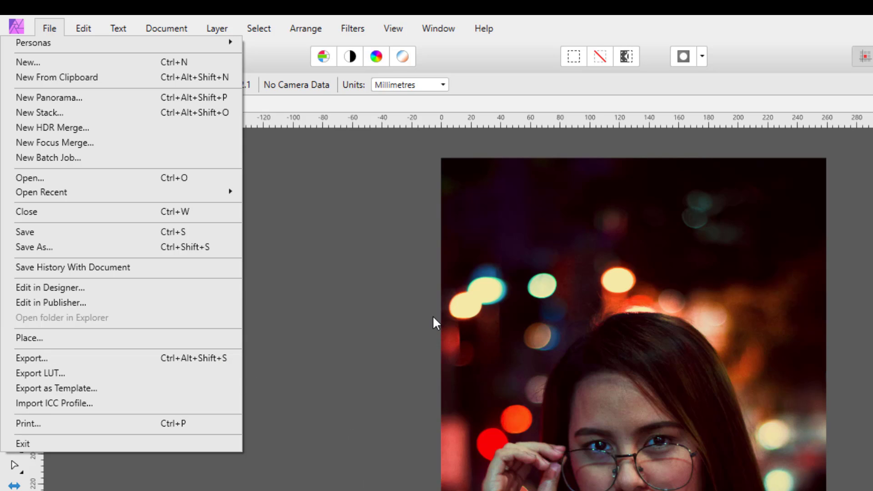
pyautogui.moveTo(122, 246)
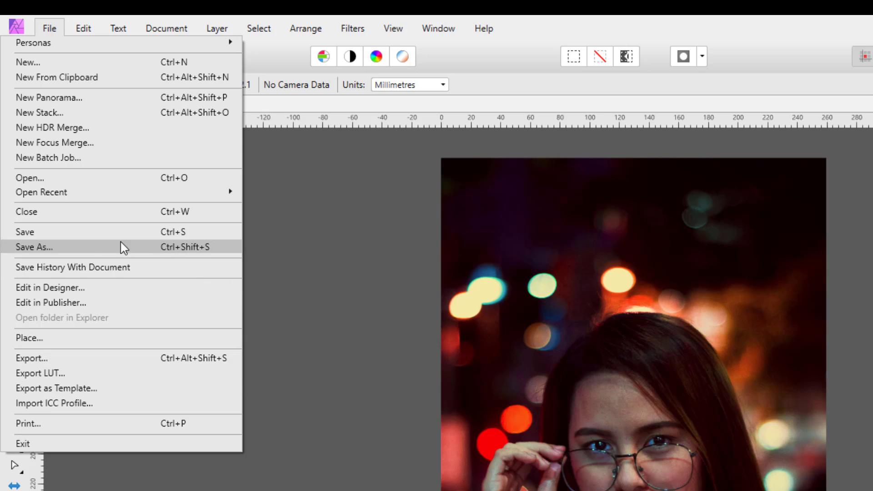
pyautogui.moveTo(55, 235)
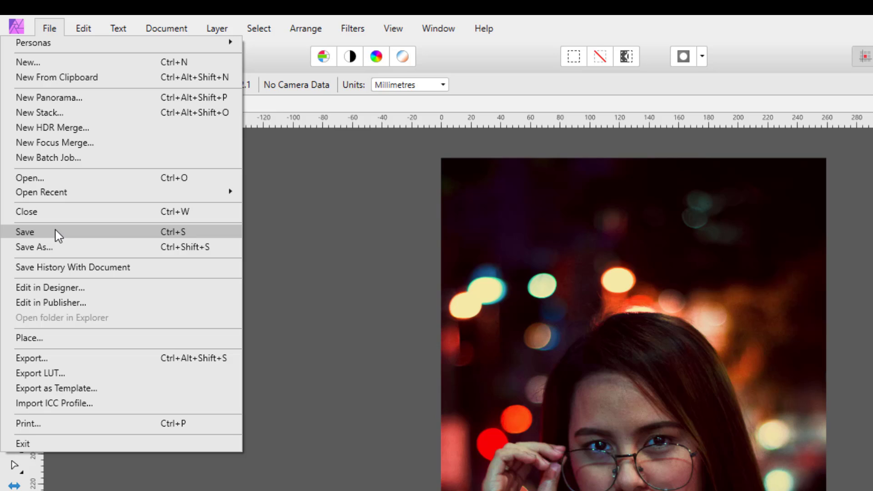
pyautogui.moveTo(39, 251)
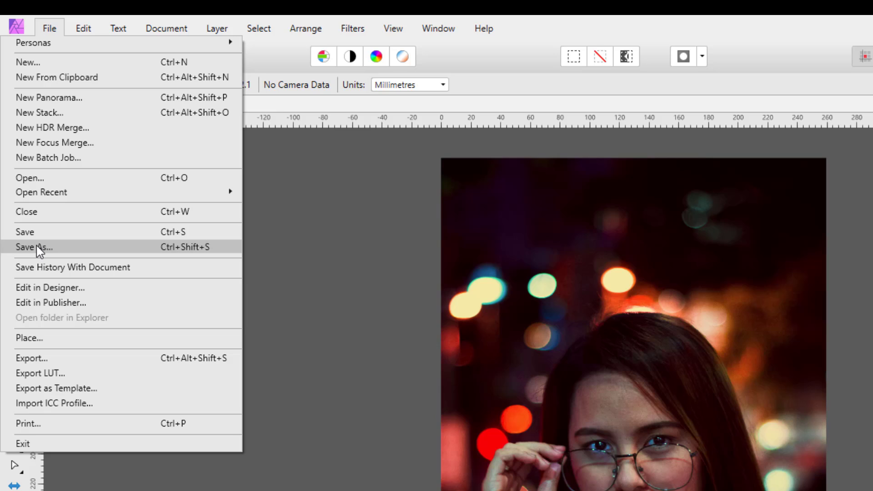
pyautogui.moveTo(61, 234)
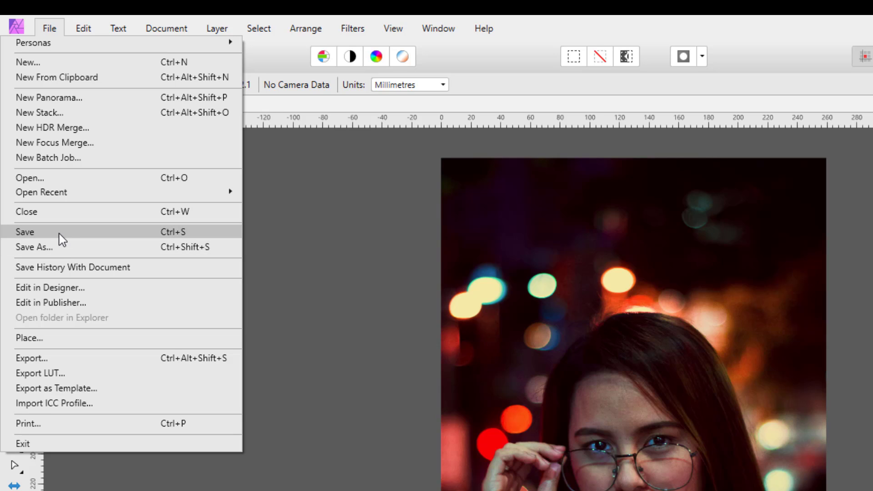
pyautogui.moveTo(75, 247)
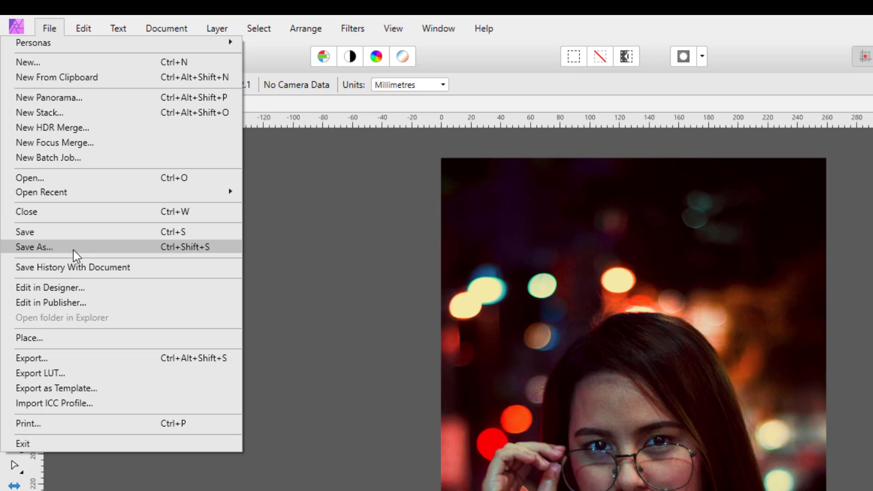
pyautogui.moveTo(79, 257)
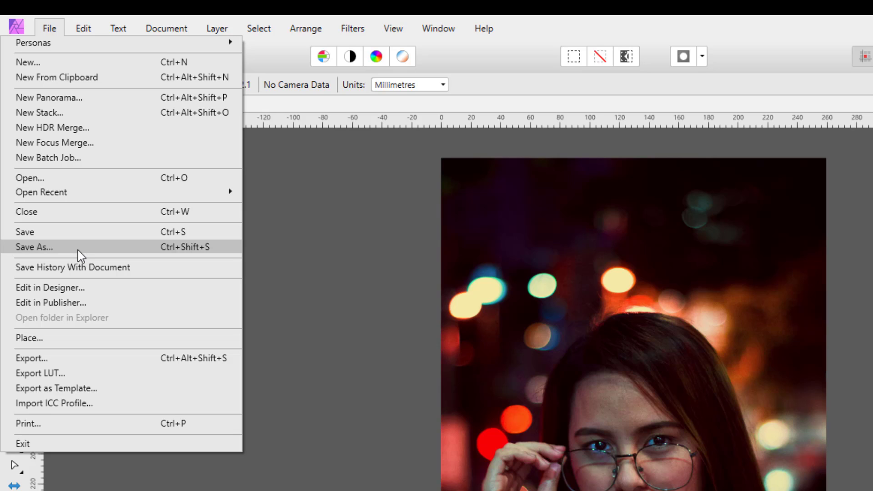
pyautogui.moveTo(114, 235)
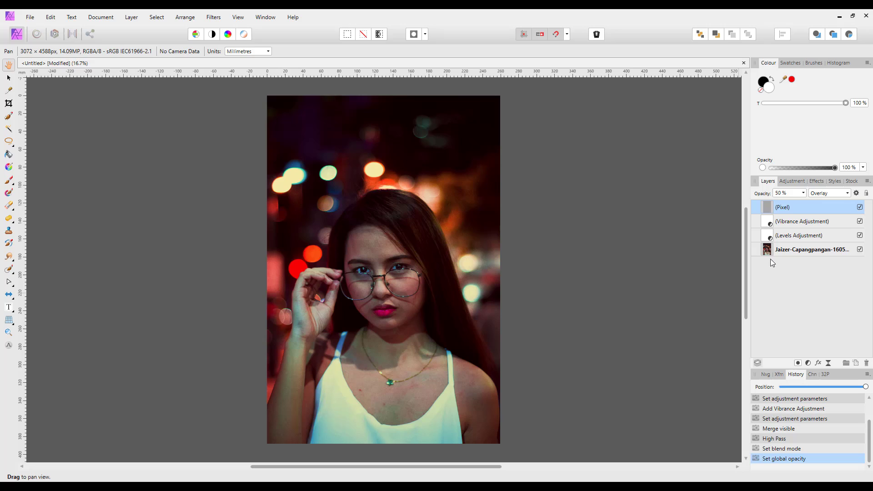
pyautogui.moveTo(810, 240)
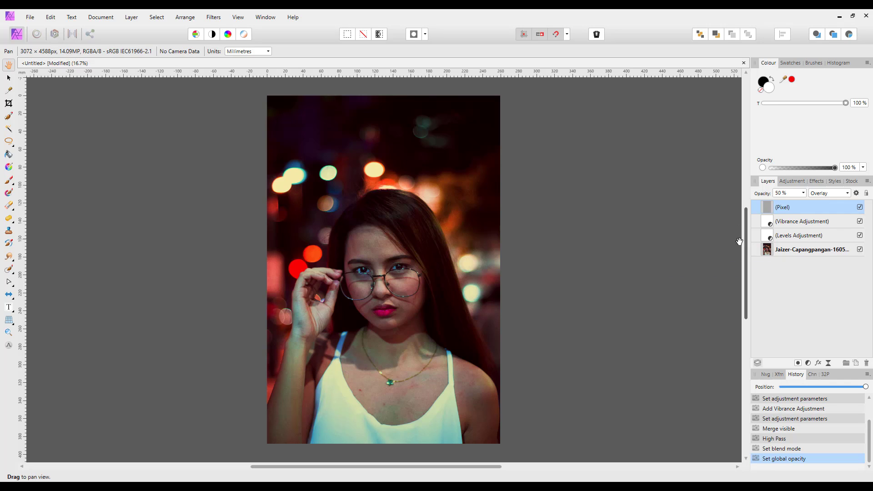
pyautogui.moveTo(608, 306)
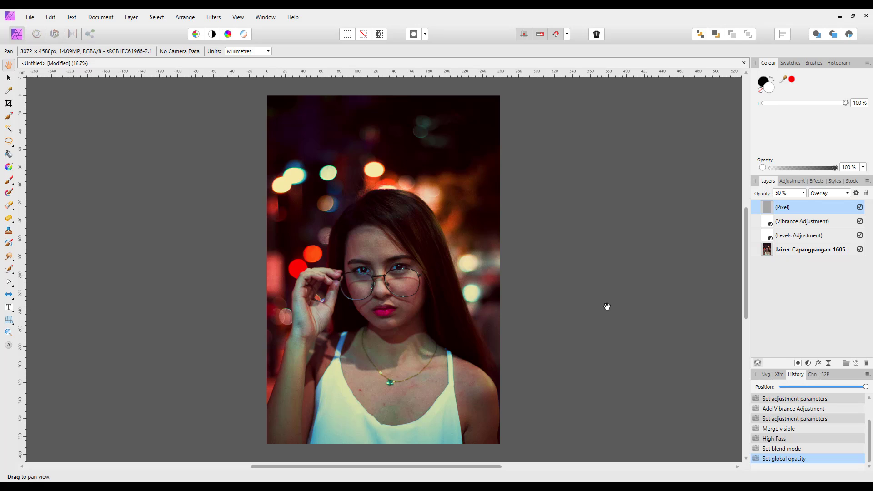
pyautogui.moveTo(270, 396)
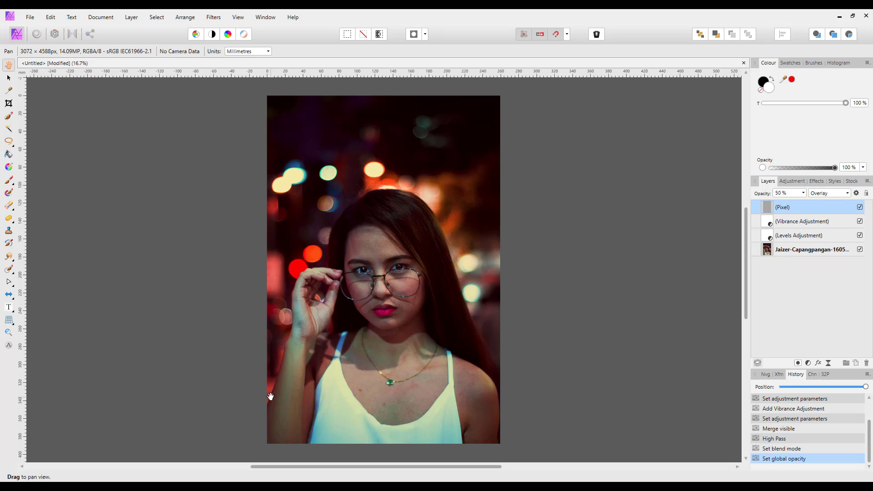
pyautogui.moveTo(545, 271)
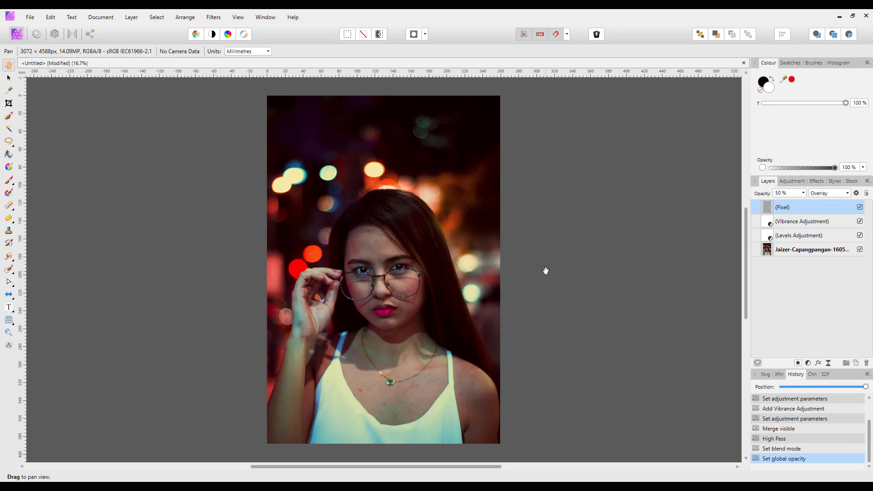
pyautogui.moveTo(571, 305)
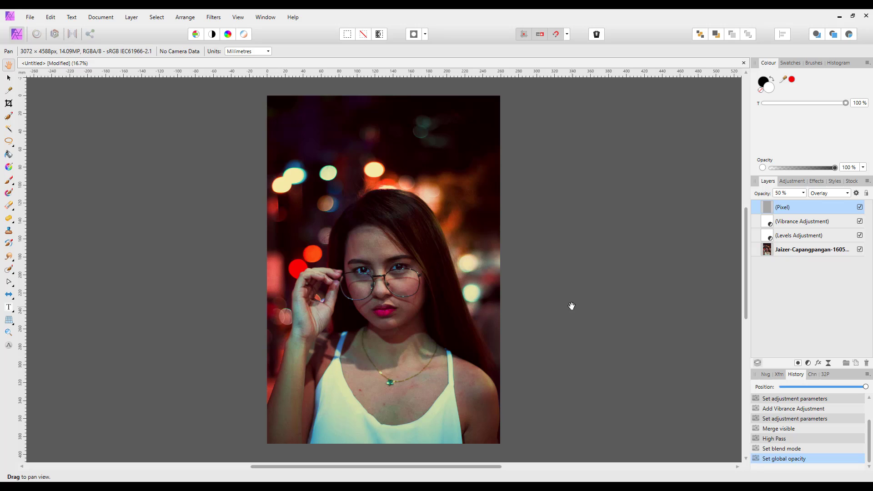
pyautogui.moveTo(373, 333)
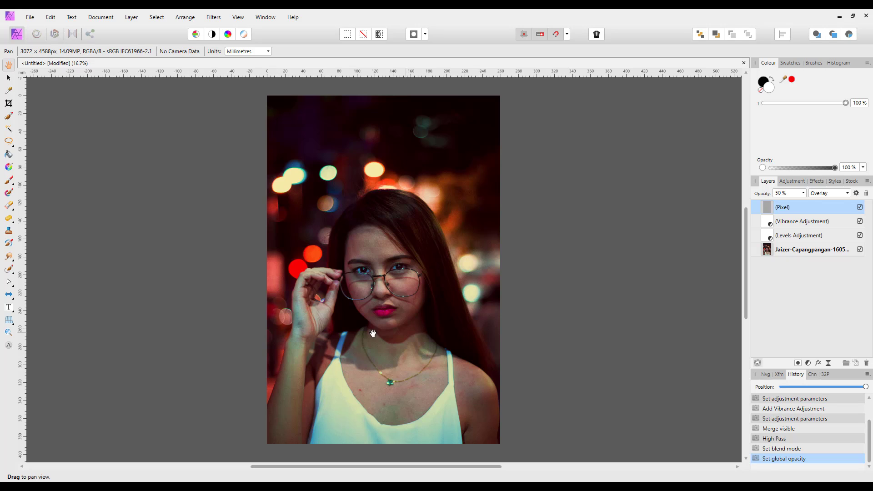
pyautogui.moveTo(127, 334)
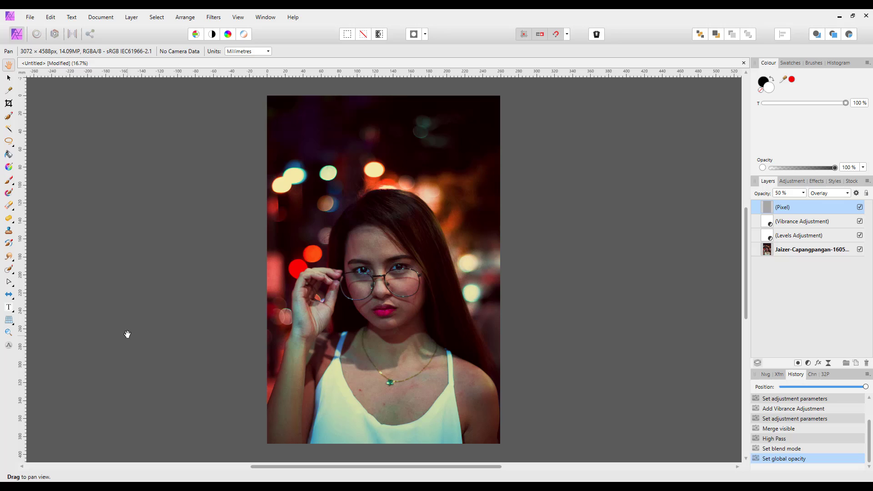
pyautogui.moveTo(87, 232)
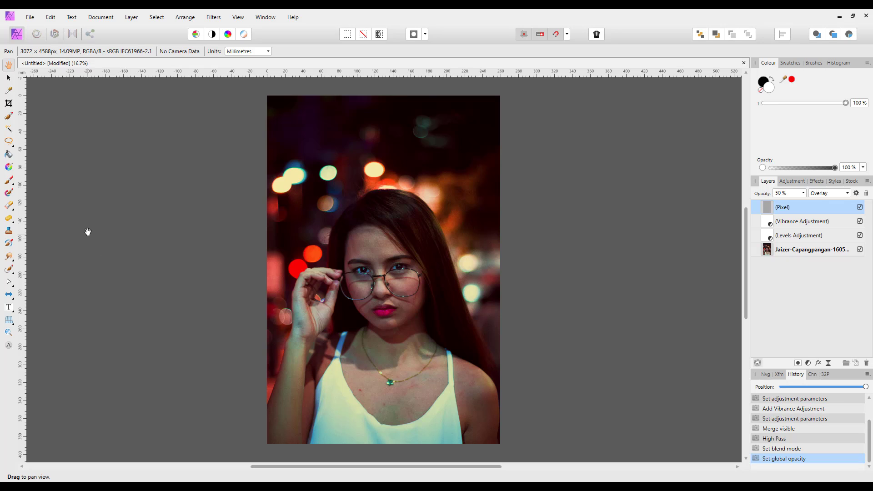
# Reopen the File menu with its saving and exporting commands
pyautogui.click(30, 17)
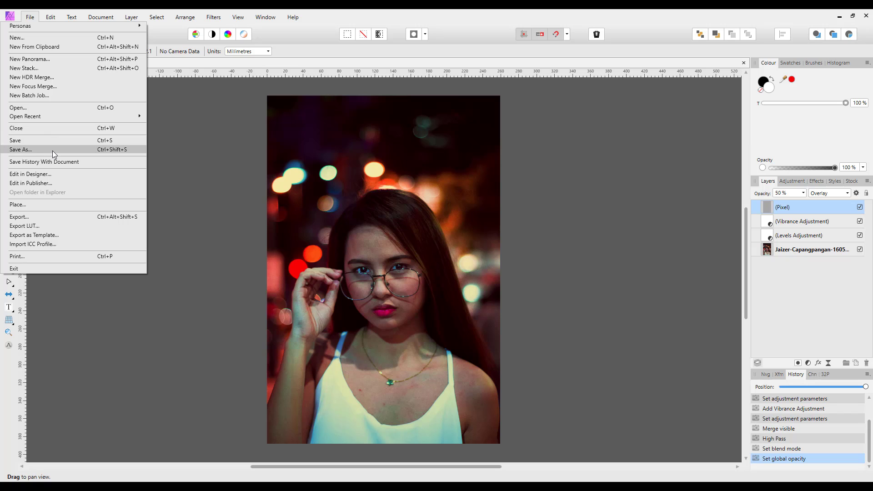
# Choose Save As and browse to New Gee (G:) > Affinity Test > images 21-11-2020
pyautogui.click(21, 149)
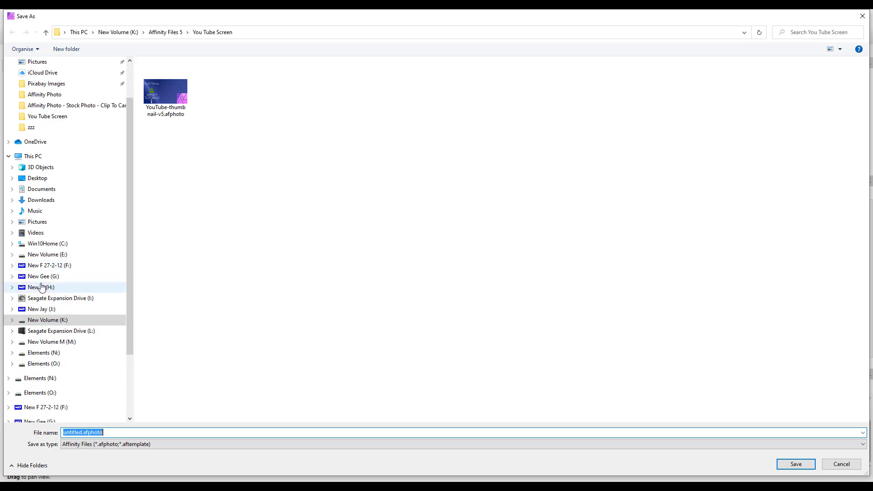
pyautogui.click(42, 276)
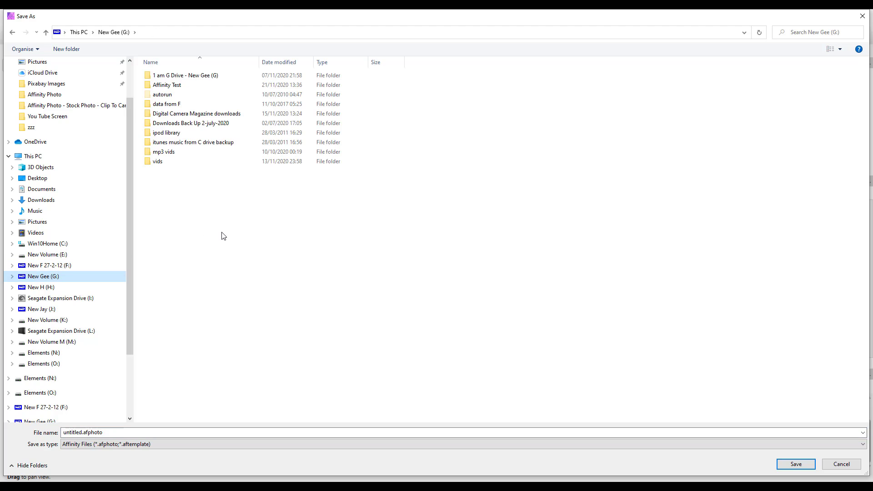
pyautogui.click(166, 85)
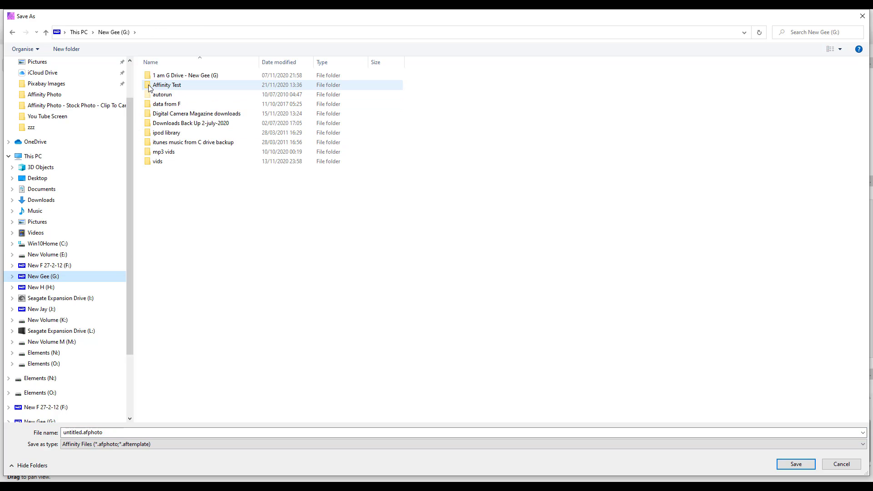
pyautogui.doubleClick(166, 84)
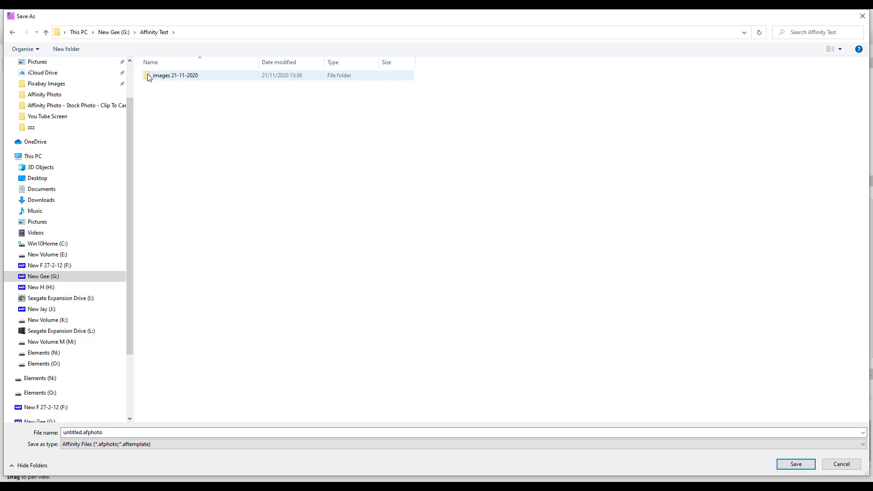
pyautogui.doubleClick(173, 75)
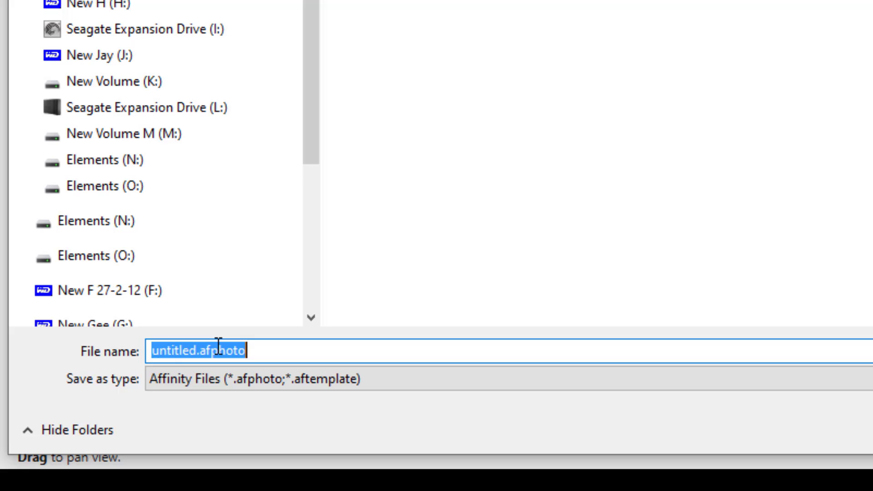
# Save the layered portrait with the file name 'test'
pyautogui.write('test')
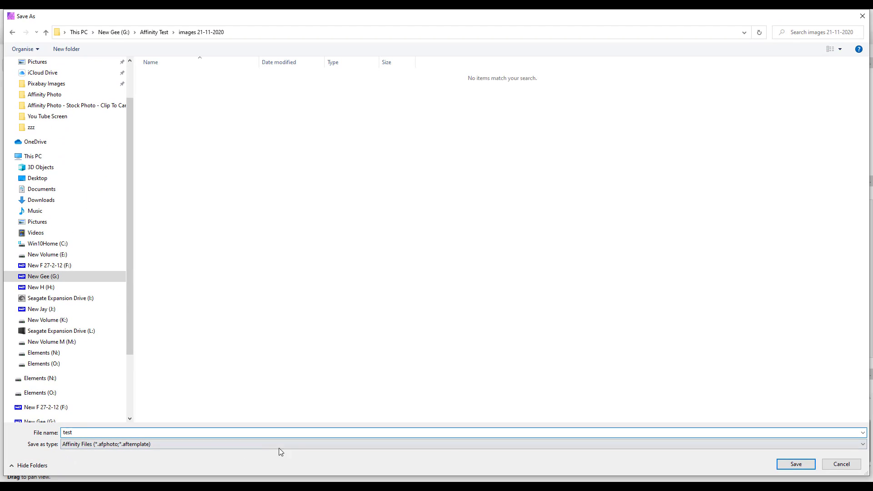
pyautogui.moveTo(97, 458)
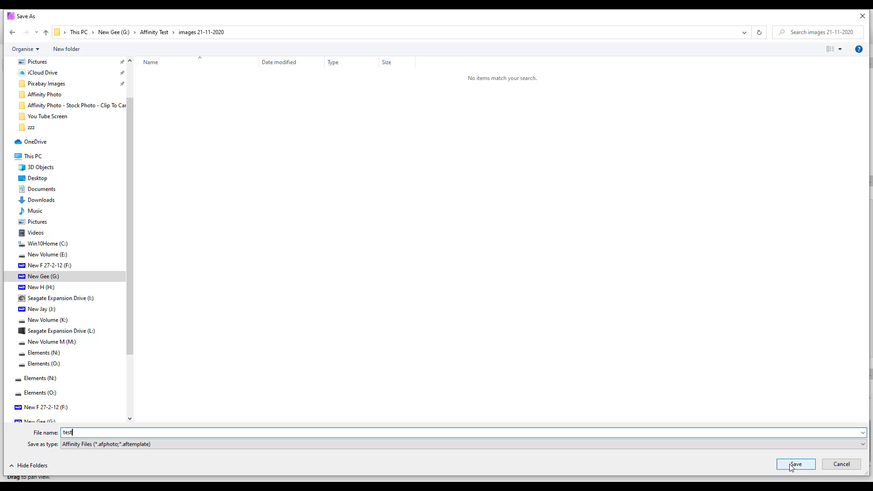
pyautogui.click(795, 463)
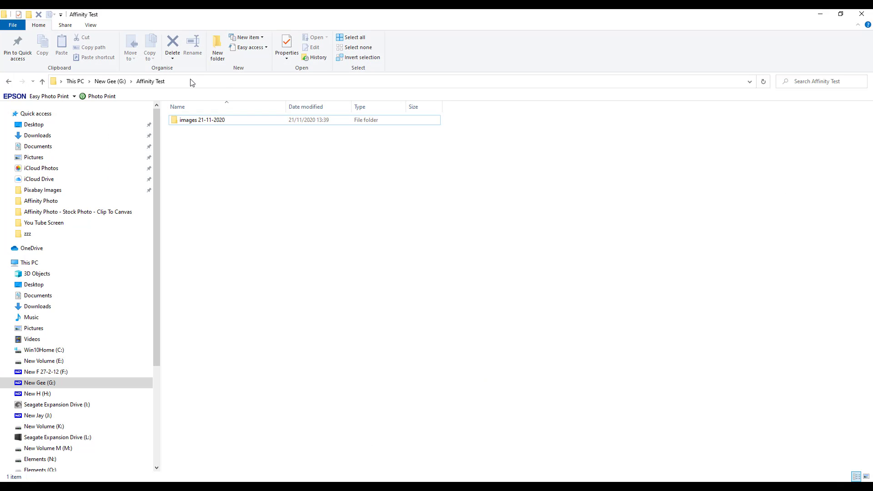
# Open images 21-11-2020 in File Explorer to verify test.afphoto (13.6 MB) exists
pyautogui.doubleClick(201, 120)
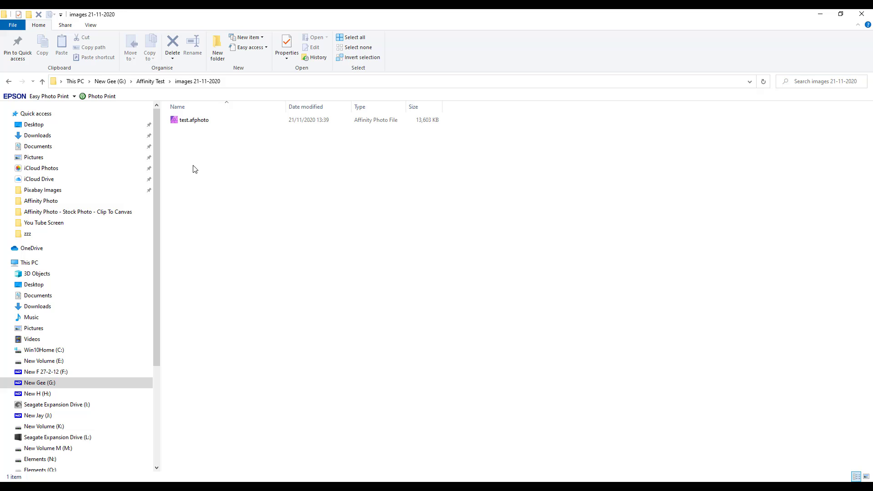
pyautogui.moveTo(191, 131)
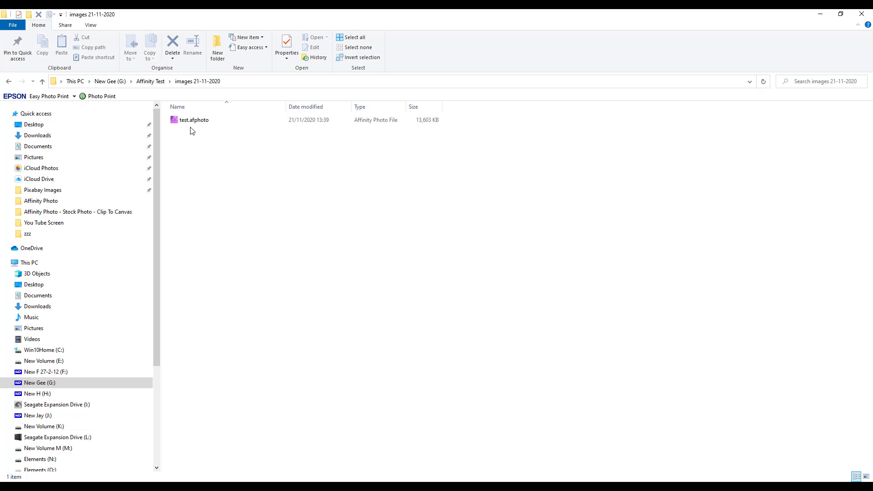
pyautogui.moveTo(211, 143)
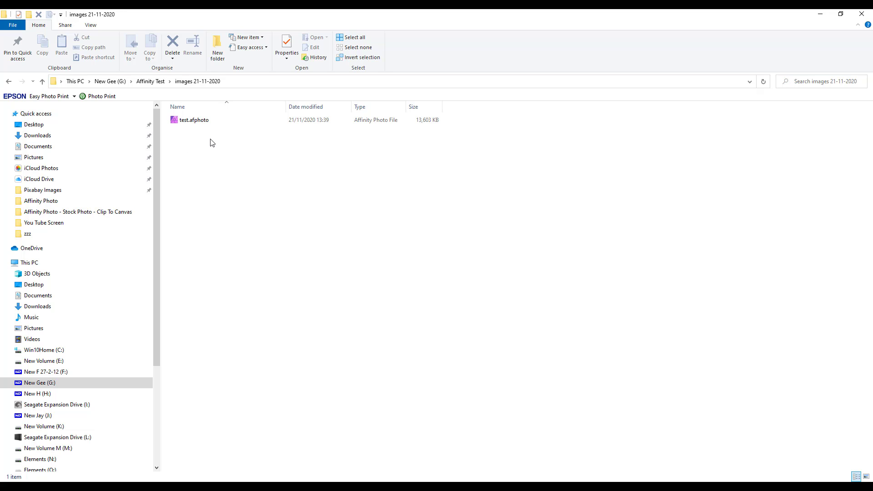
pyautogui.moveTo(329, 337)
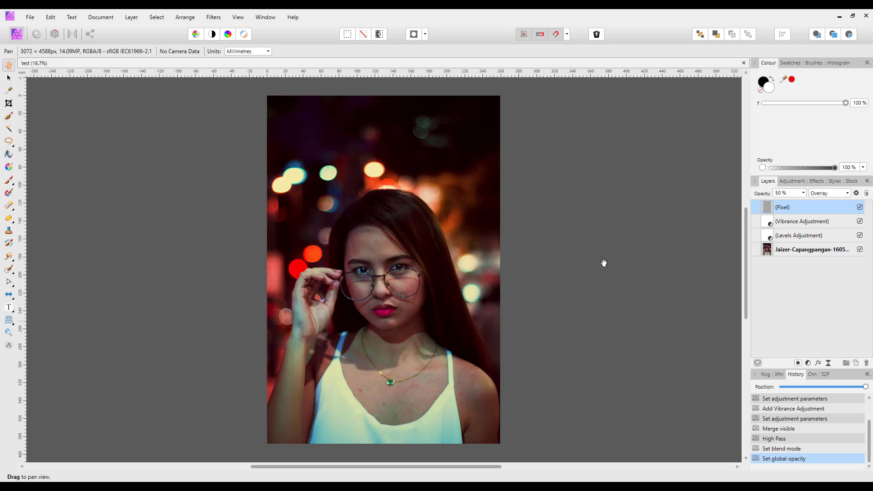
pyautogui.moveTo(743, 66)
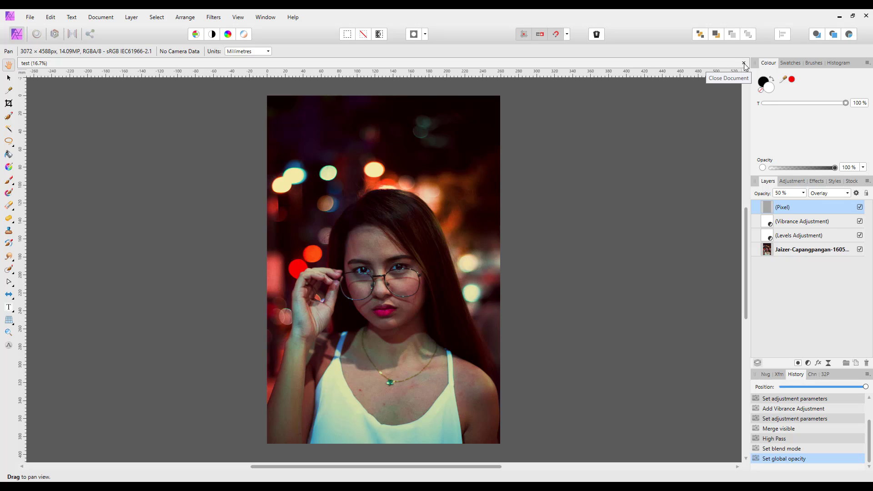
pyautogui.click(744, 63)
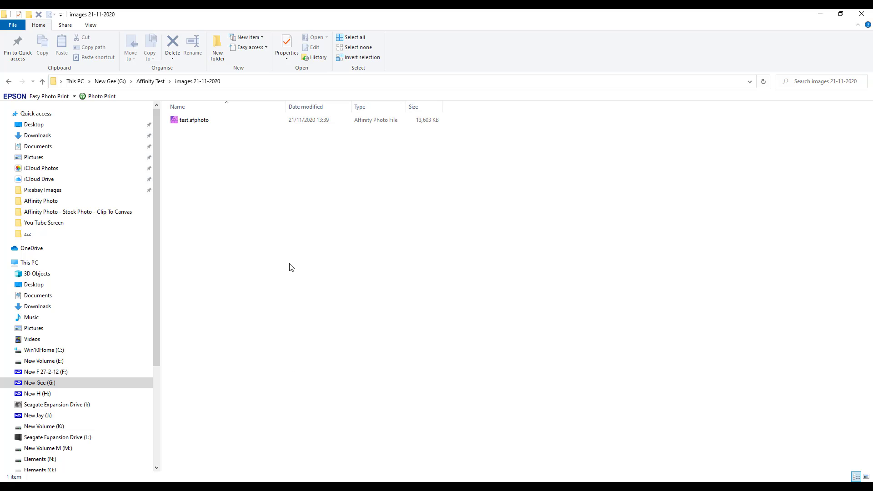
pyautogui.click(193, 120)
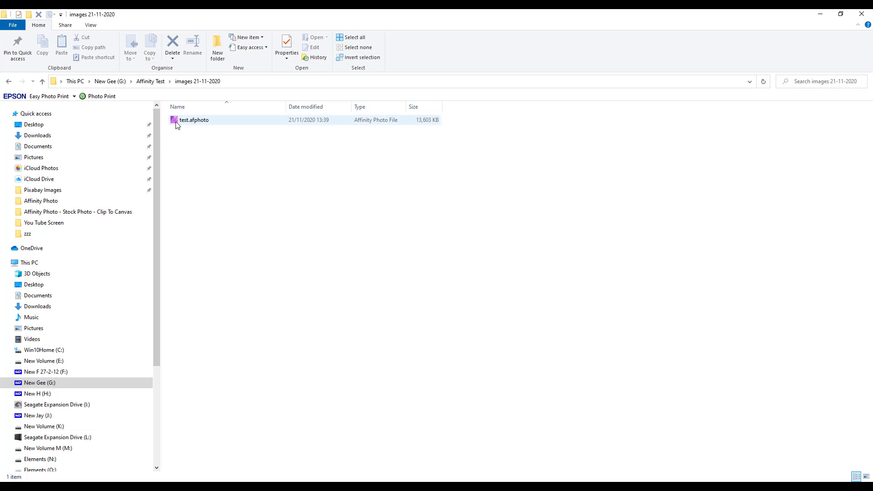
pyautogui.click(193, 120)
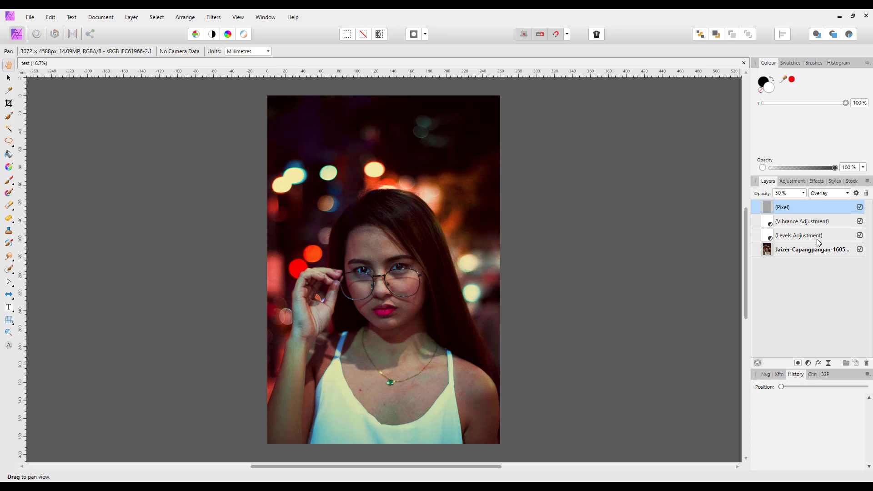
pyautogui.moveTo(808, 240)
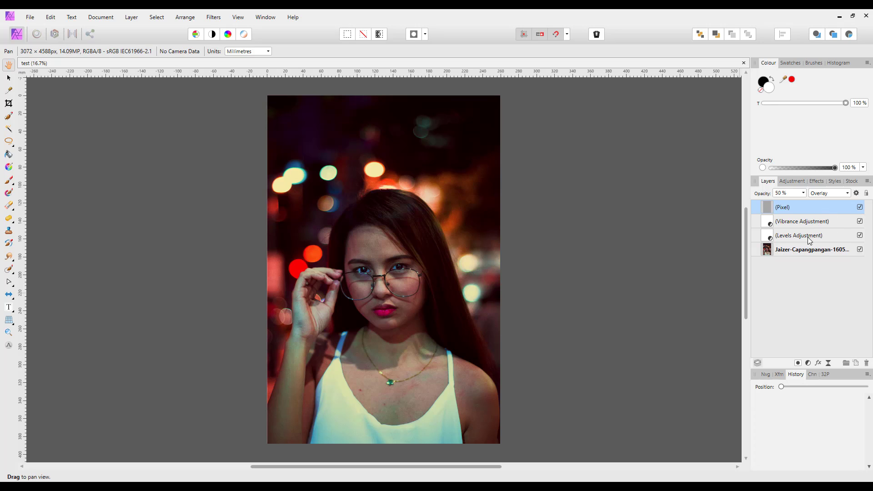
pyautogui.moveTo(823, 239)
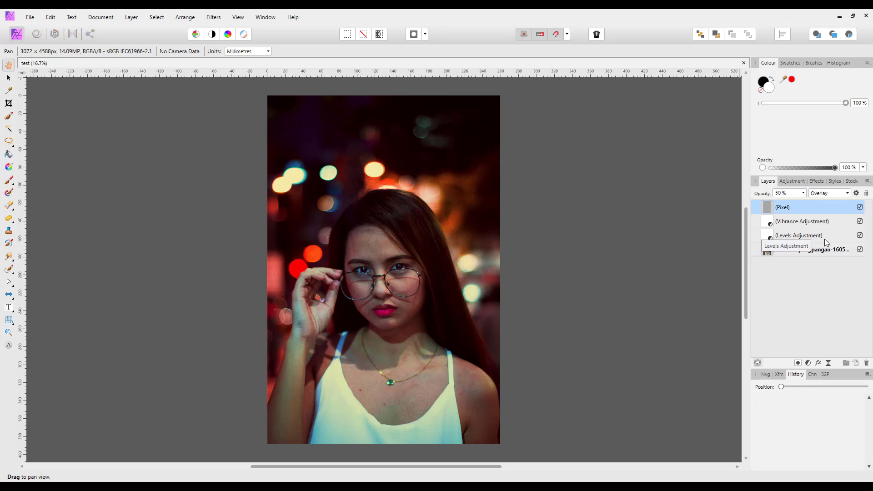
pyautogui.moveTo(608, 320)
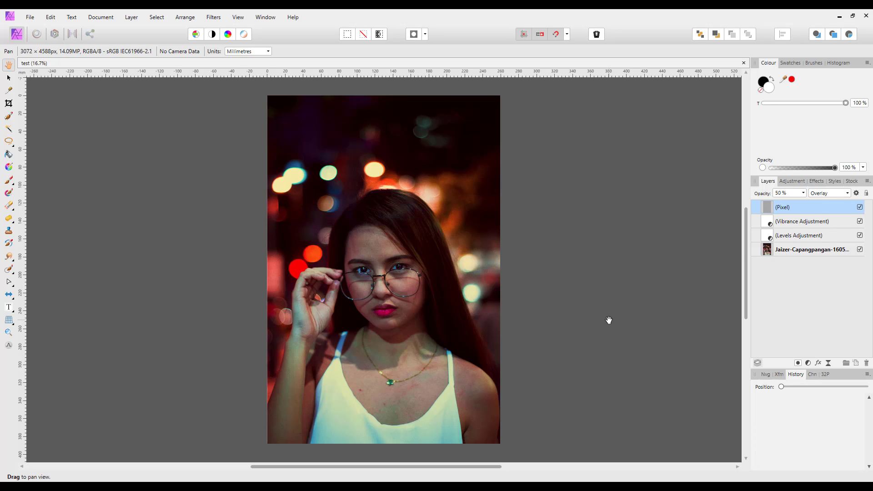
pyautogui.moveTo(149, 398)
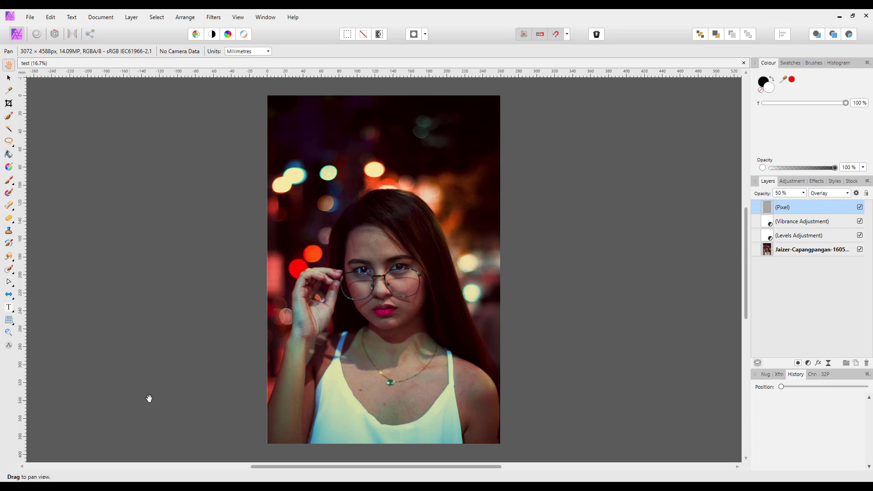
pyautogui.moveTo(149, 359)
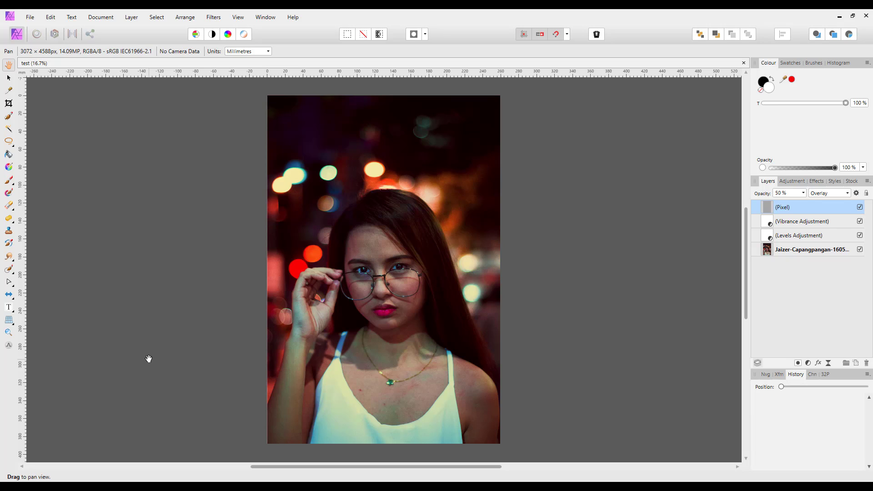
pyautogui.moveTo(437, 377)
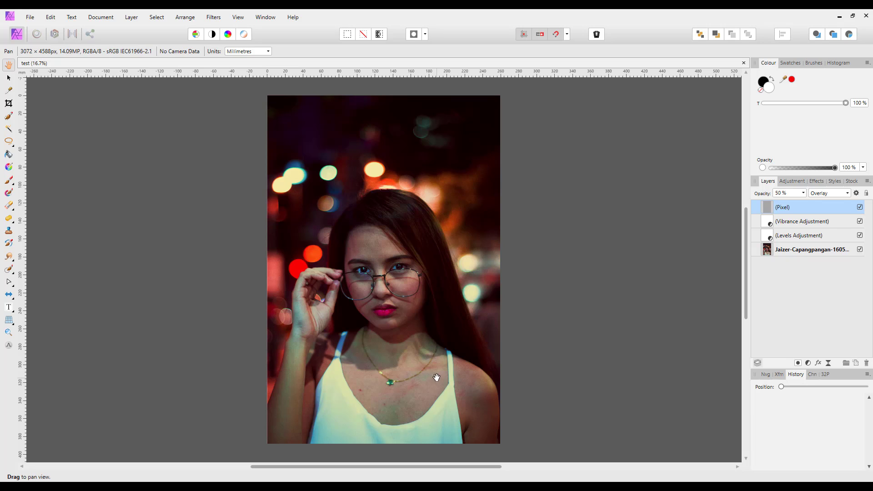
pyautogui.moveTo(611, 329)
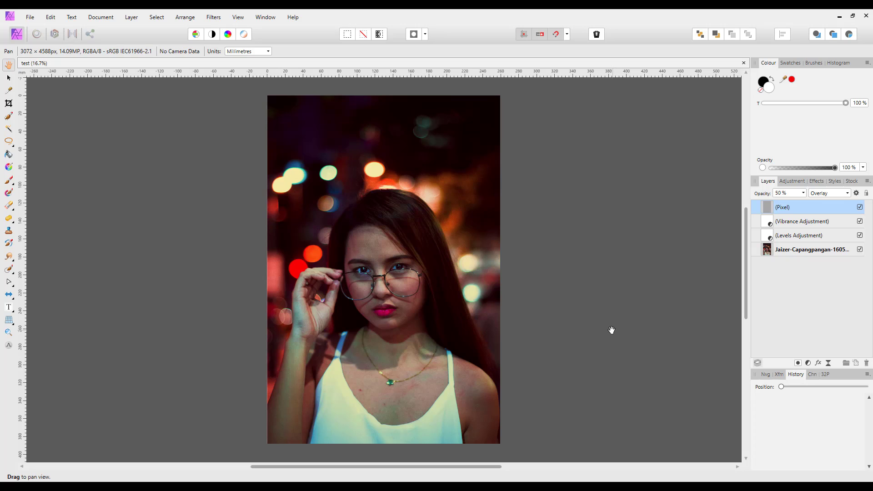
pyautogui.moveTo(753, 216)
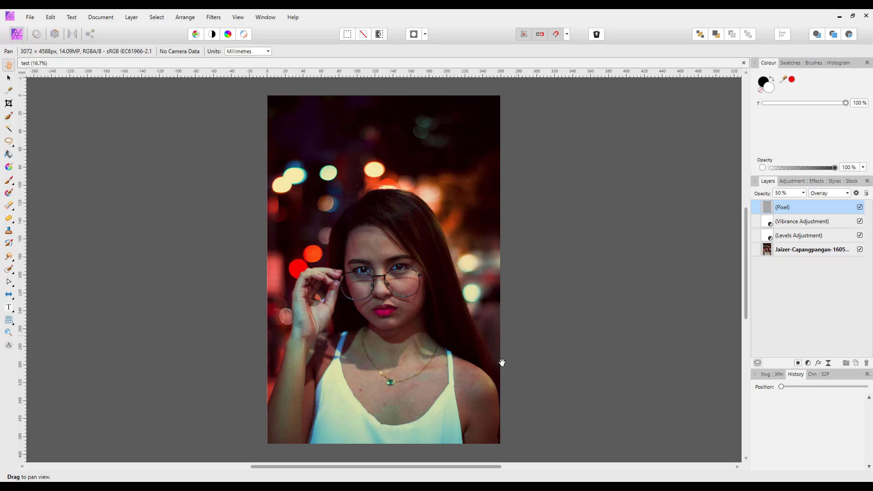
pyautogui.moveTo(531, 371)
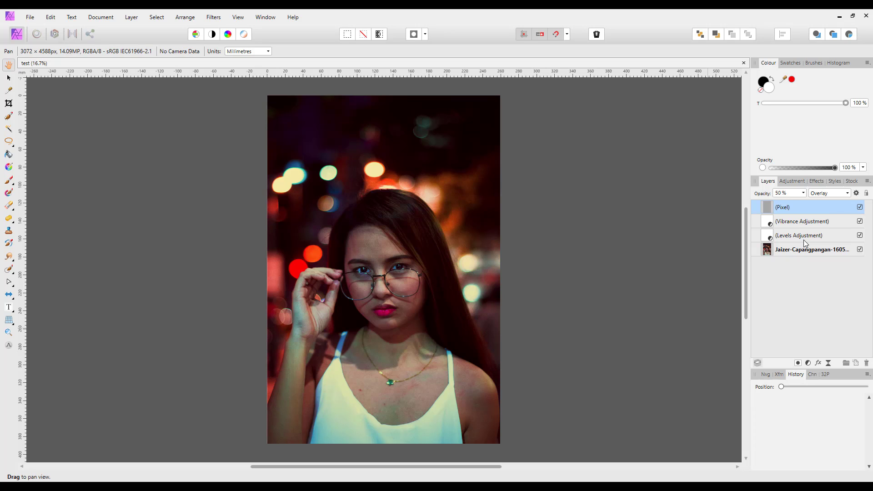
pyautogui.moveTo(601, 344)
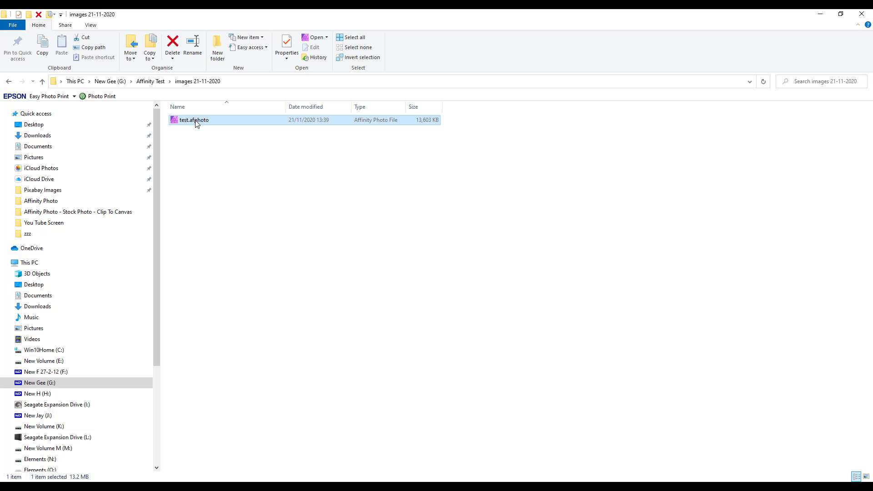
pyautogui.moveTo(196, 121)
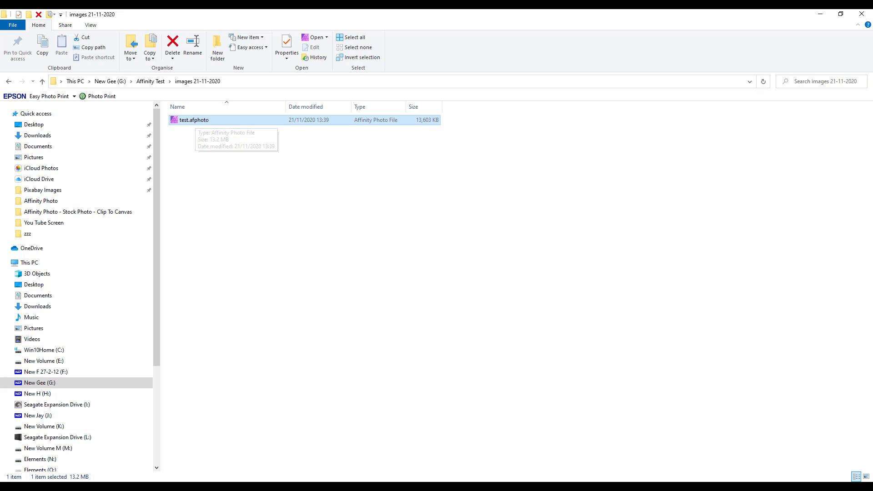
# Open test.afphoto from images 21-11-2020 in Affinity Photo
pyautogui.doubleClick(194, 120)
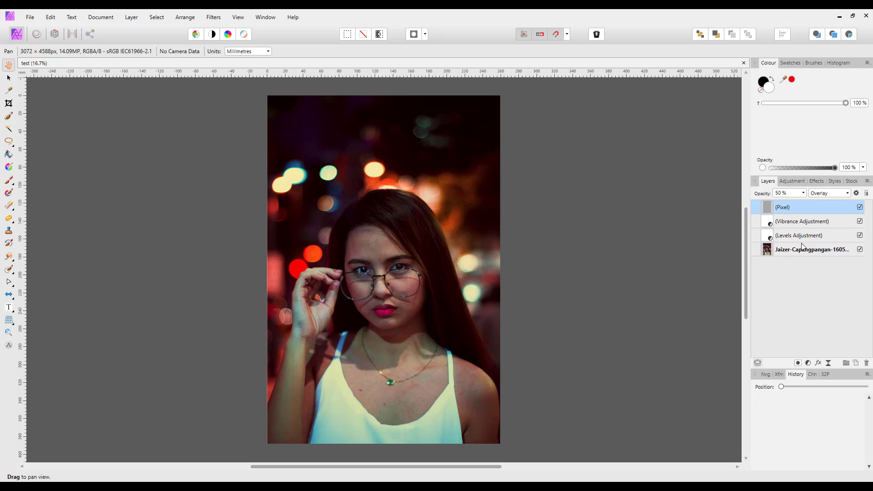
pyautogui.moveTo(617, 357)
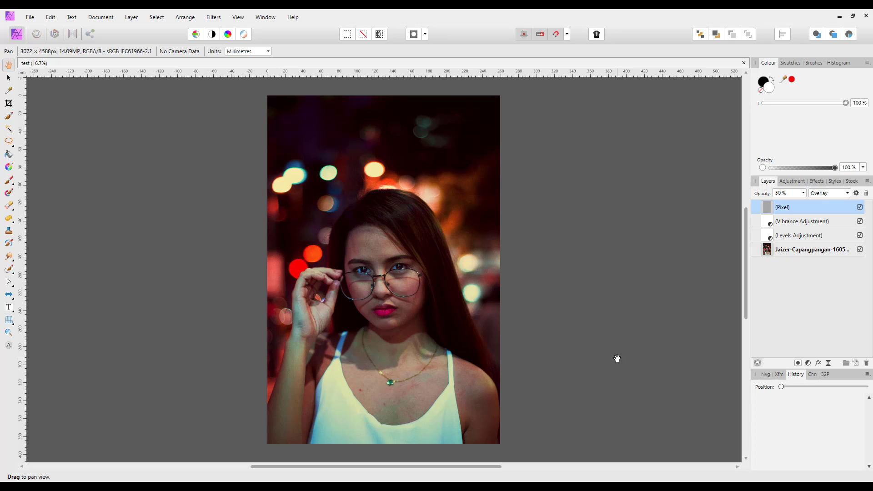
pyautogui.moveTo(330, 415)
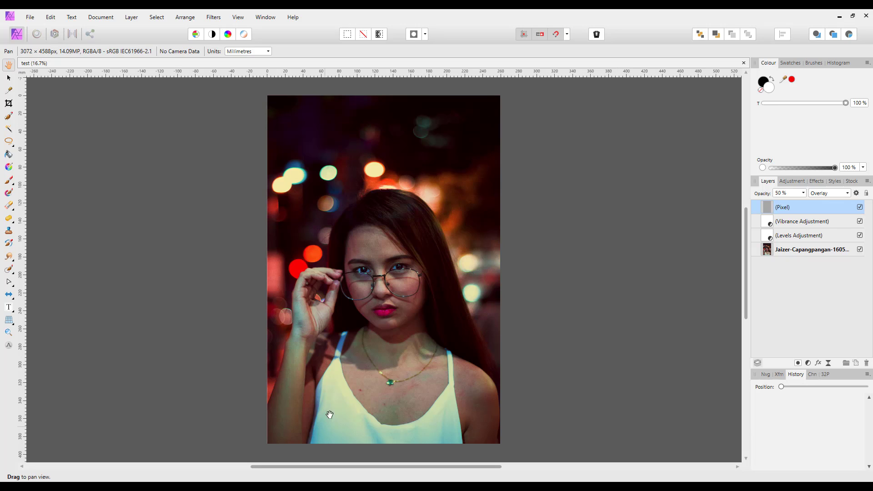
pyautogui.moveTo(396, 303)
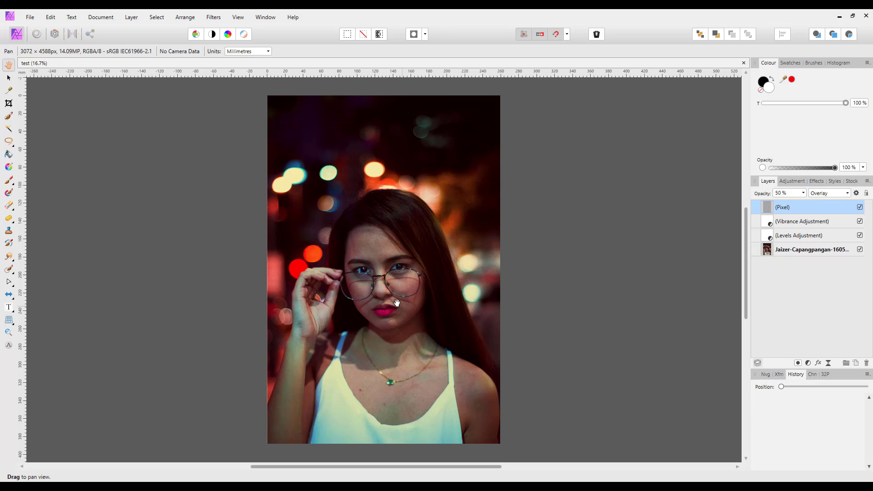
pyautogui.moveTo(100, 181)
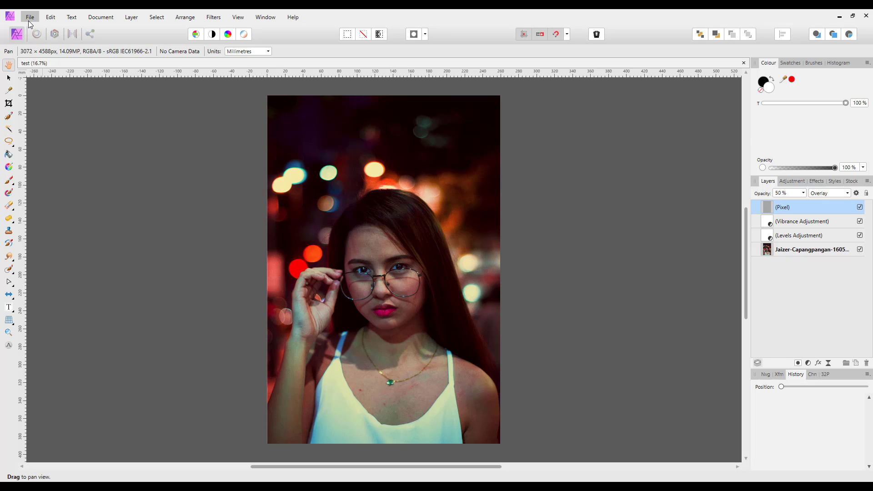
# Show the File menu commands for the reopened layered test portrait
pyautogui.click(29, 16)
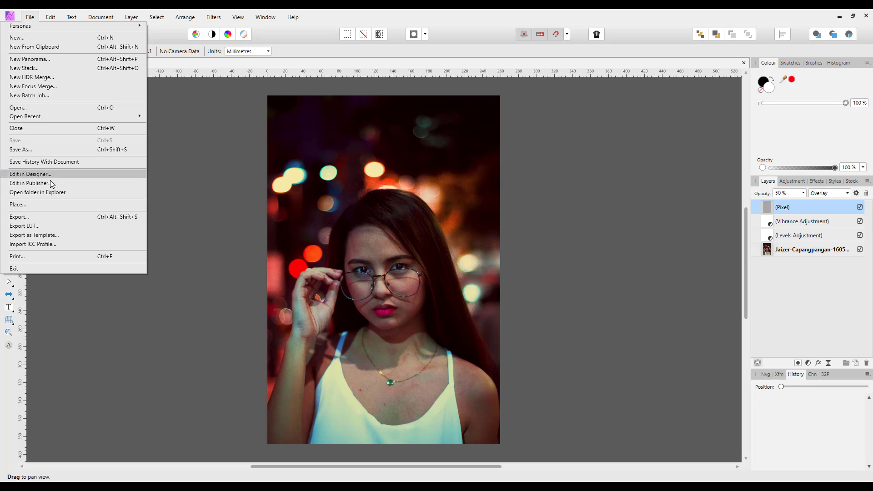
# Export the portrait as JPEG using the Best quality preset at Quality 100
pyautogui.click(19, 216)
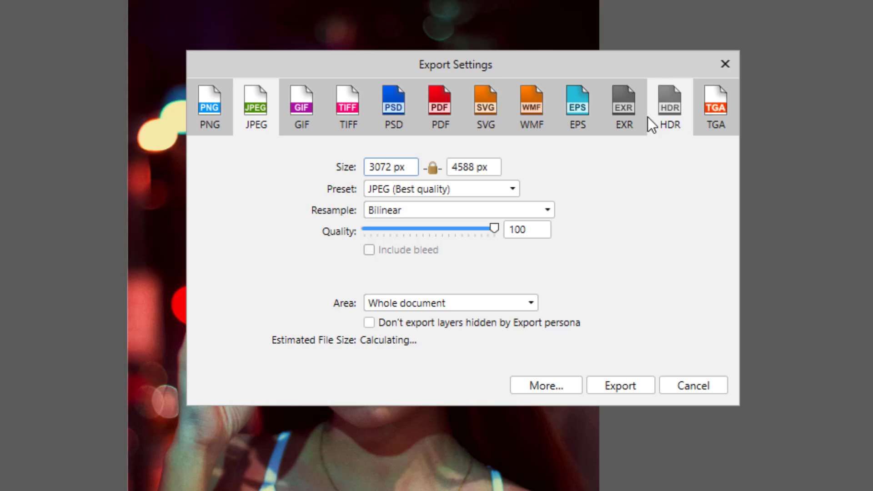
pyautogui.moveTo(266, 231)
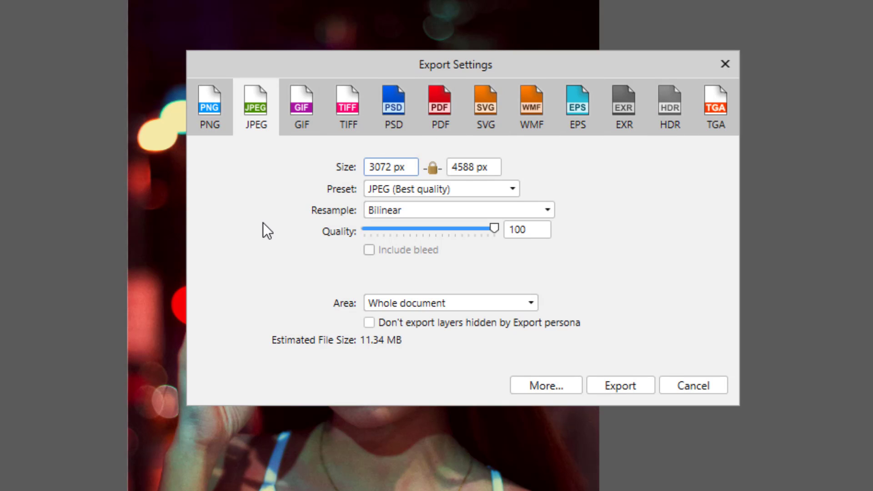
pyautogui.moveTo(563, 120)
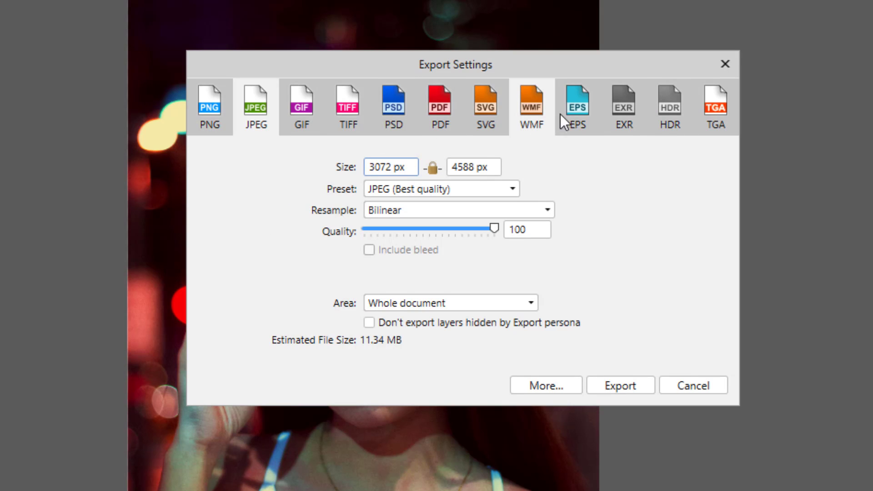
pyautogui.moveTo(659, 148)
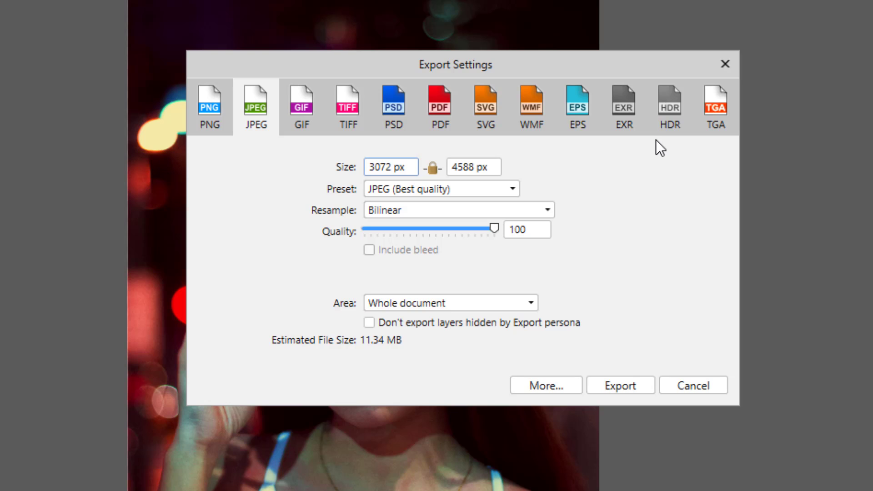
pyautogui.moveTo(232, 199)
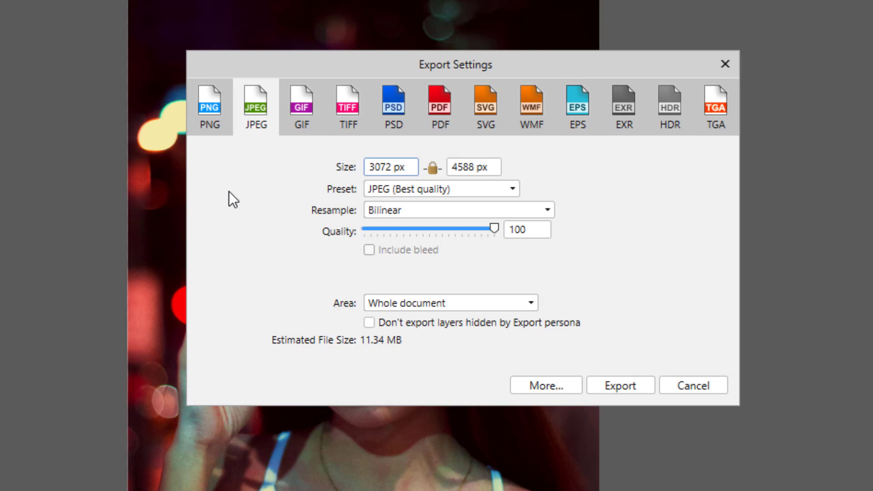
pyautogui.moveTo(231, 186)
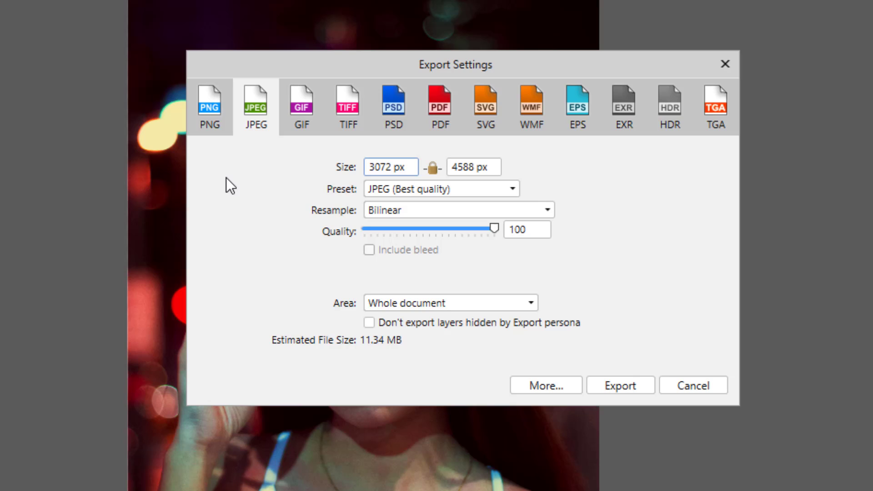
pyautogui.moveTo(262, 125)
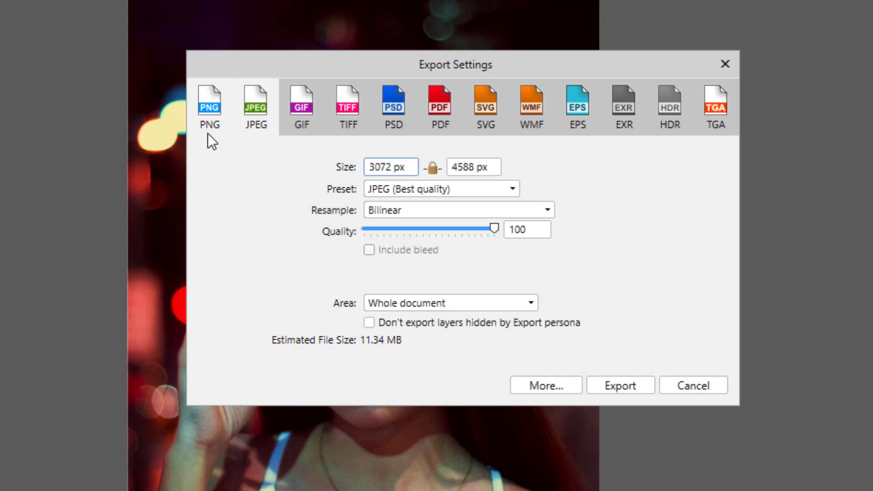
pyautogui.moveTo(321, 161)
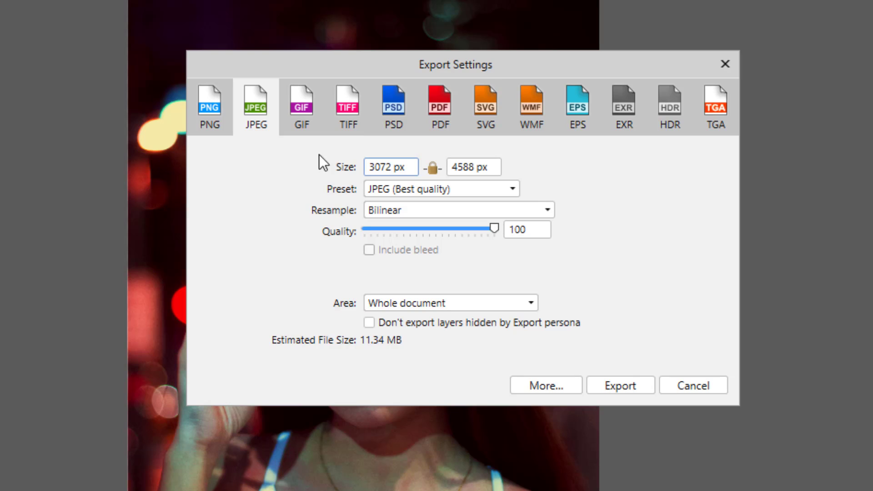
pyautogui.moveTo(225, 144)
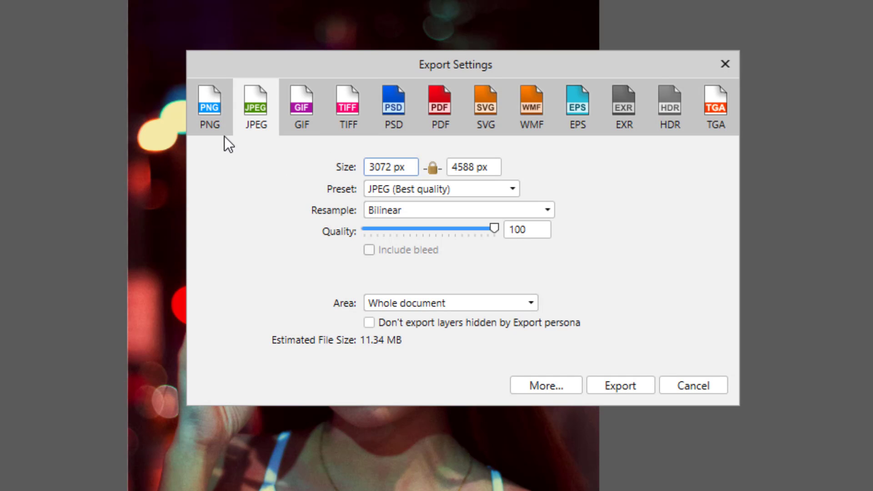
pyautogui.moveTo(416, 144)
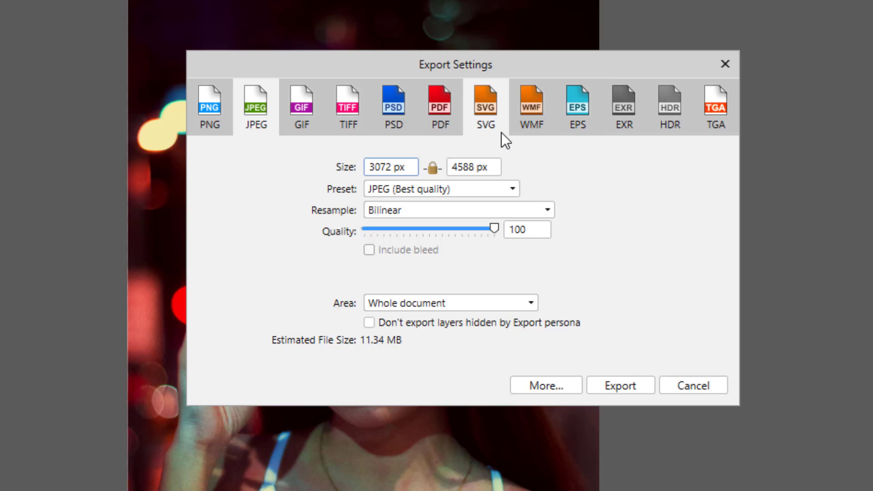
pyautogui.click(392, 106)
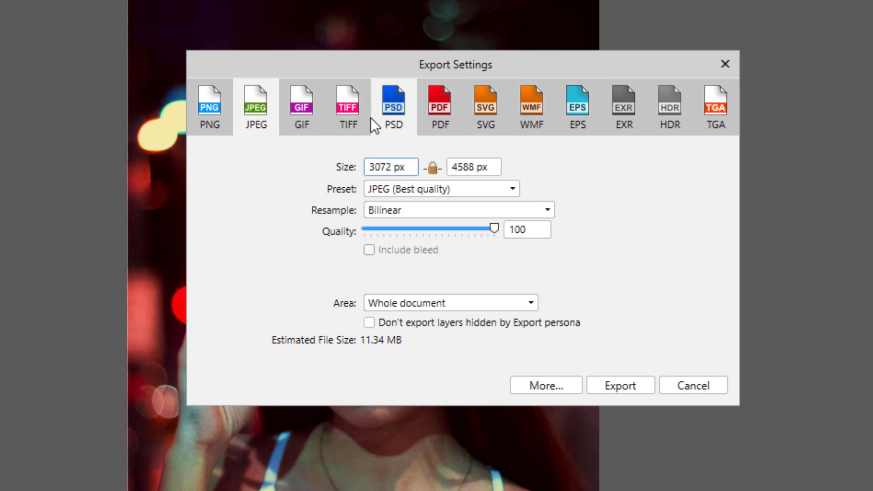
pyautogui.click(208, 105)
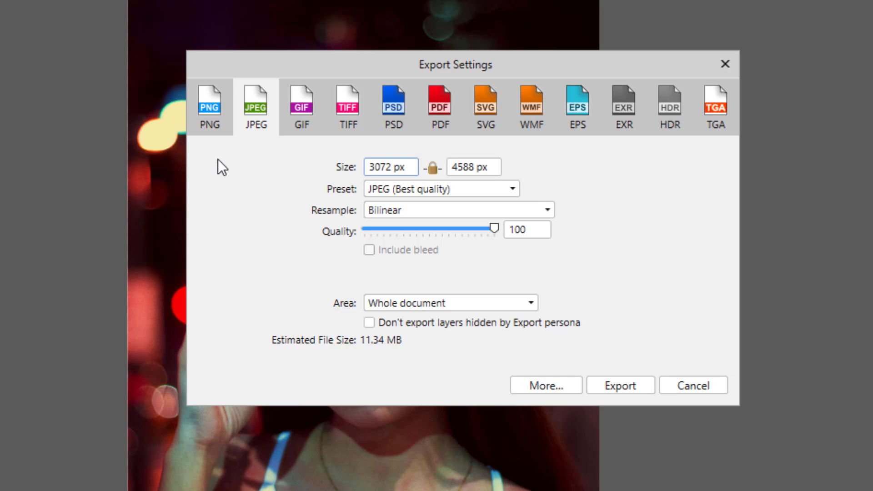
pyautogui.moveTo(224, 175)
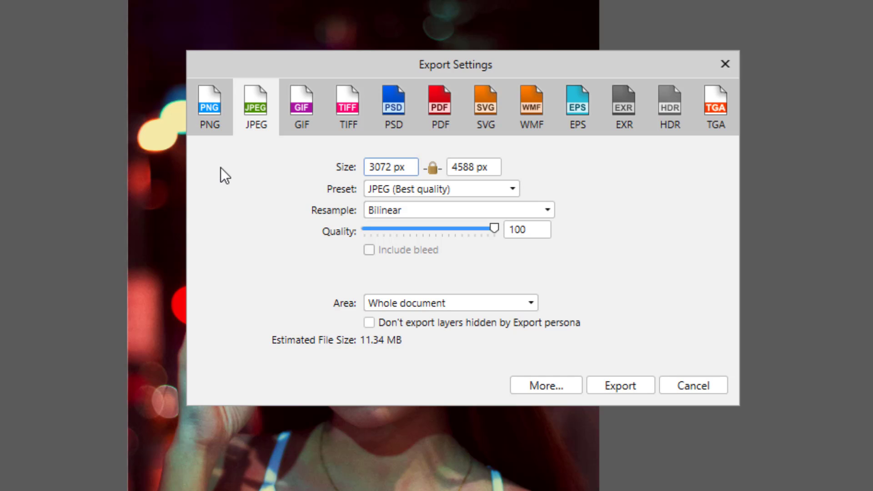
pyautogui.moveTo(263, 145)
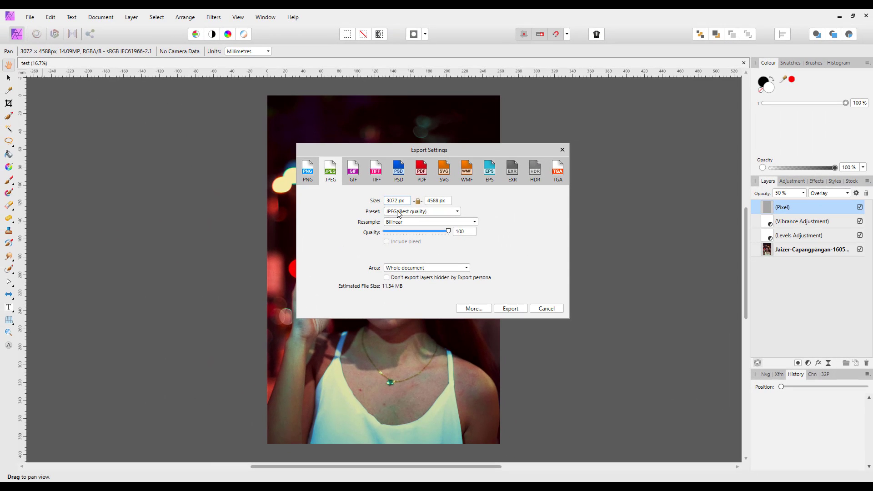
pyautogui.moveTo(396, 230)
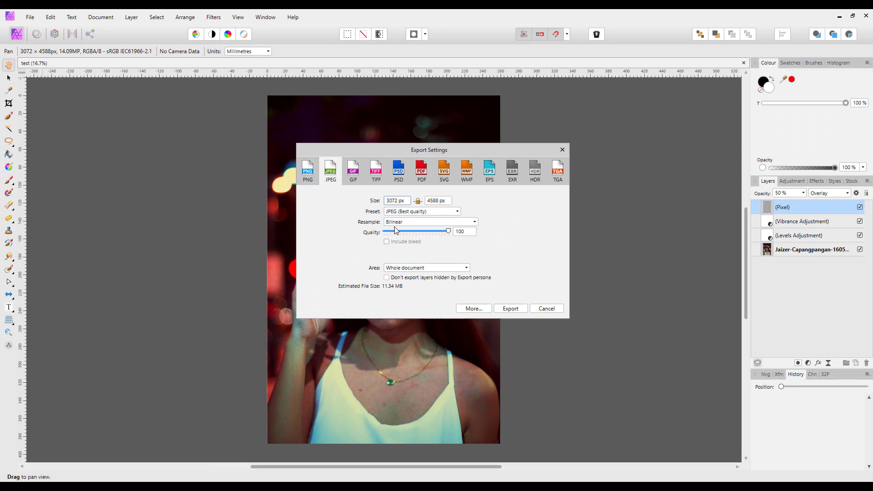
pyautogui.moveTo(402, 235)
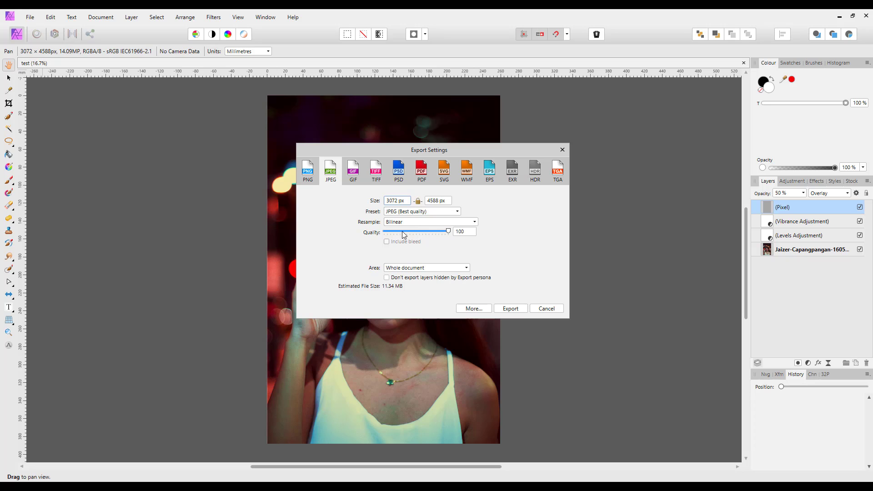
pyautogui.moveTo(380, 297)
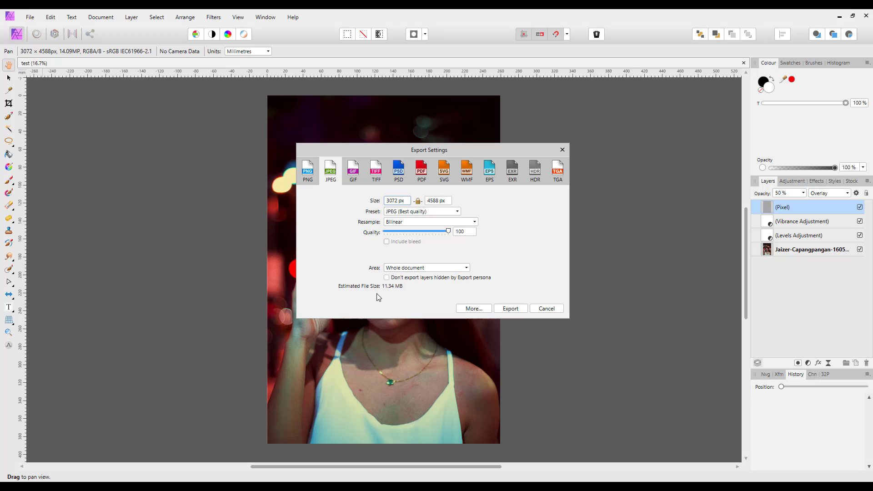
pyautogui.moveTo(392, 296)
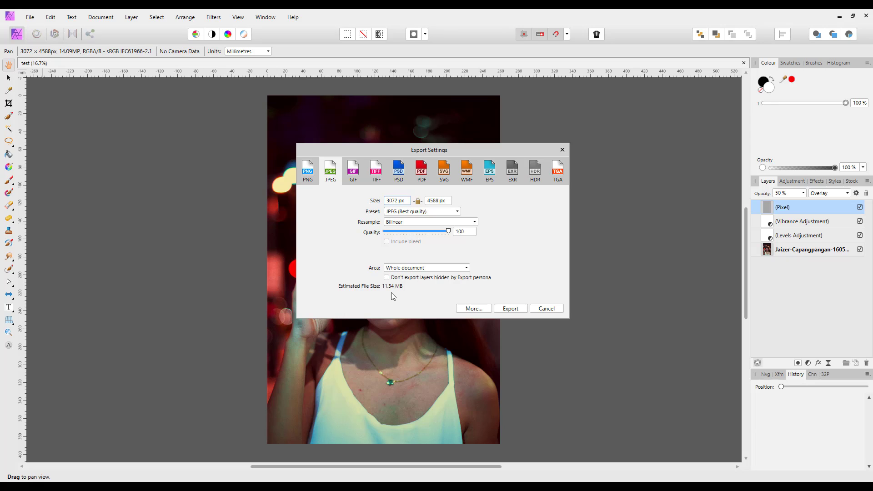
pyautogui.moveTo(399, 295)
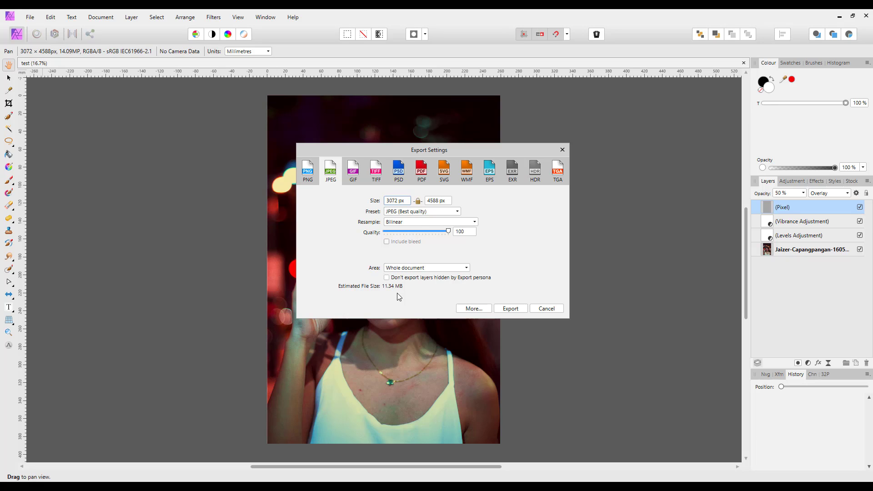
pyautogui.moveTo(394, 297)
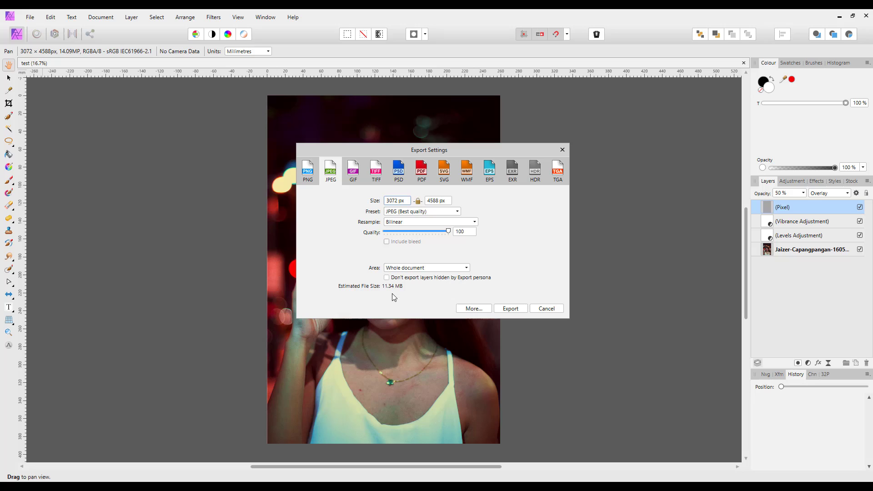
pyautogui.moveTo(418, 297)
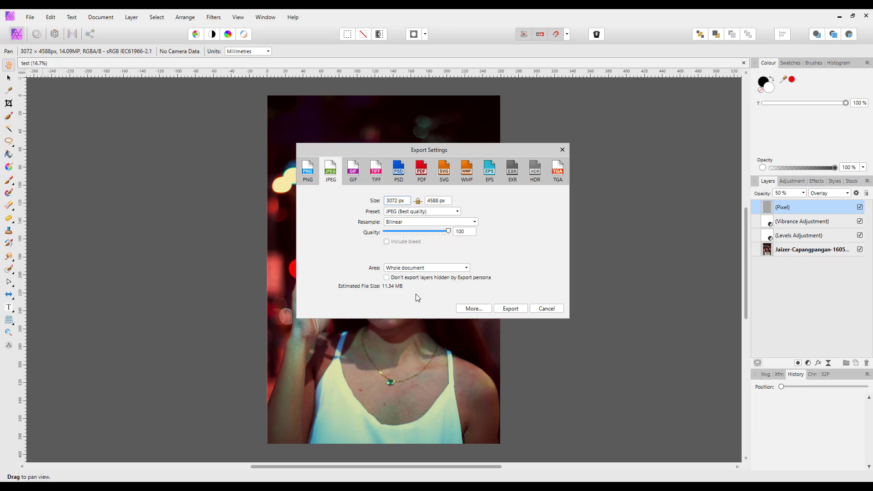
pyautogui.moveTo(440, 250)
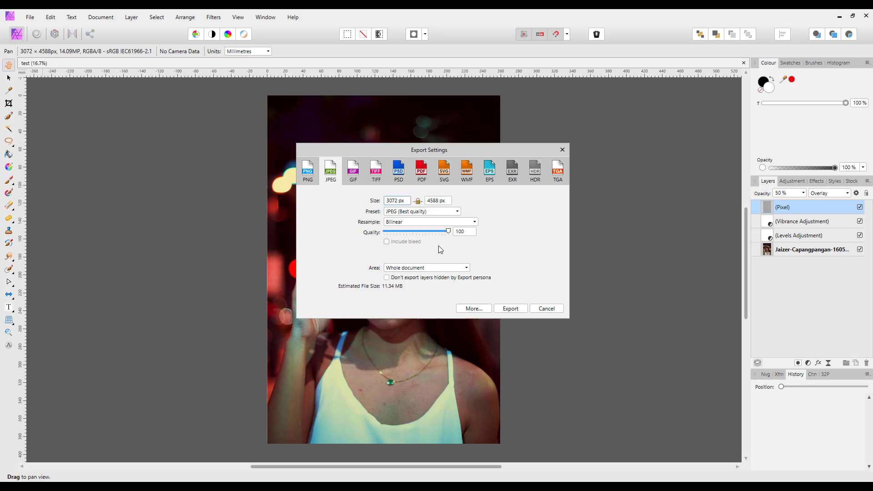
pyautogui.moveTo(450, 235)
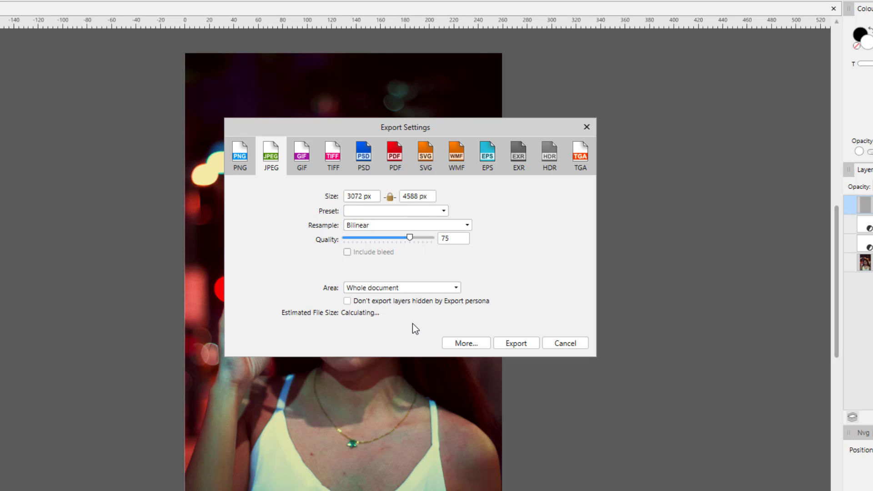
pyautogui.moveTo(357, 329)
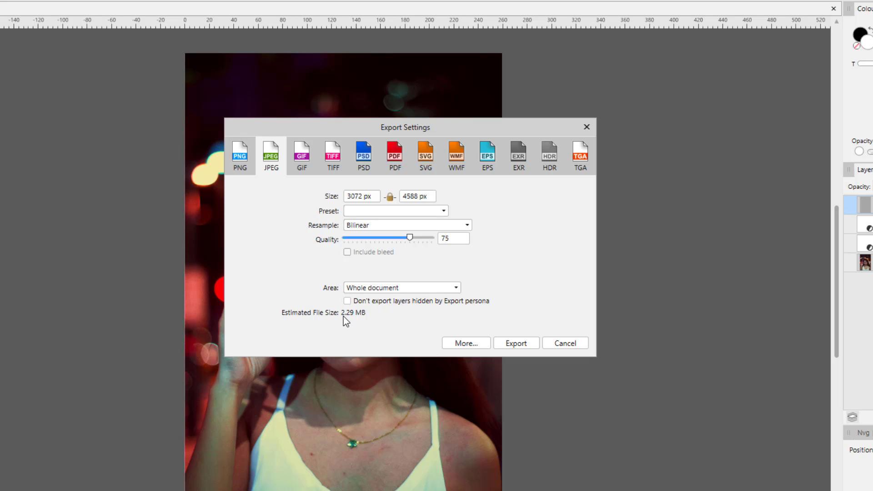
pyautogui.moveTo(349, 323)
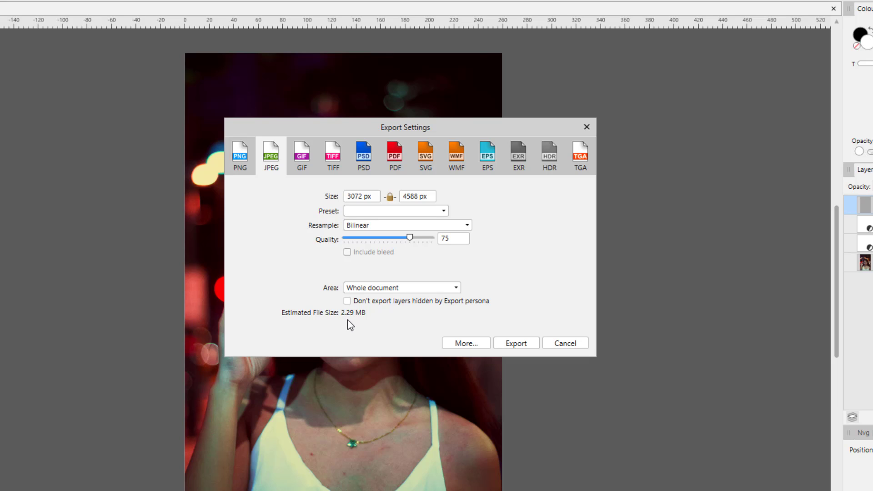
pyautogui.moveTo(354, 324)
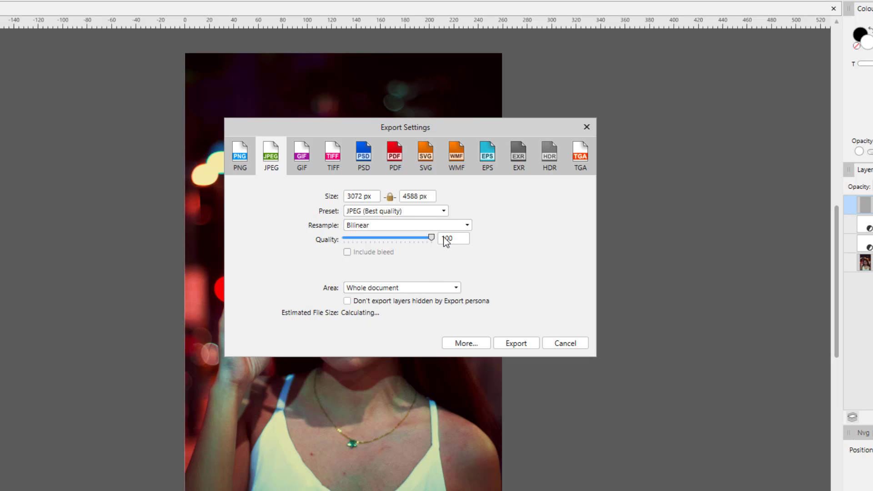
pyautogui.moveTo(387, 333)
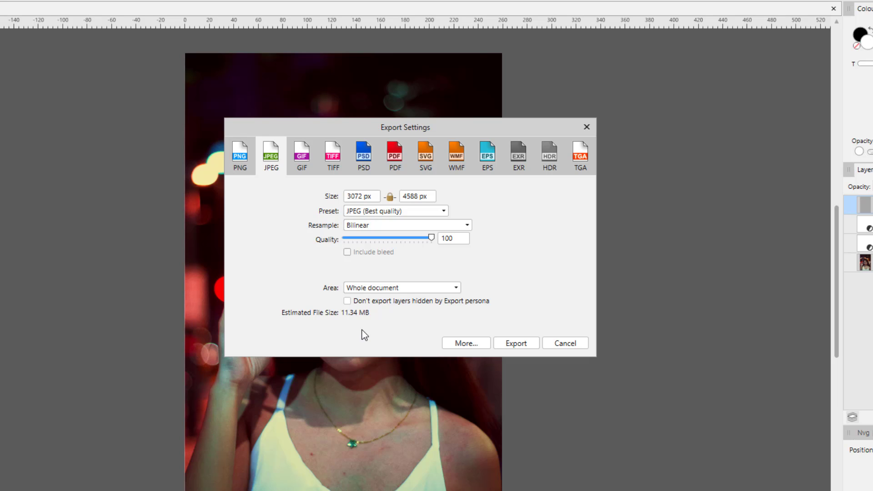
pyautogui.moveTo(355, 332)
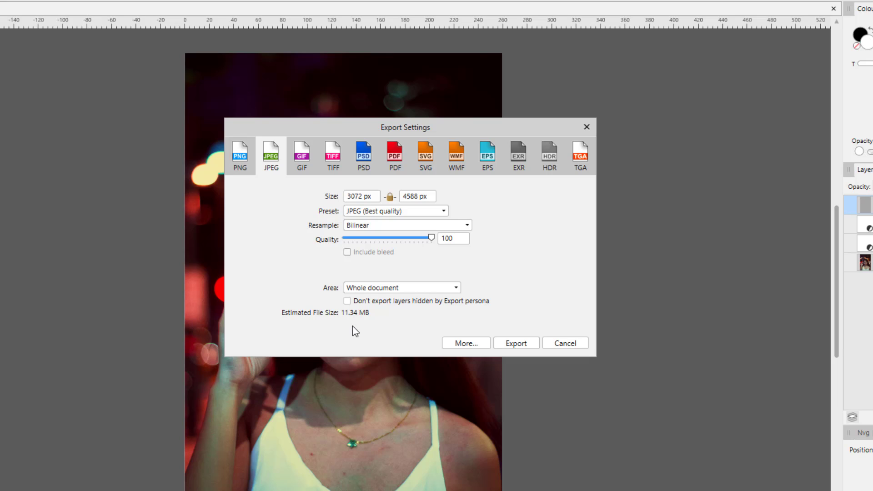
pyautogui.moveTo(528, 344)
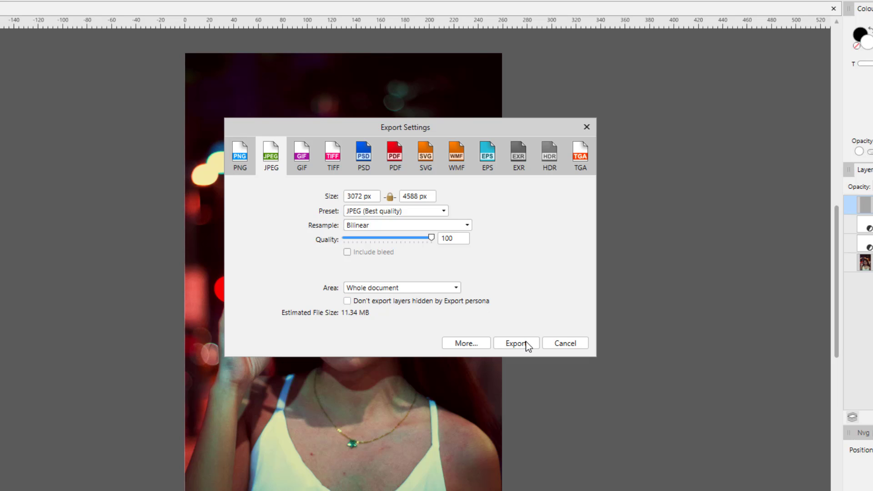
pyautogui.moveTo(518, 352)
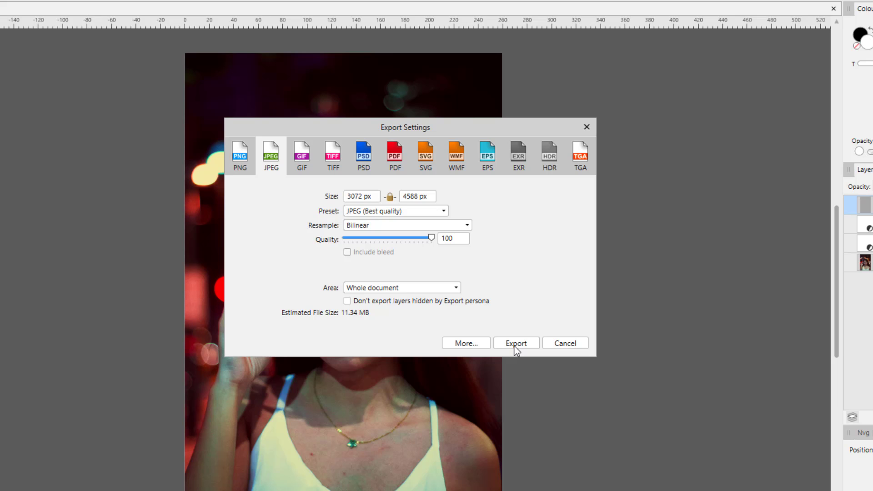
pyautogui.click(515, 343)
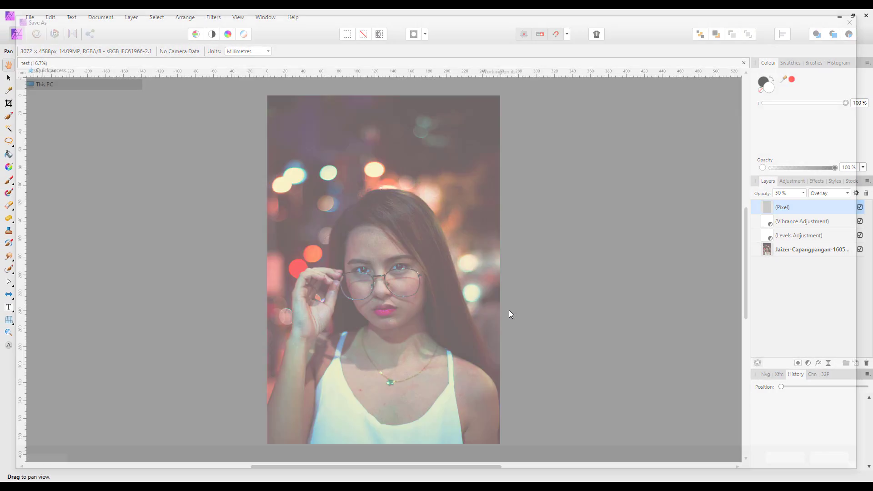
# Save test.jpg into G:\Affinity Test\images 21-11-2020
pyautogui.click(38, 23)
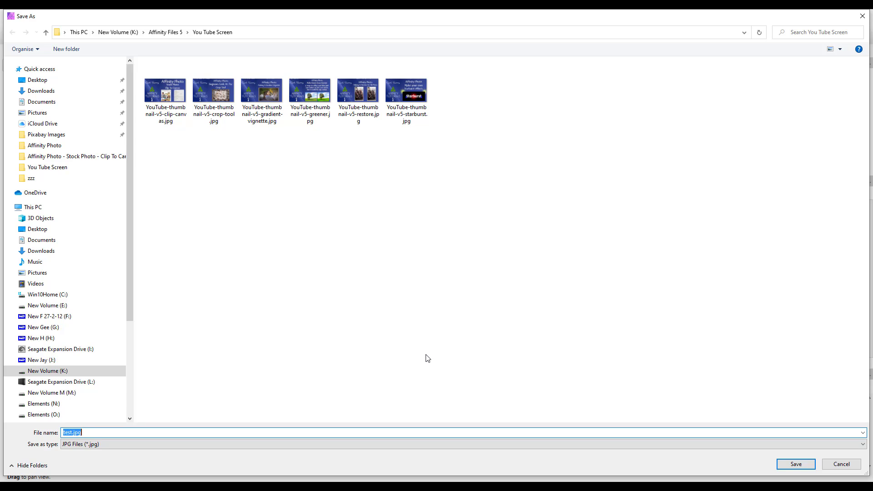
pyautogui.moveTo(111, 292)
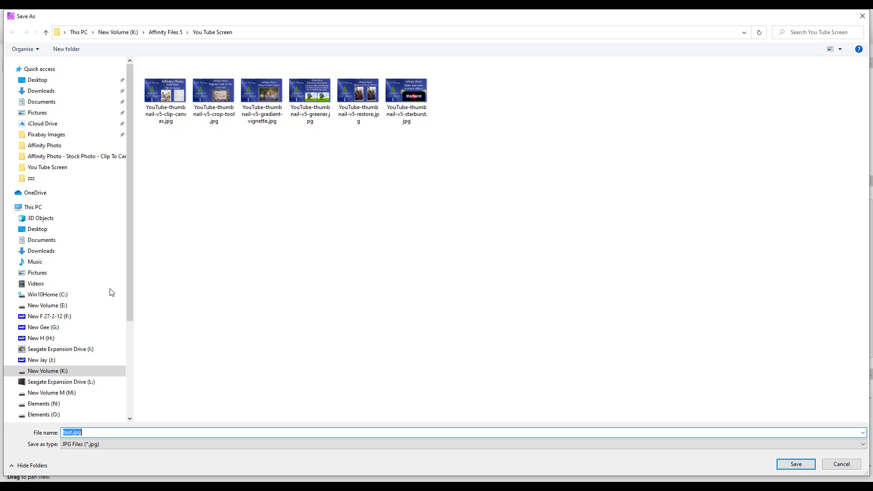
pyautogui.click(44, 327)
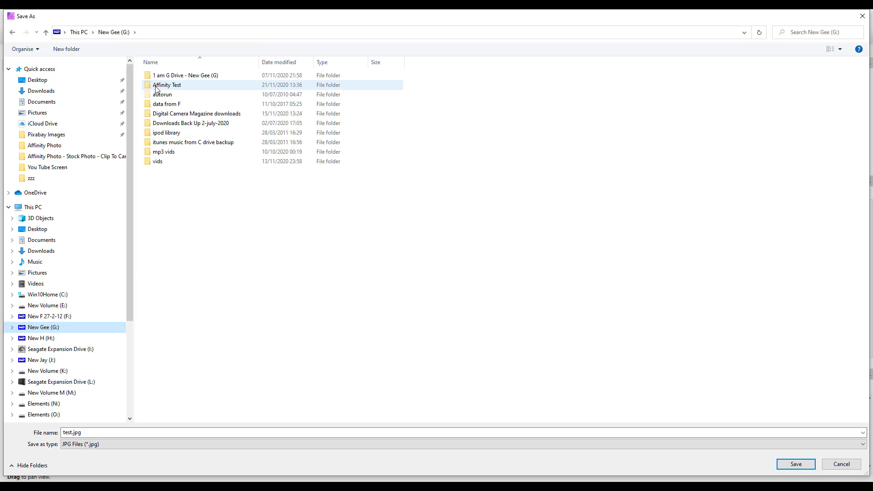
pyautogui.doubleClick(167, 84)
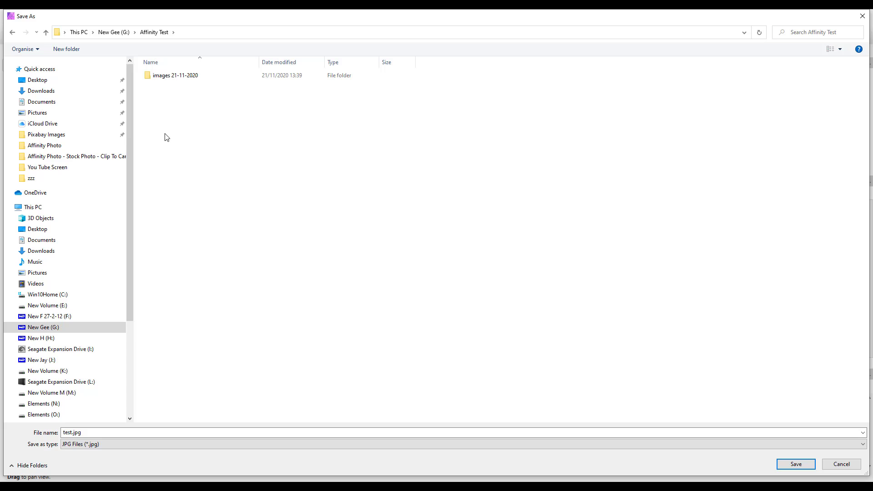
pyautogui.doubleClick(176, 75)
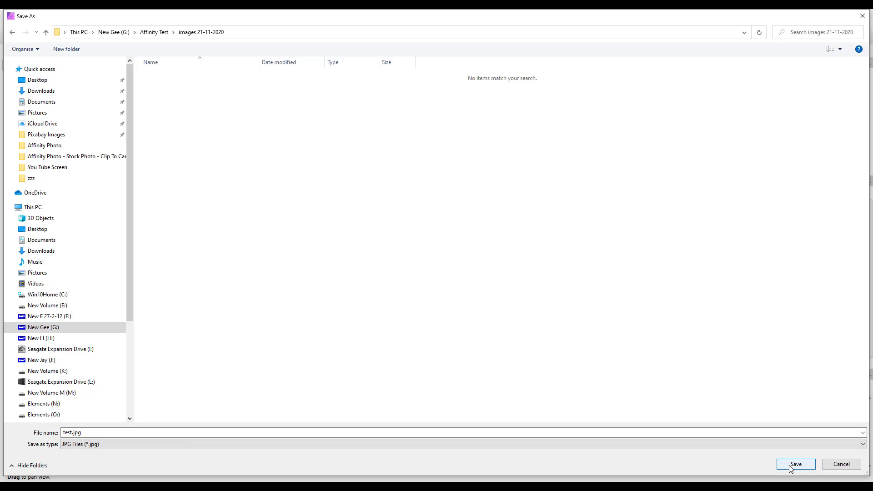
pyautogui.click(795, 464)
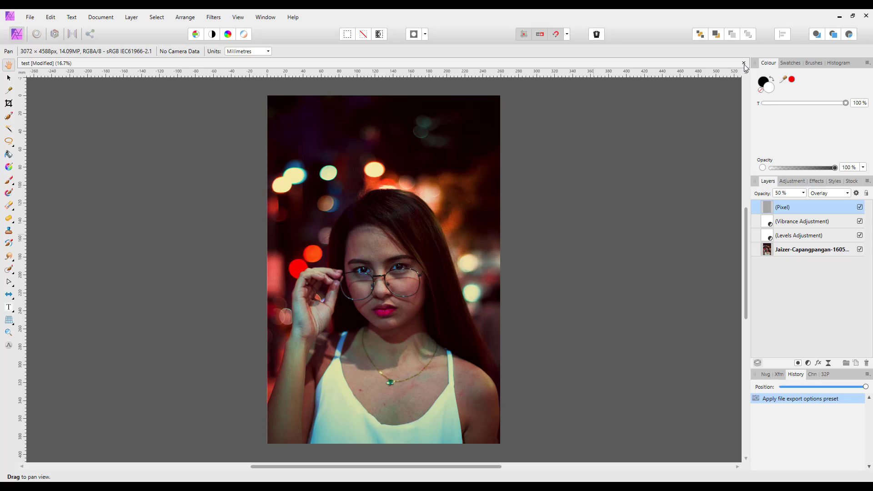
# Close the test document, declining to save changes
pyautogui.click(743, 62)
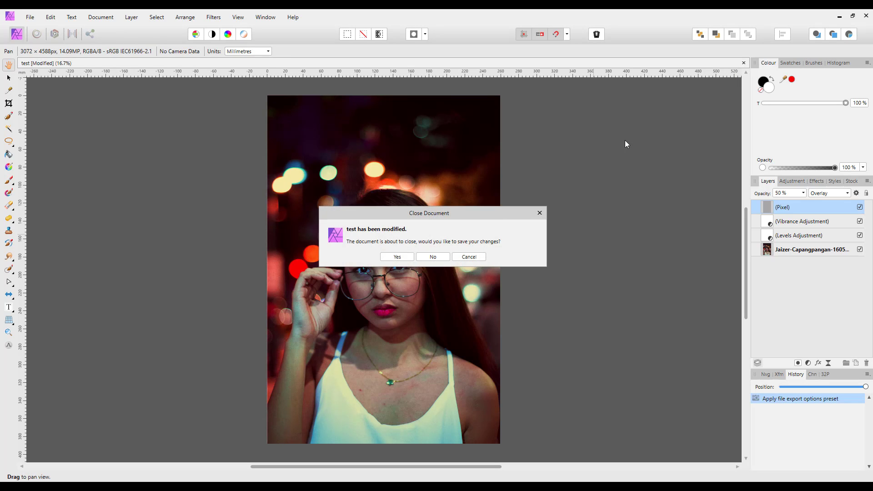
pyautogui.moveTo(748, 139)
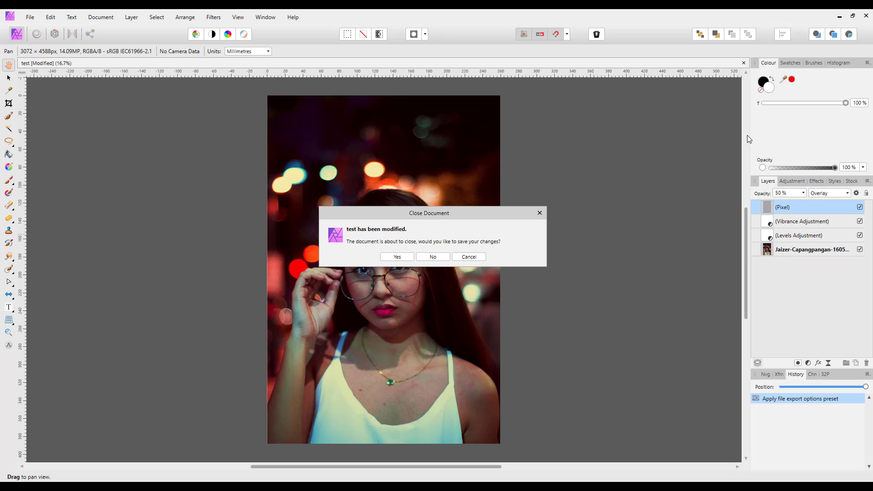
pyautogui.moveTo(424, 283)
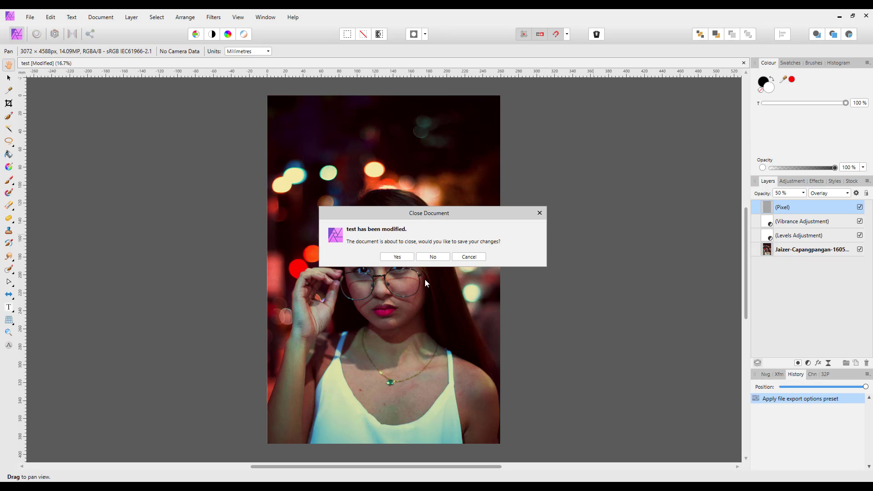
pyautogui.moveTo(370, 273)
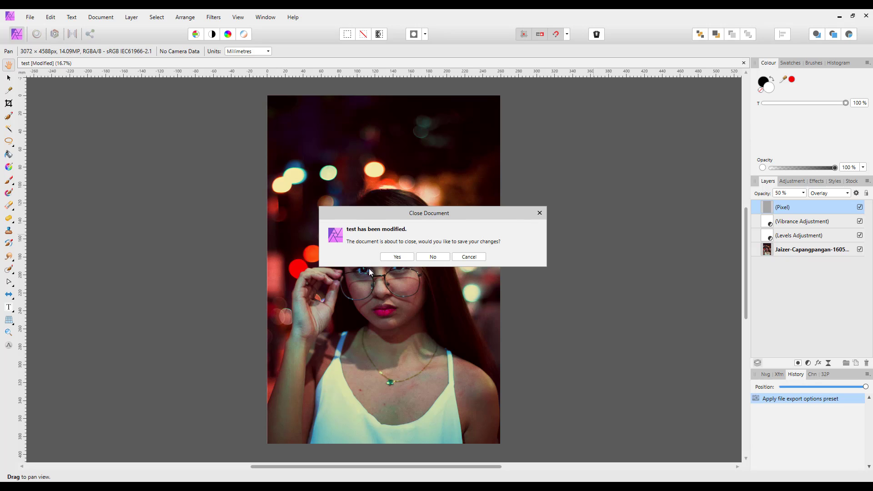
pyautogui.moveTo(437, 289)
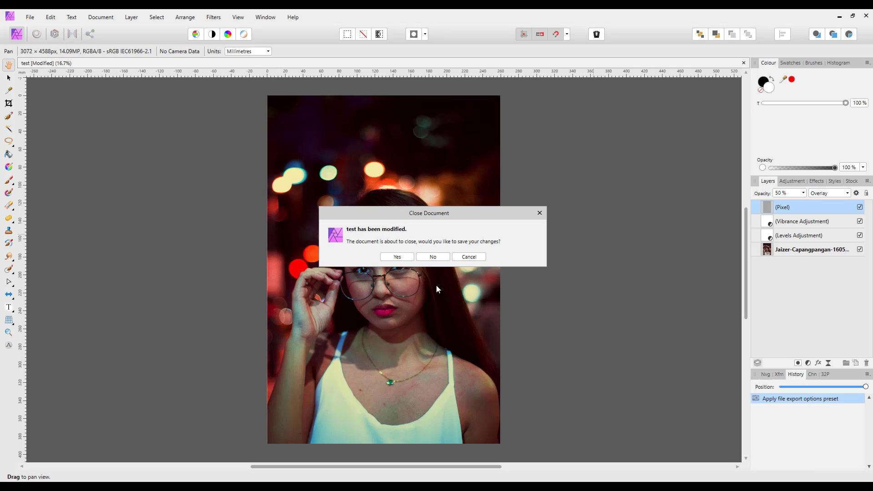
pyautogui.moveTo(434, 253)
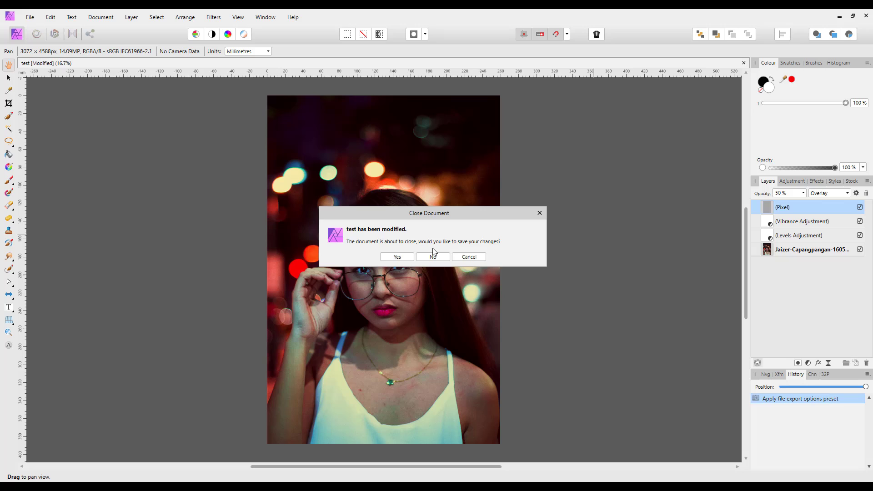
pyautogui.moveTo(685, 255)
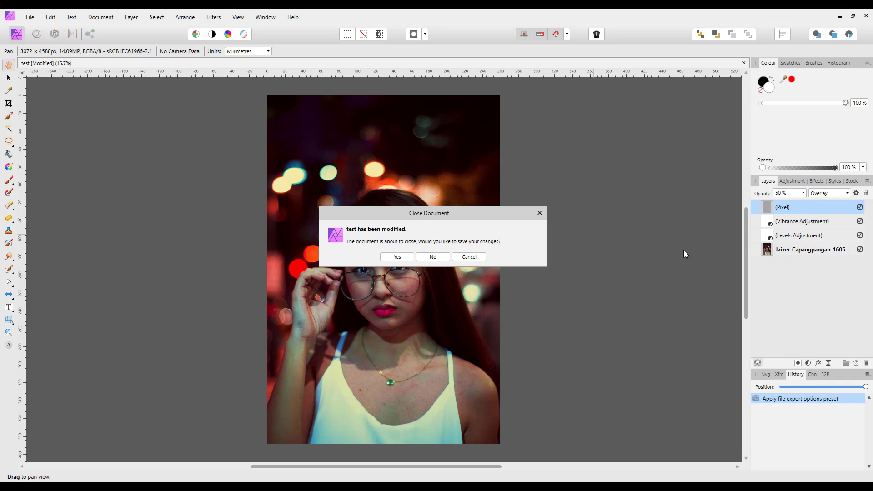
pyautogui.moveTo(482, 256)
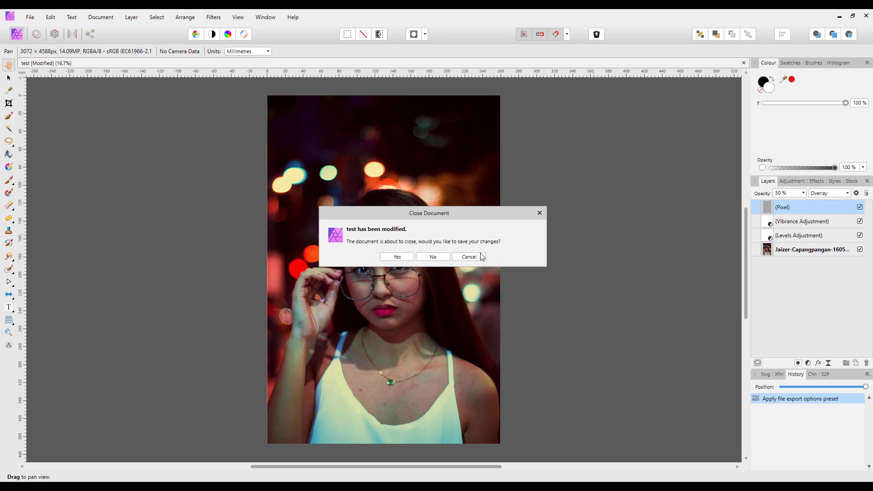
pyautogui.moveTo(437, 267)
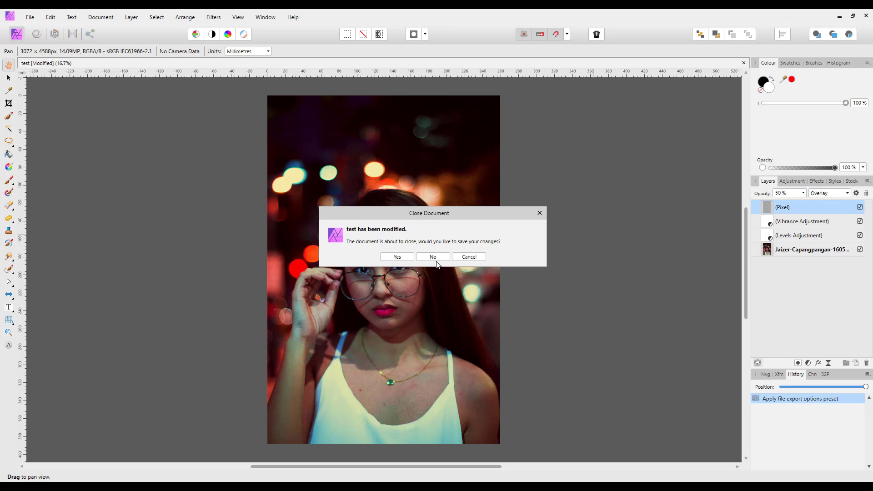
pyautogui.moveTo(411, 270)
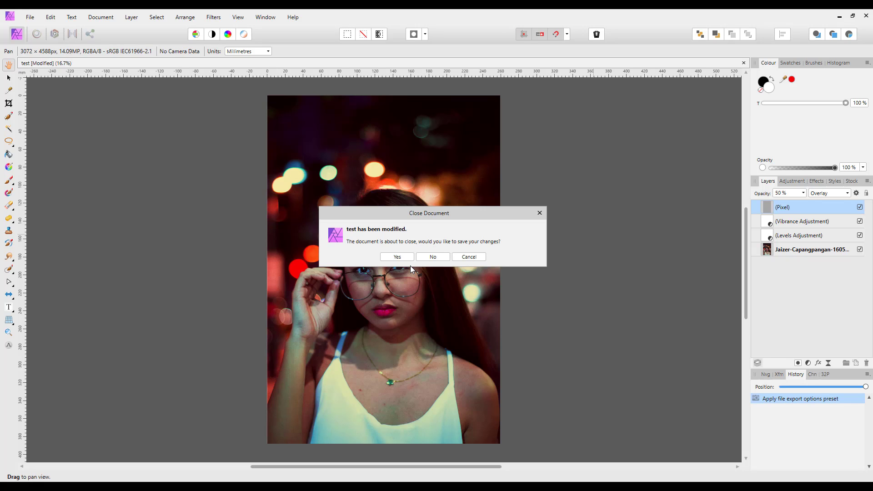
pyautogui.moveTo(422, 268)
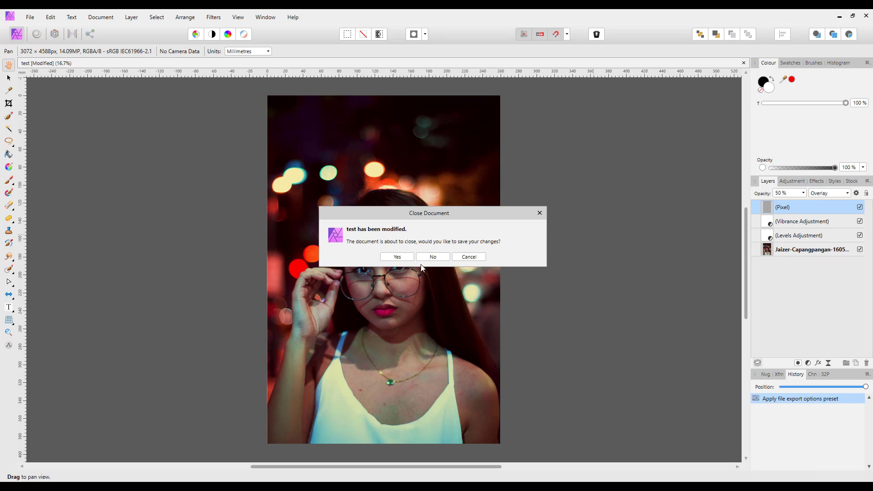
pyautogui.moveTo(407, 263)
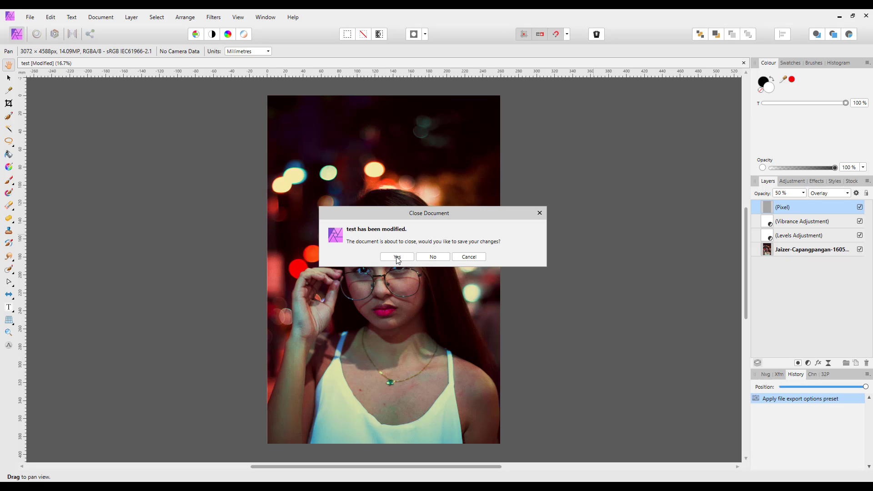
pyautogui.moveTo(437, 264)
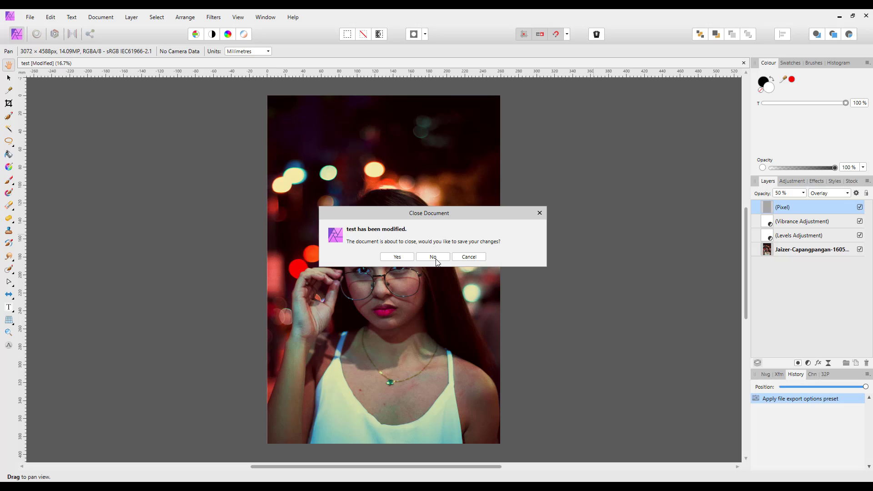
pyautogui.click(432, 256)
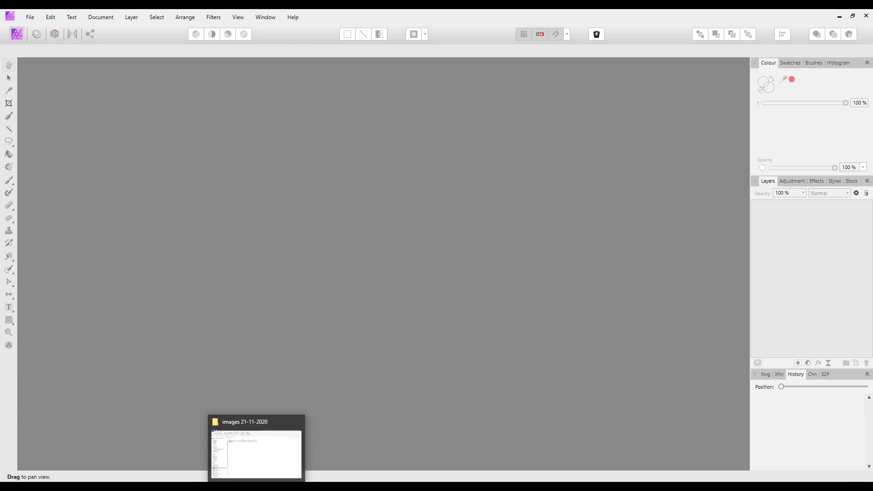
# Show the images folder as large icons and open test.jpg in Affinity Photo
pyautogui.click(256, 452)
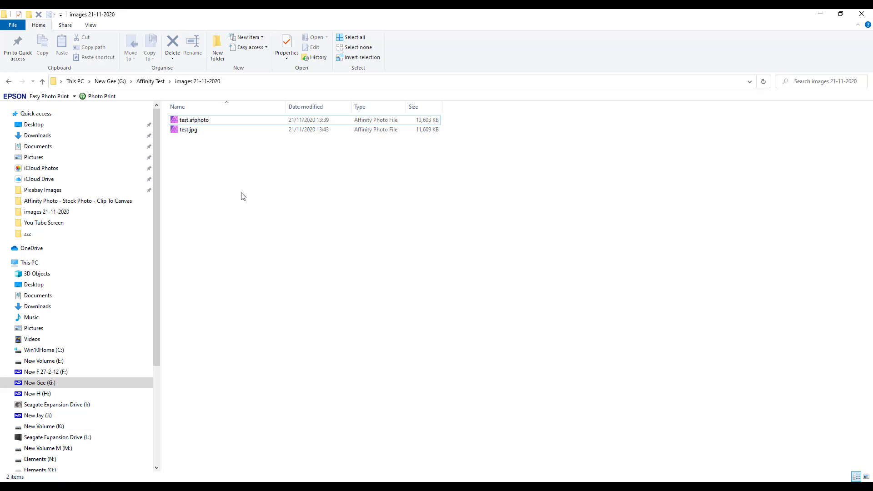
pyautogui.moveTo(414, 149)
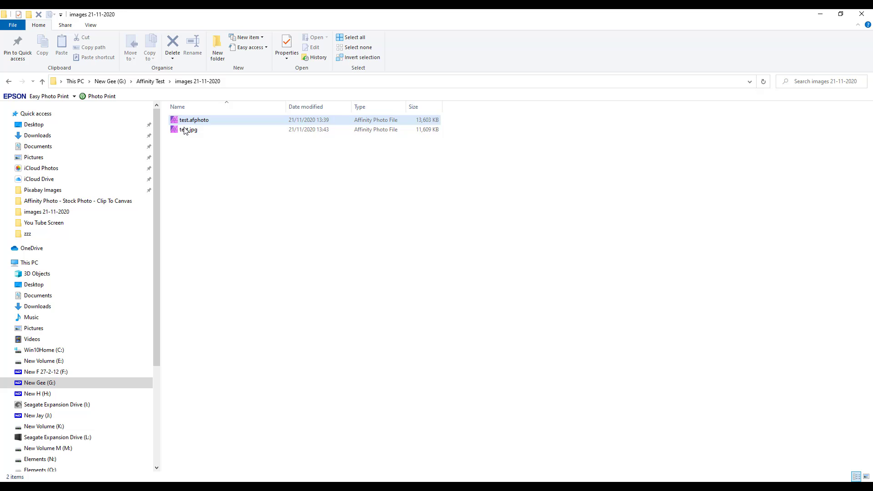
pyautogui.click(90, 25)
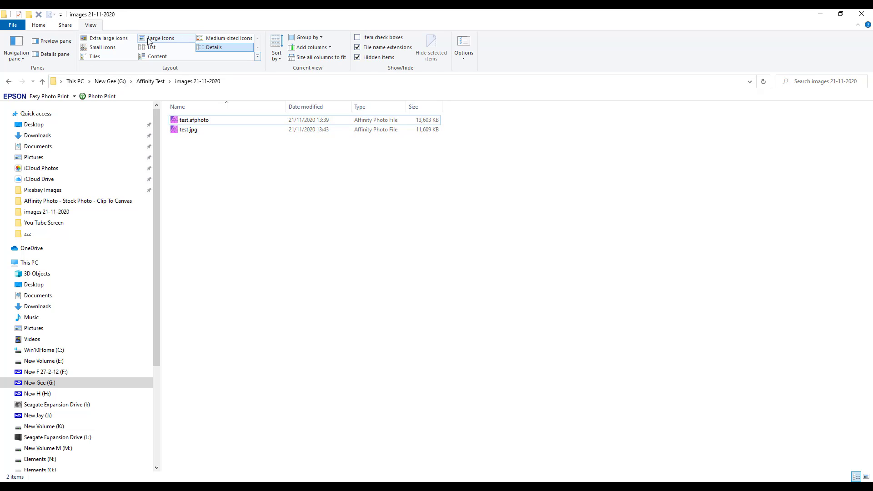
pyautogui.click(162, 38)
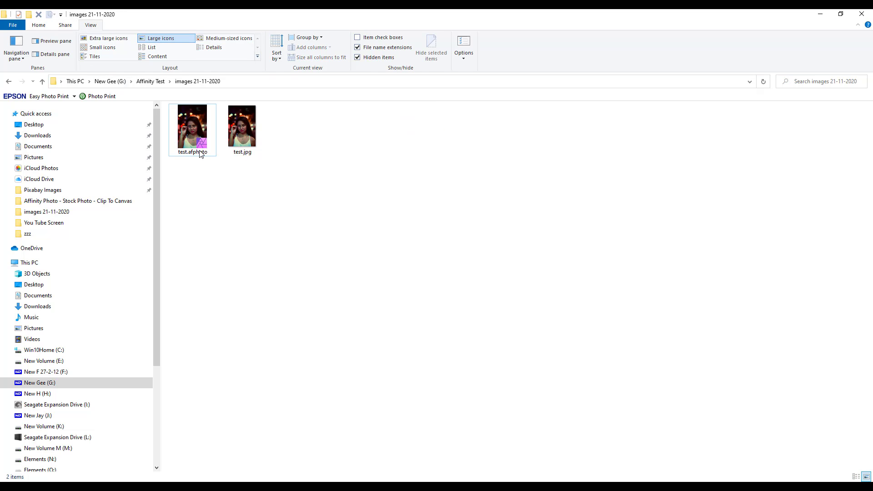
pyautogui.click(38, 25)
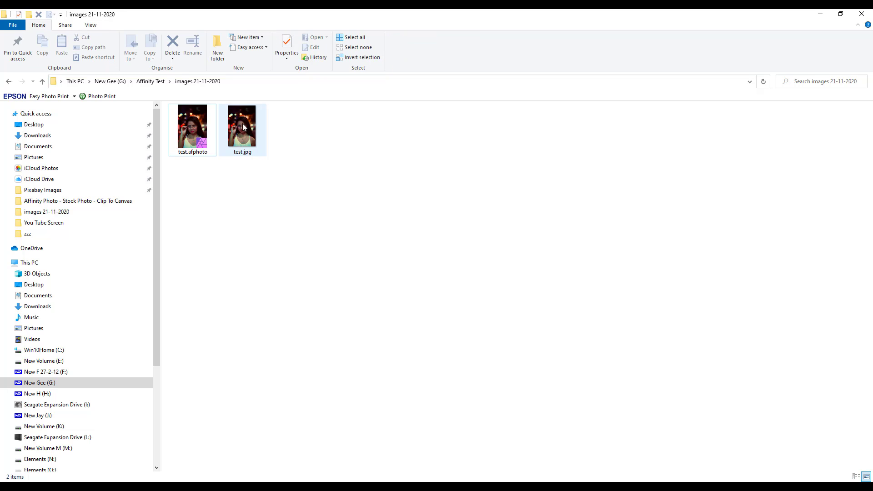
pyautogui.click(241, 174)
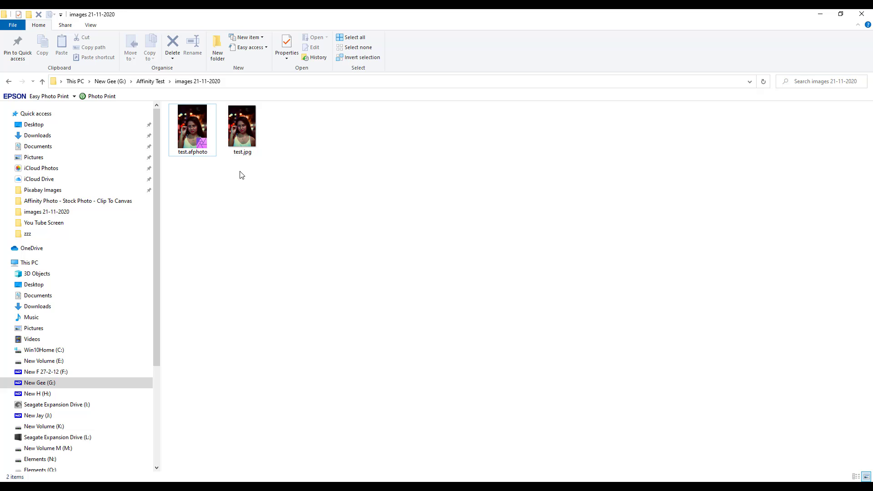
pyautogui.moveTo(196, 167)
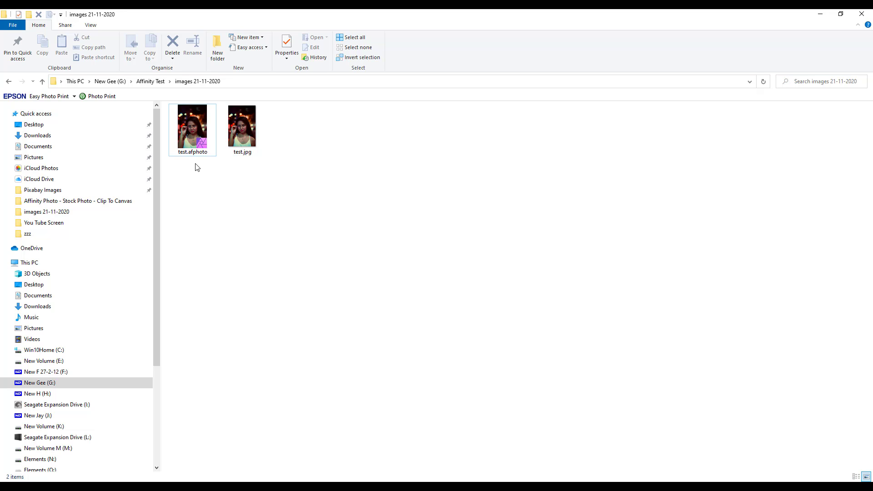
pyautogui.moveTo(189, 128)
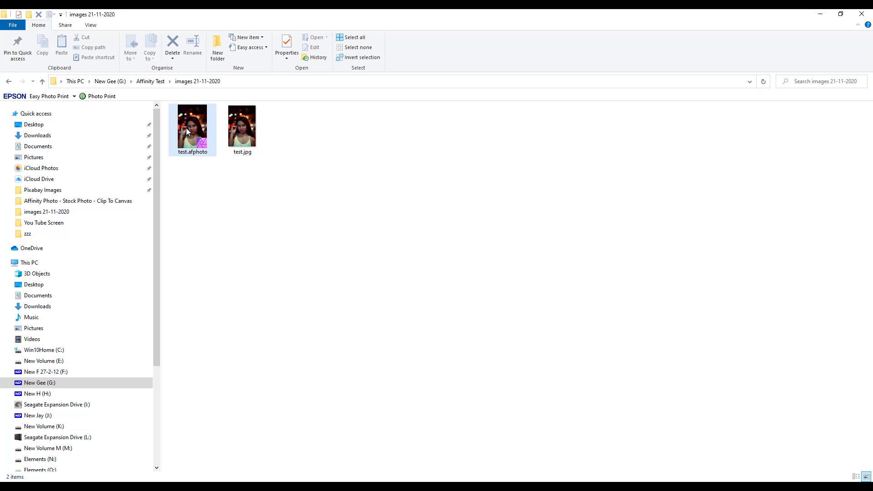
pyautogui.moveTo(192, 128)
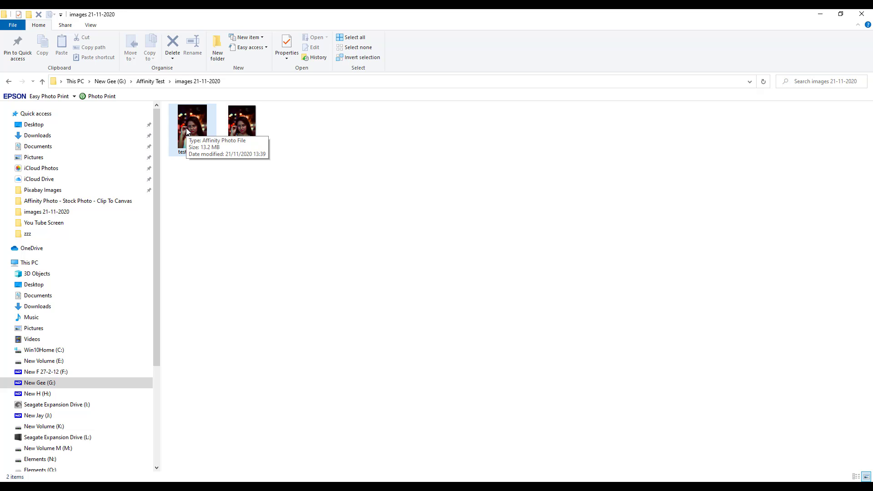
pyautogui.moveTo(242, 131)
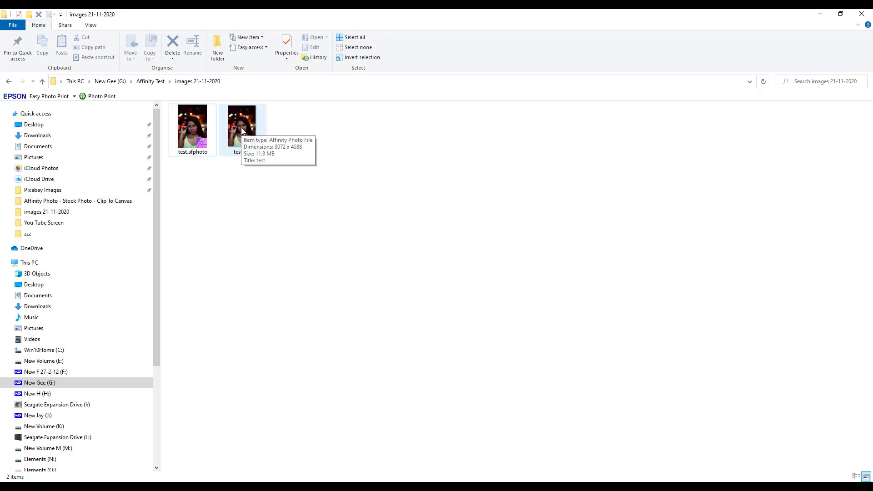
pyautogui.moveTo(263, 145)
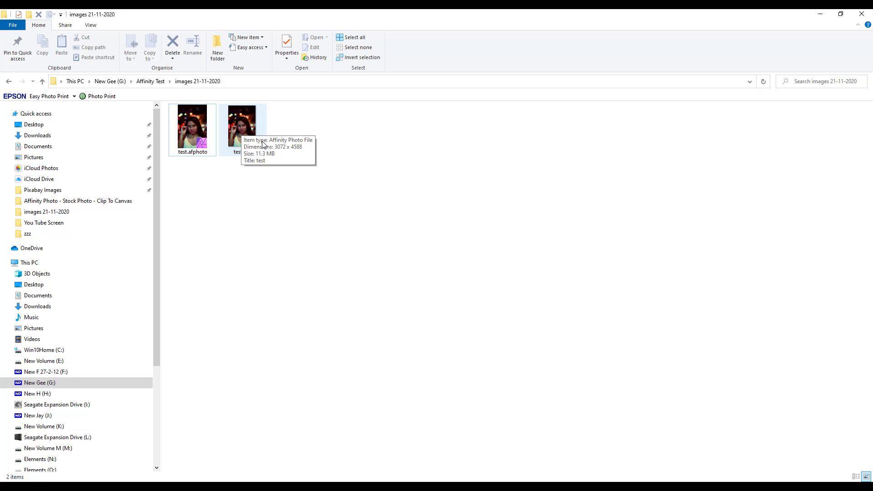
pyautogui.click(241, 125)
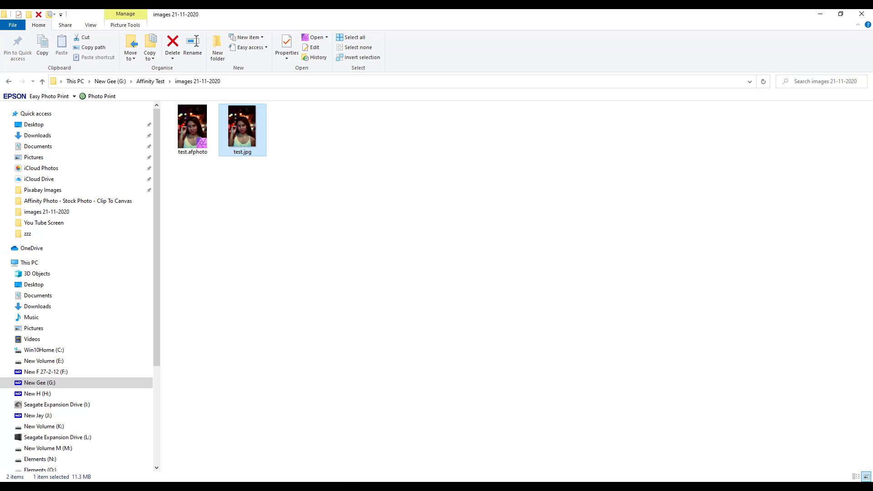
pyautogui.doubleClick(241, 125)
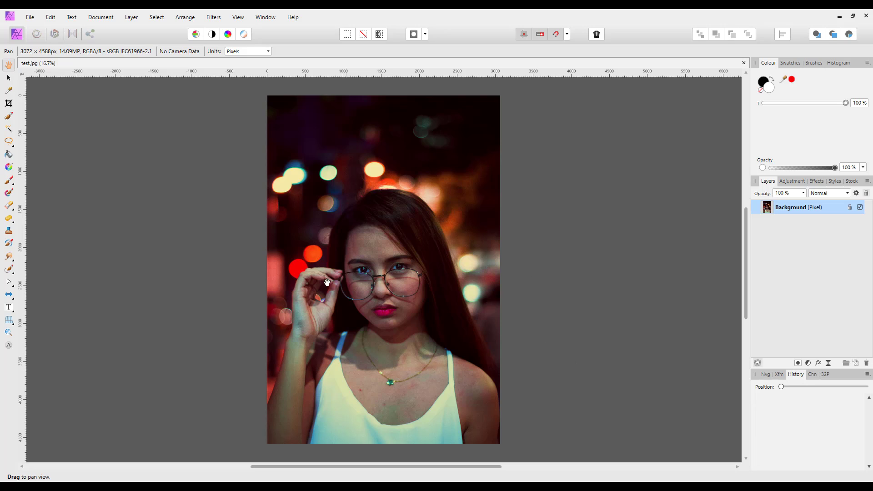
pyautogui.moveTo(794, 201)
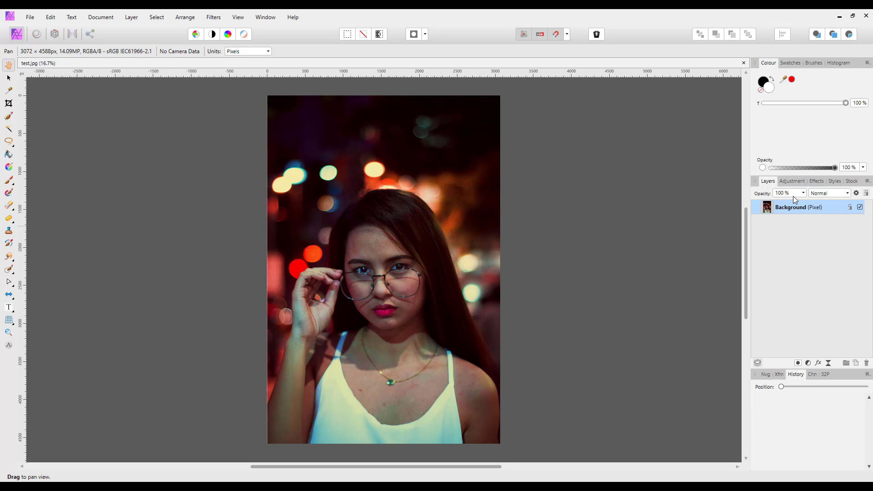
pyautogui.moveTo(795, 226)
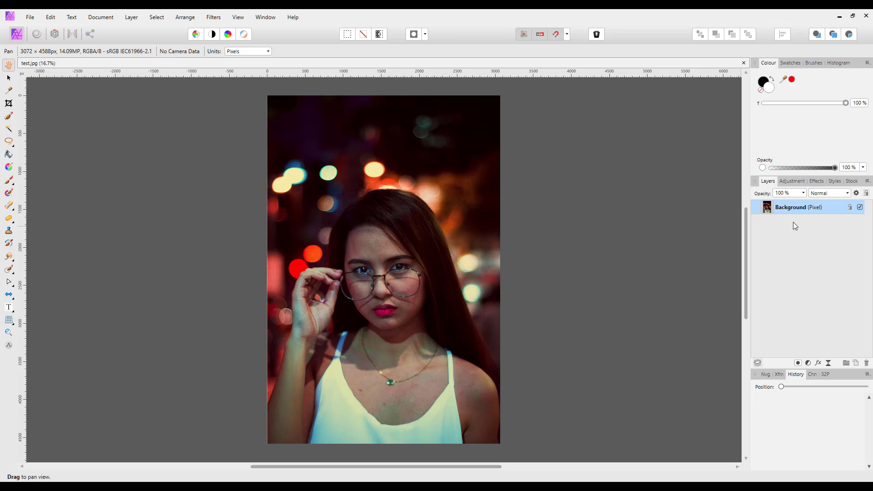
pyautogui.moveTo(629, 290)
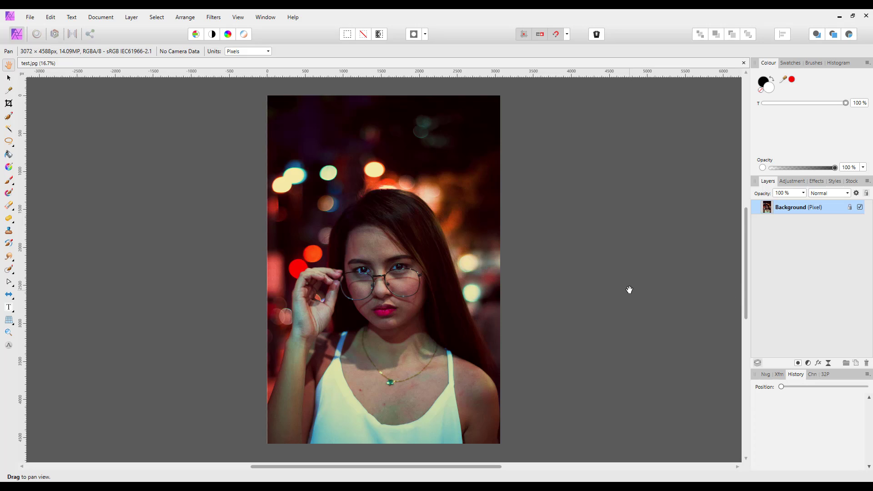
pyautogui.moveTo(752, 230)
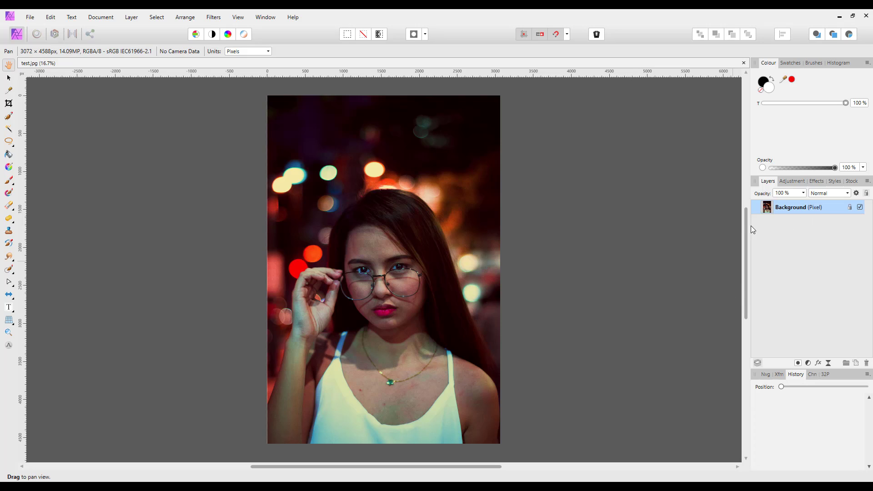
pyautogui.moveTo(817, 223)
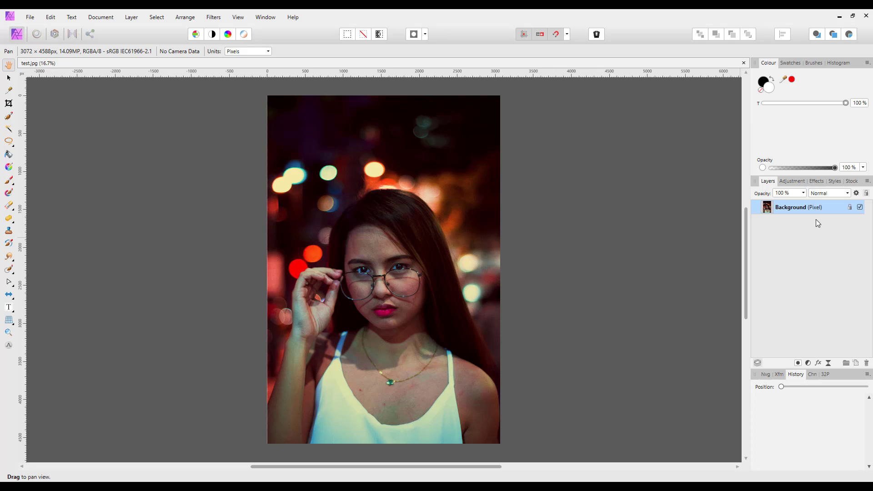
pyautogui.moveTo(802, 211)
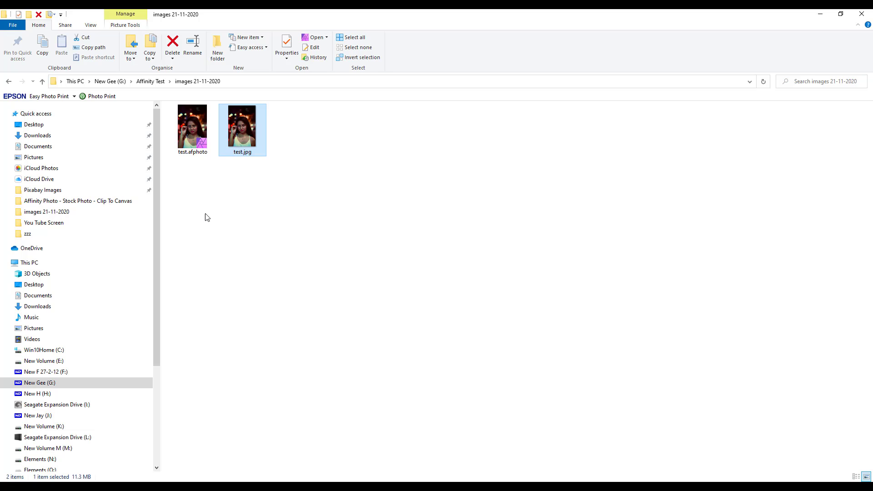
pyautogui.moveTo(189, 169)
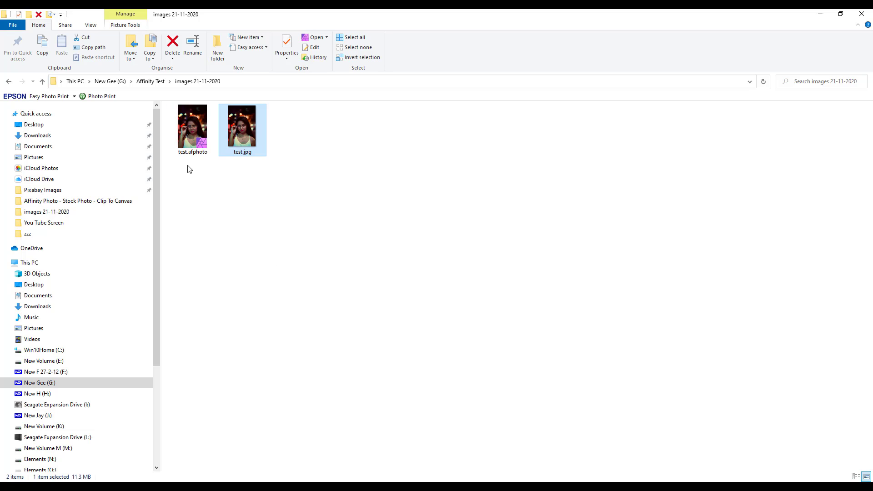
# Open test.afphoto from the images 21-11-2020 folder alongside test.jpg
pyautogui.click(192, 127)
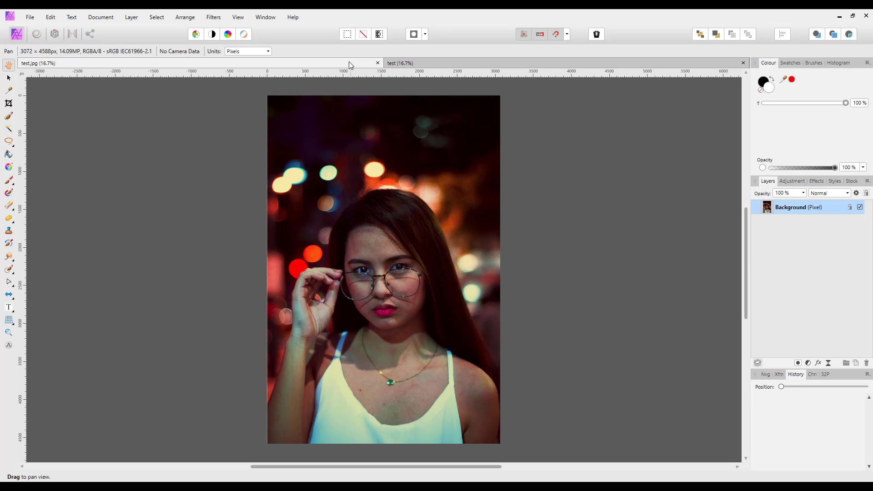
pyautogui.moveTo(500, 70)
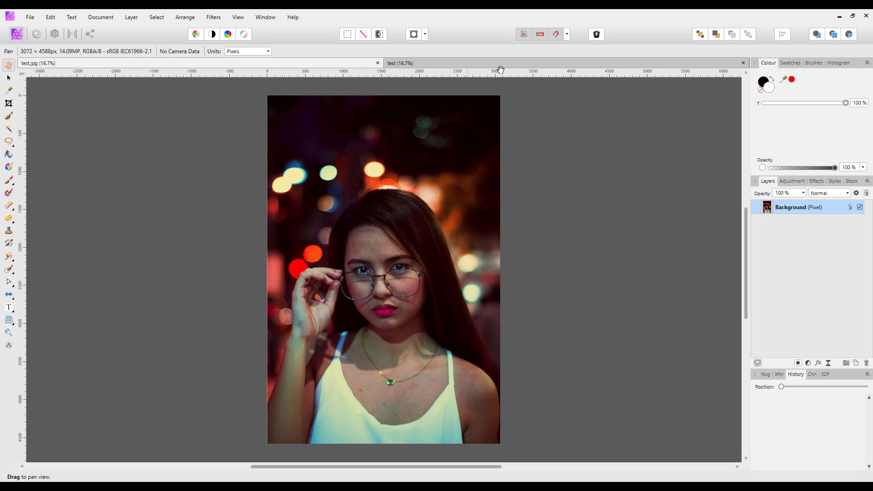
# Show the File menu for test.afphoto with its pixel, vibrance and levels layers
pyautogui.click(246, 50)
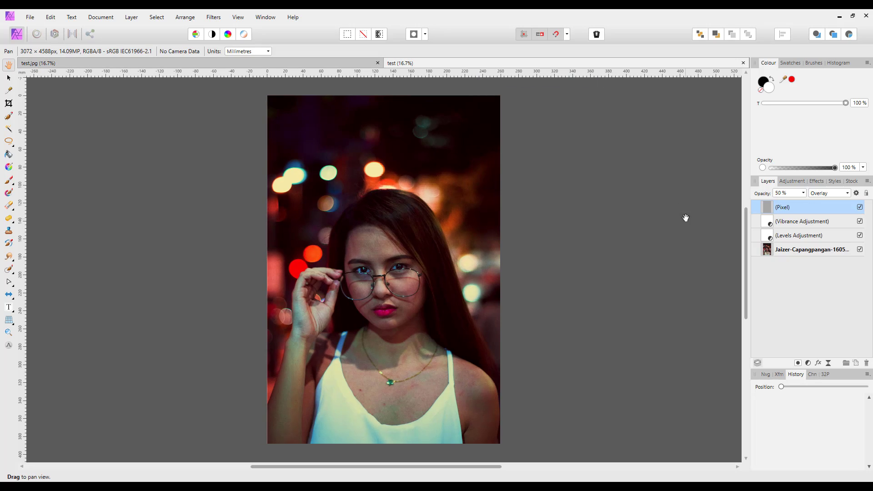
pyautogui.moveTo(843, 262)
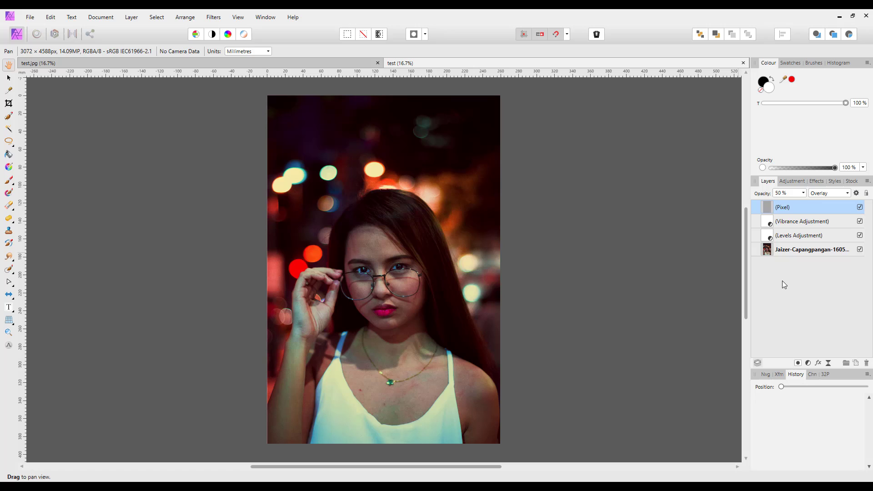
pyautogui.moveTo(755, 310)
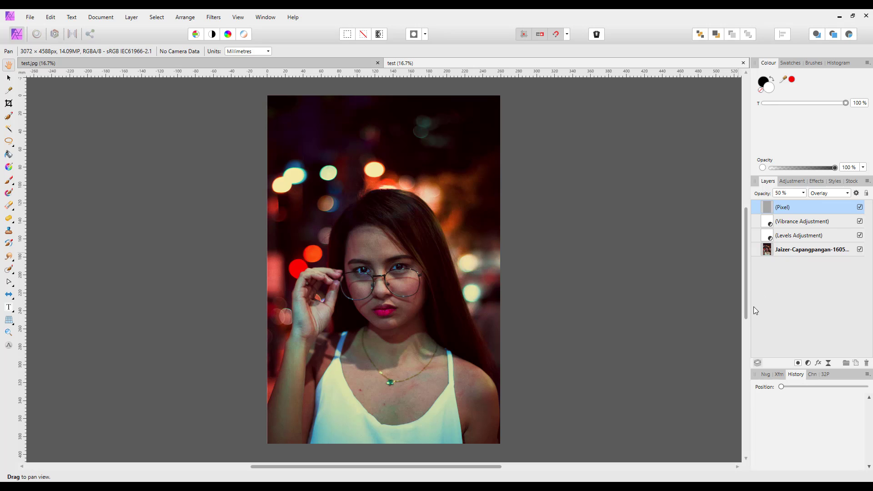
pyautogui.moveTo(529, 289)
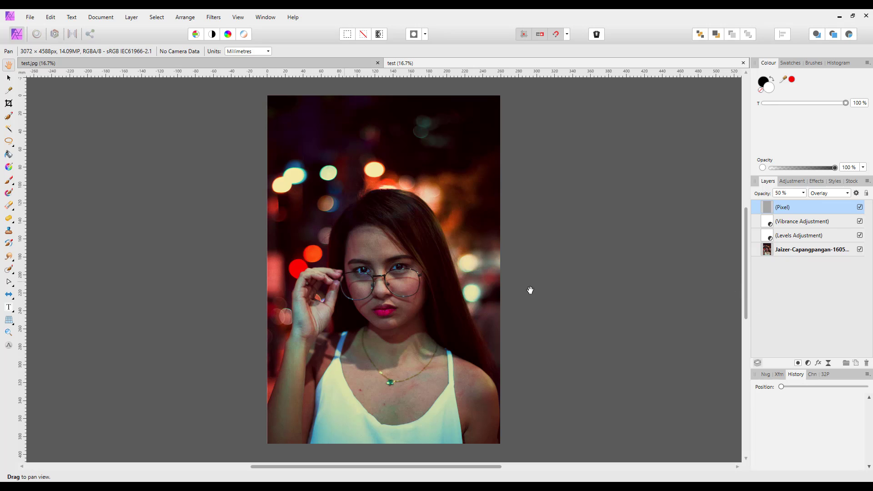
pyautogui.moveTo(841, 322)
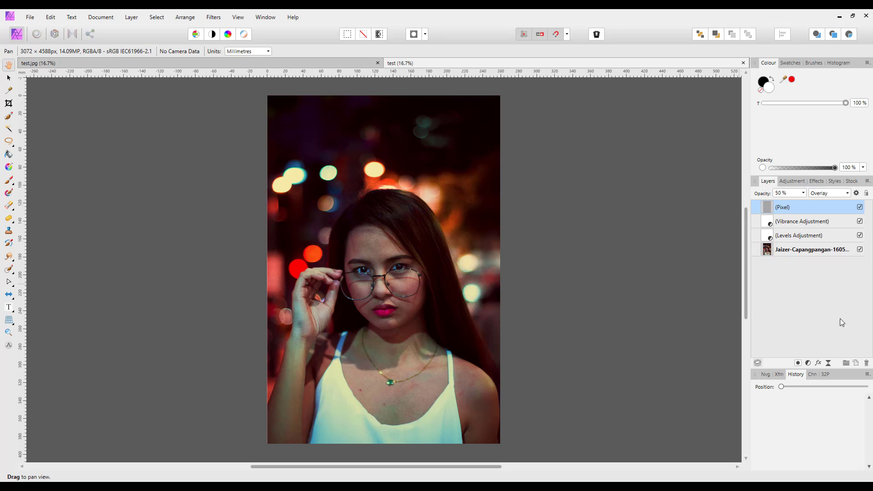
pyautogui.moveTo(787, 303)
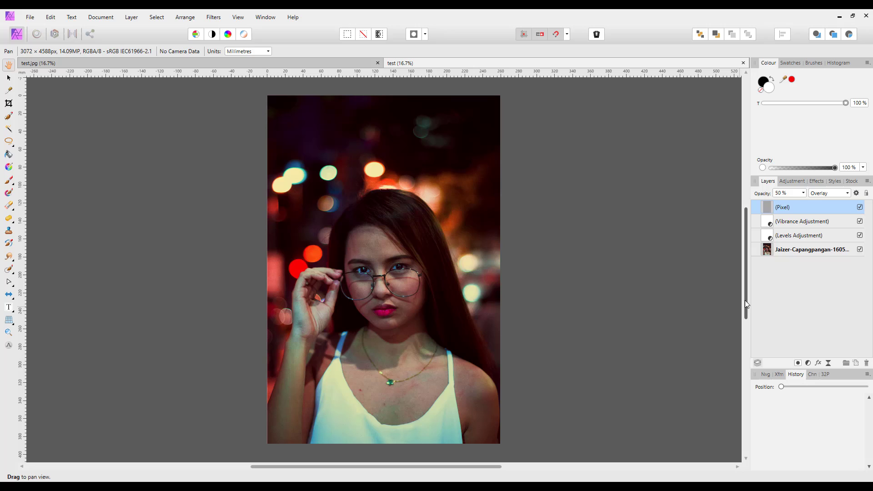
pyautogui.moveTo(813, 339)
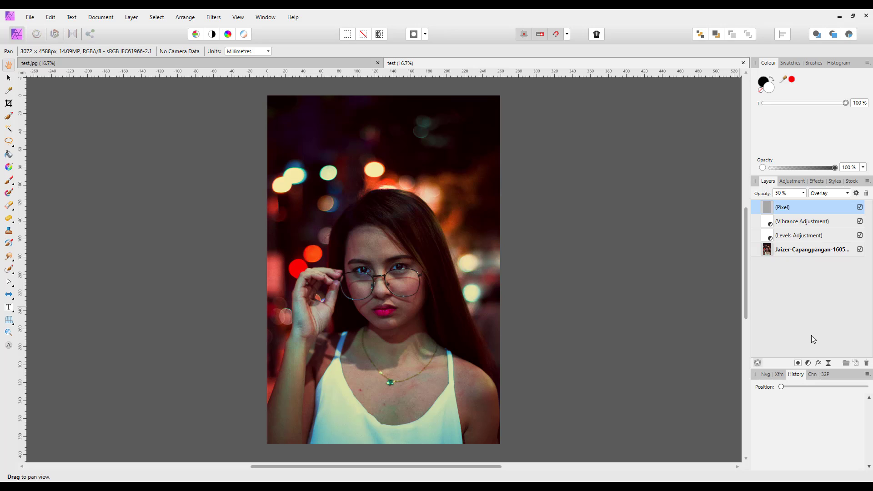
pyautogui.moveTo(806, 406)
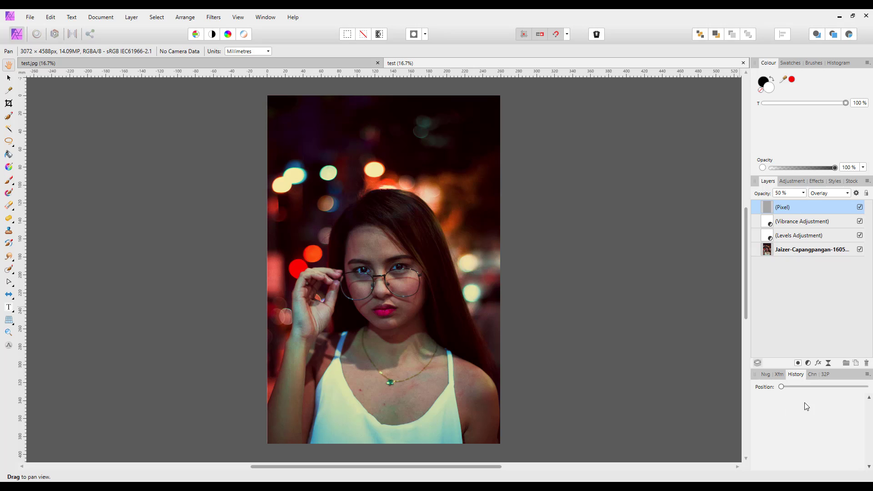
pyautogui.moveTo(779, 419)
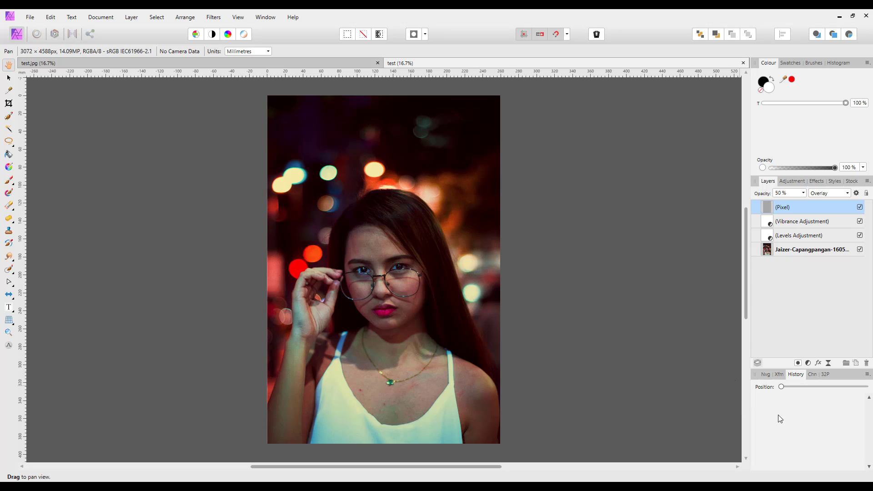
pyautogui.moveTo(785, 421)
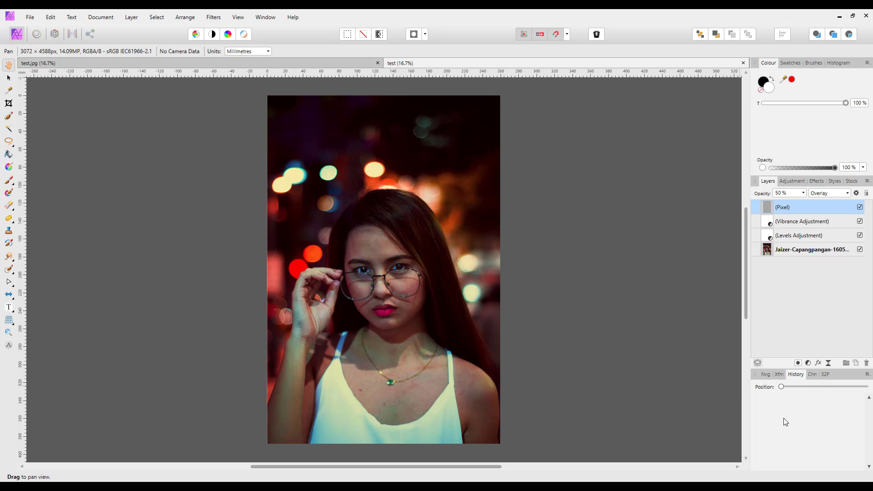
pyautogui.moveTo(278, 253)
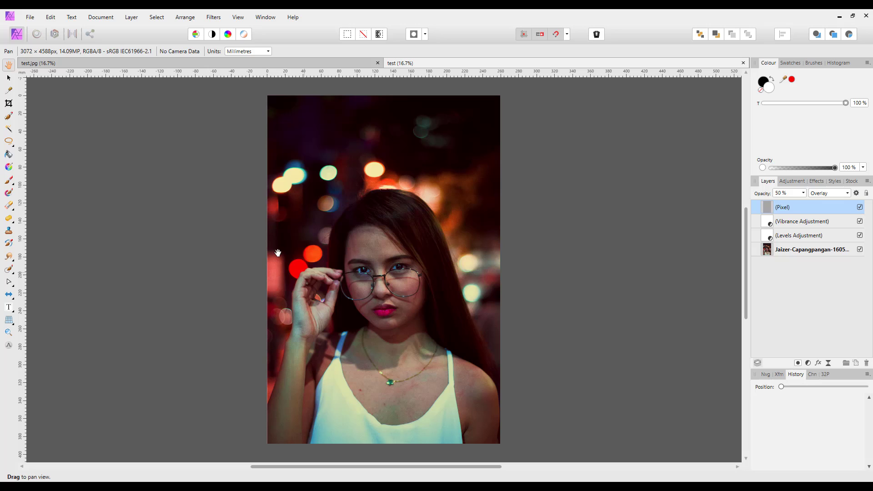
pyautogui.click(29, 17)
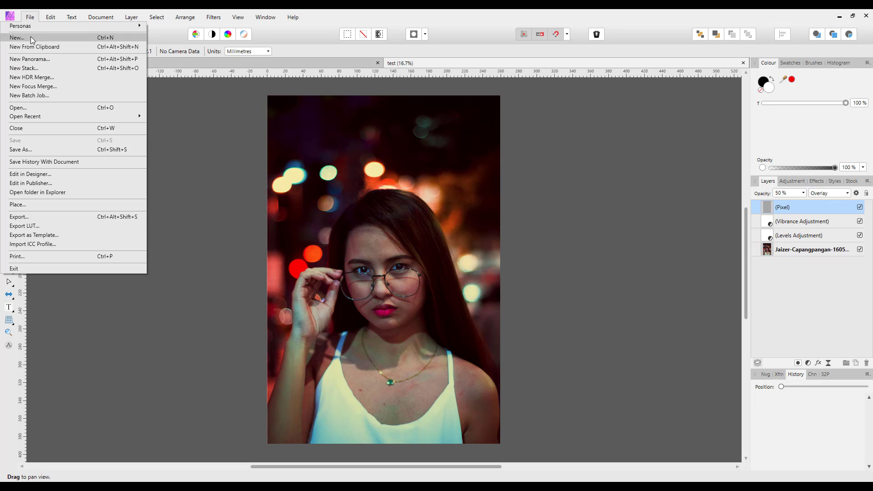
pyautogui.moveTo(44, 161)
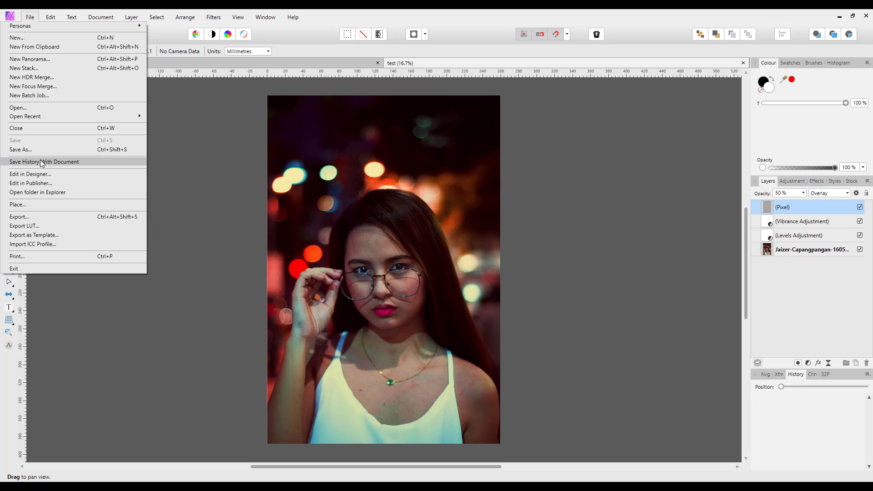
pyautogui.moveTo(21, 149)
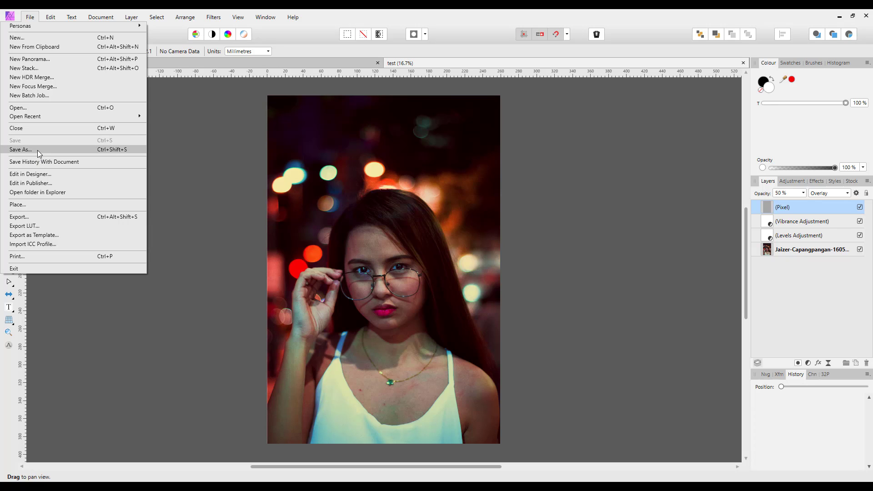
pyautogui.moveTo(718, 374)
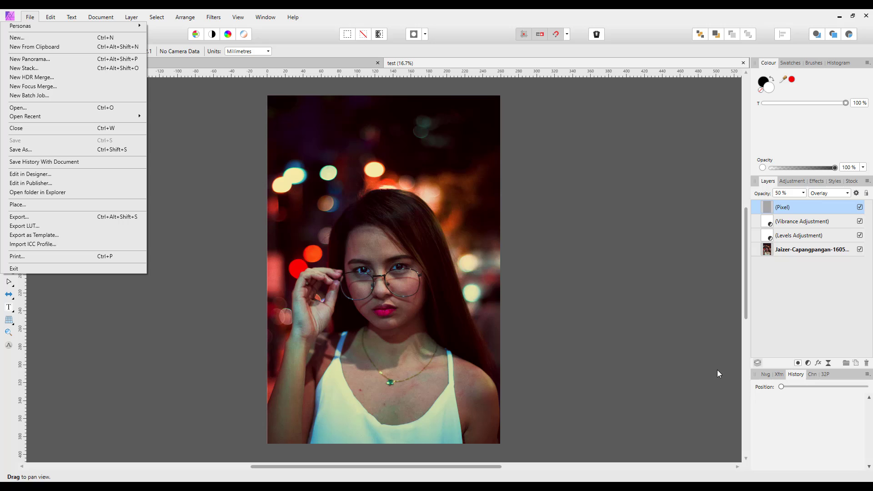
pyautogui.moveTo(789, 447)
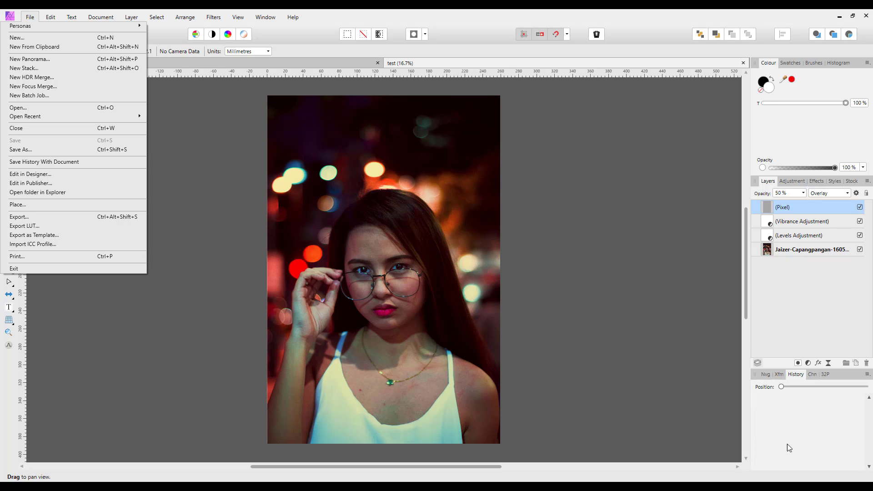
pyautogui.moveTo(811, 442)
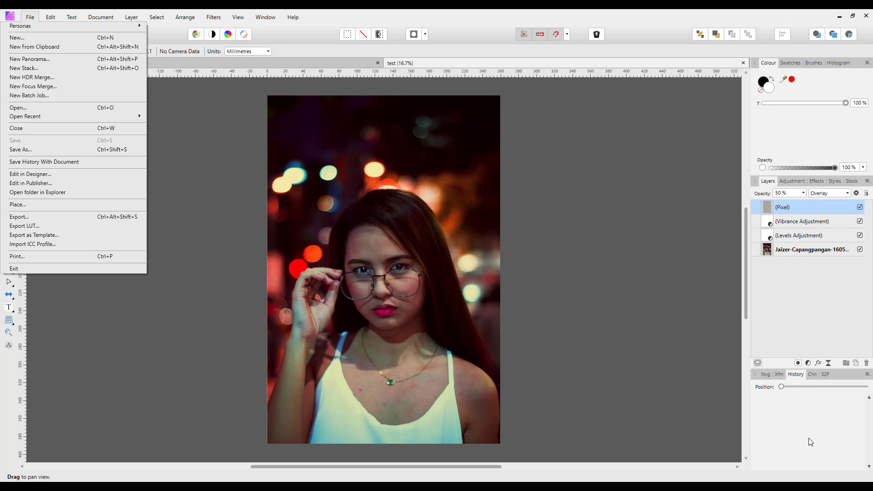
pyautogui.moveTo(818, 419)
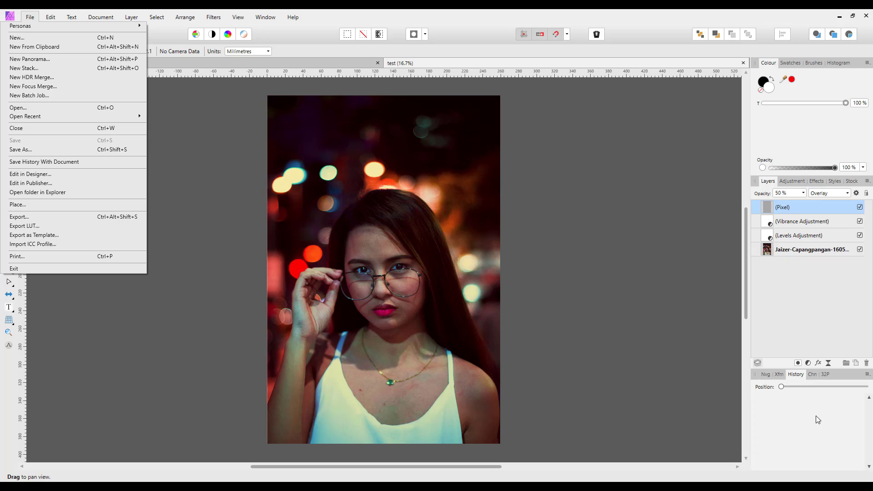
pyautogui.moveTo(826, 410)
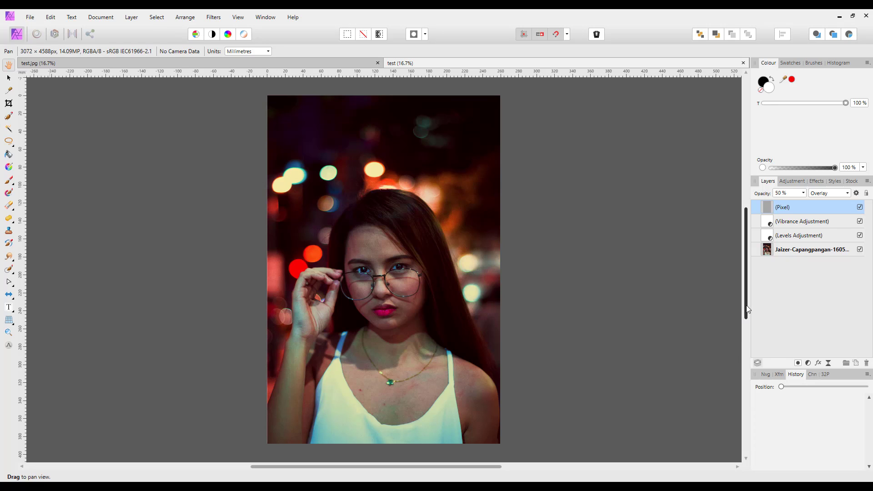
pyautogui.moveTo(821, 429)
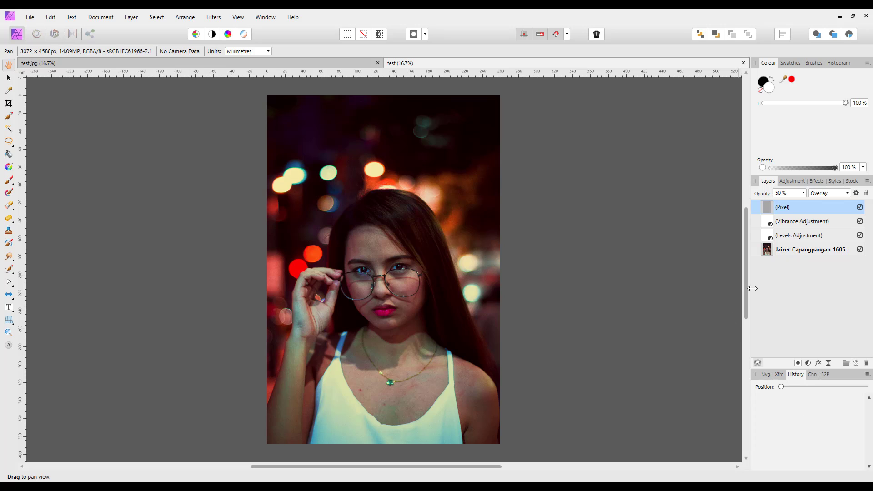
pyautogui.moveTo(753, 288)
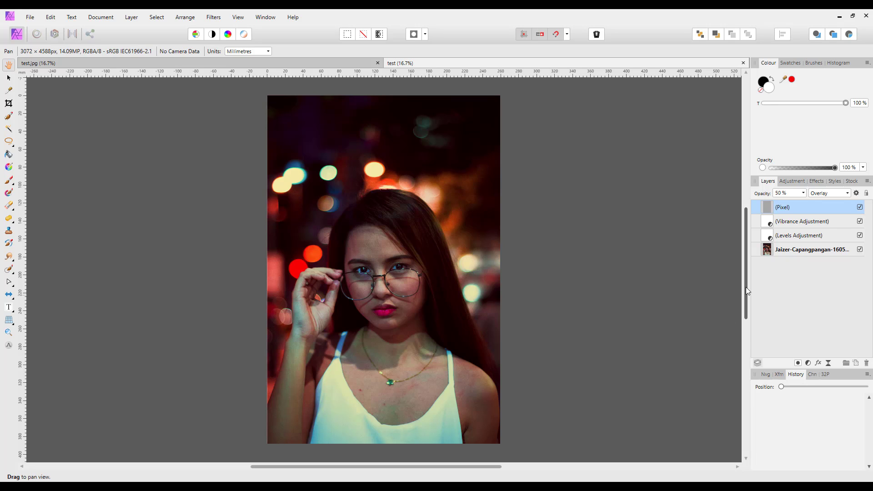
pyautogui.moveTo(811, 309)
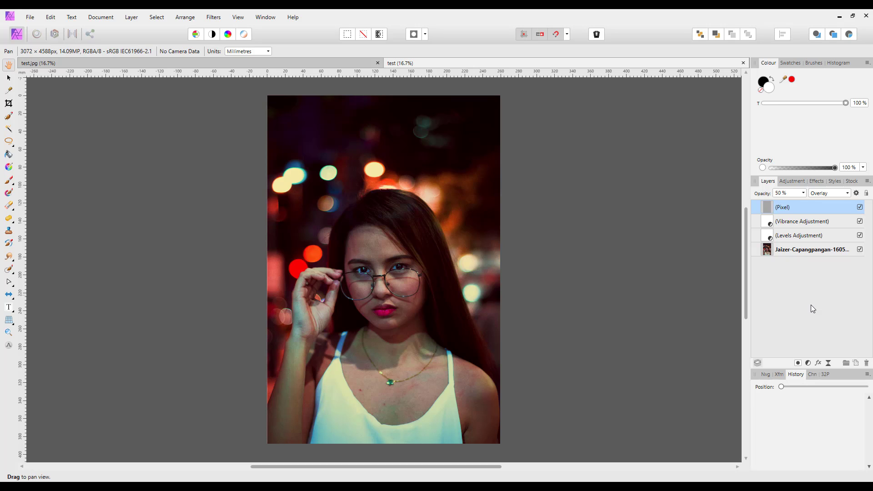
pyautogui.moveTo(821, 432)
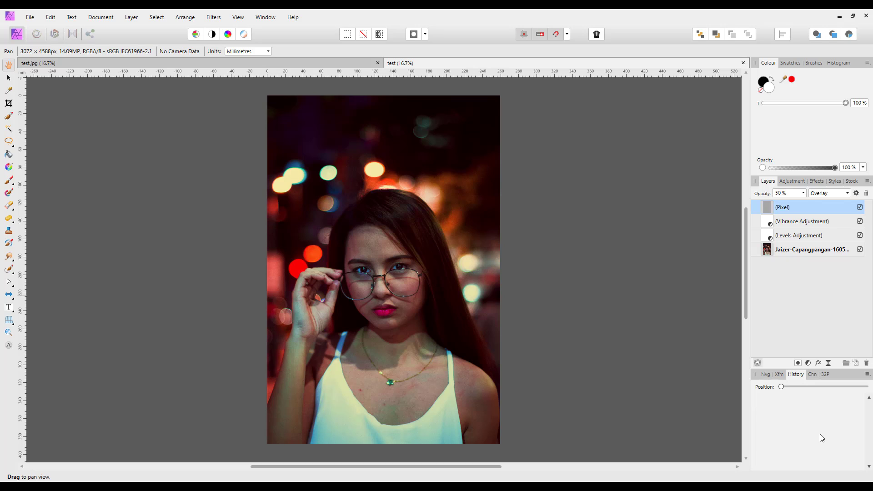
pyautogui.moveTo(803, 298)
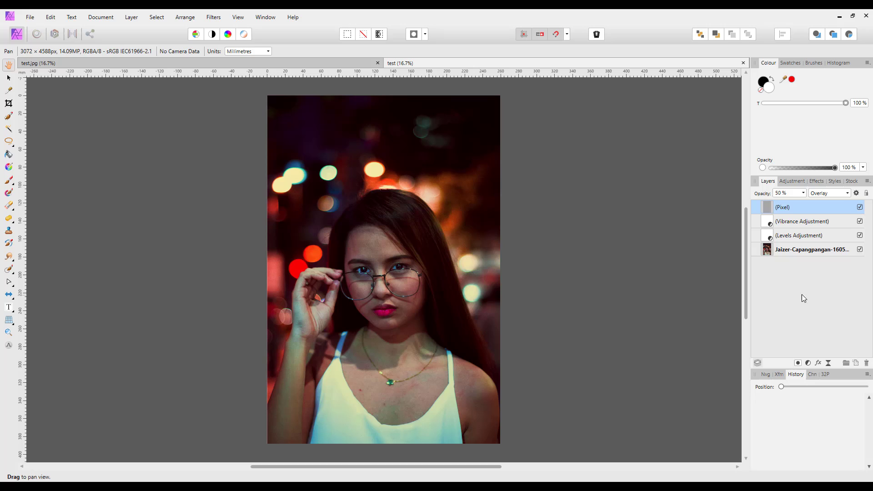
pyautogui.moveTo(690, 360)
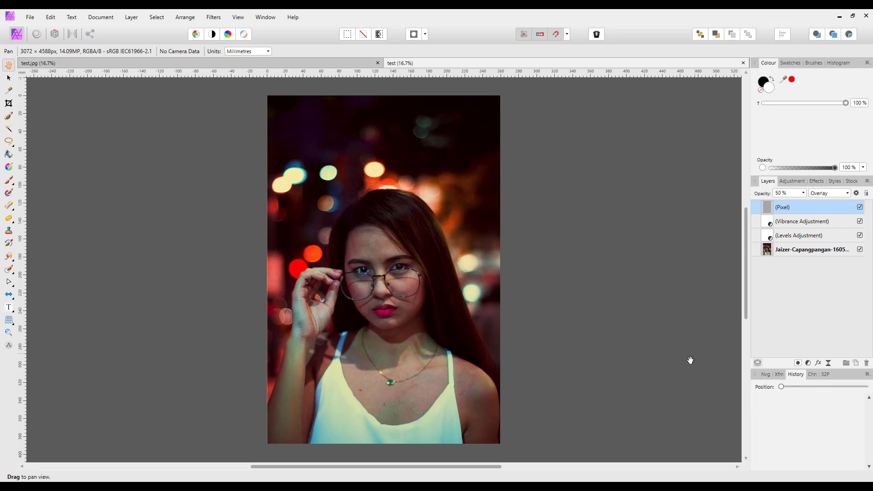
pyautogui.moveTo(694, 403)
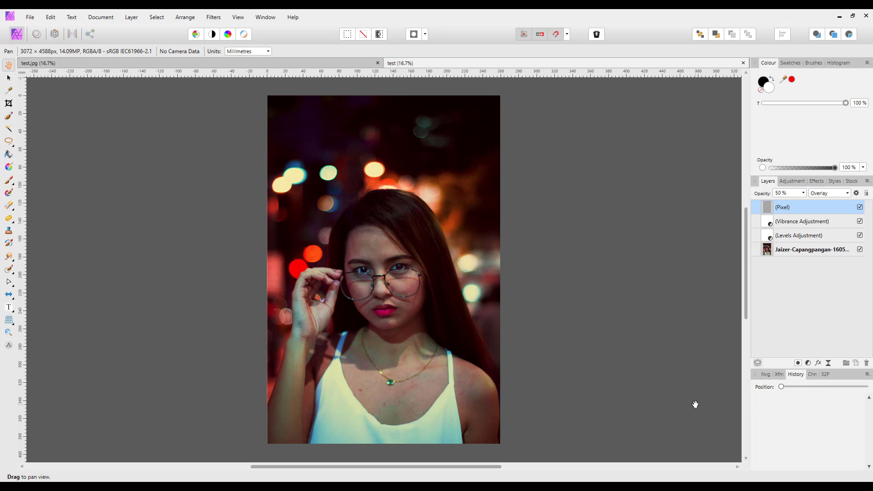